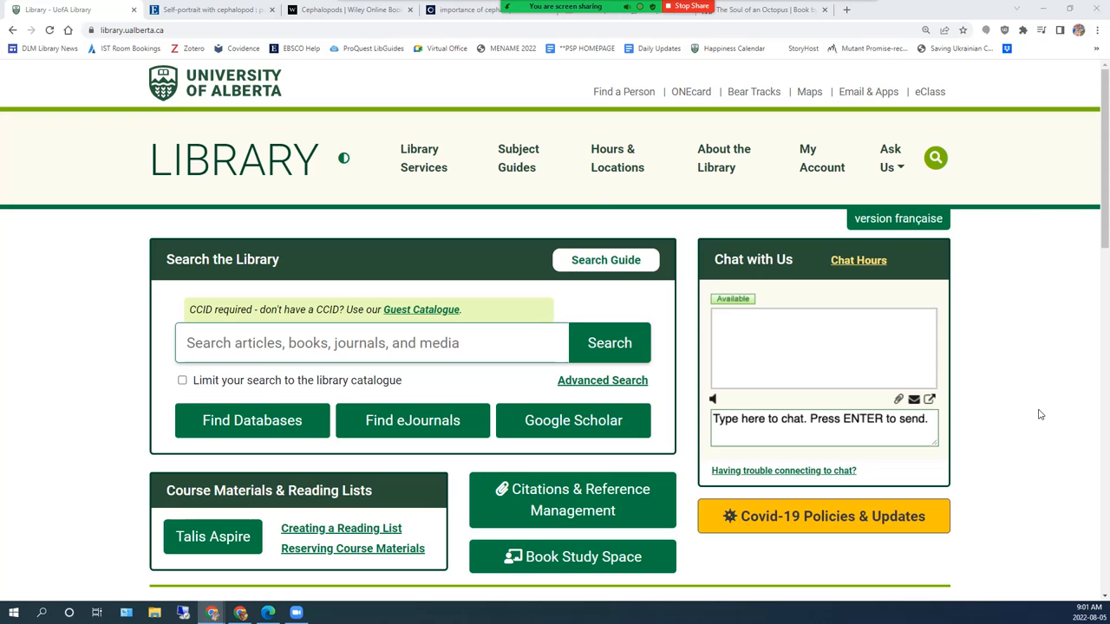
- Open Talis Aspire from the library page and log in with the university account
{"action": "scroll", "scroll_direction": "down", "scroll_amount": 3}
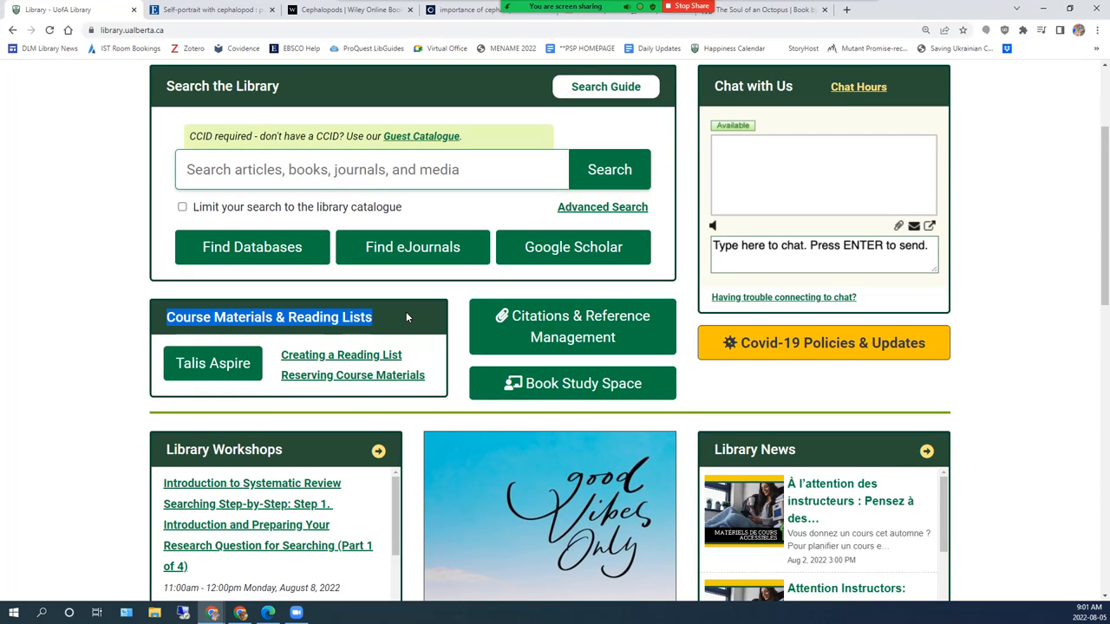
{"action": "mouse_move", "coordinate": [213, 364]}
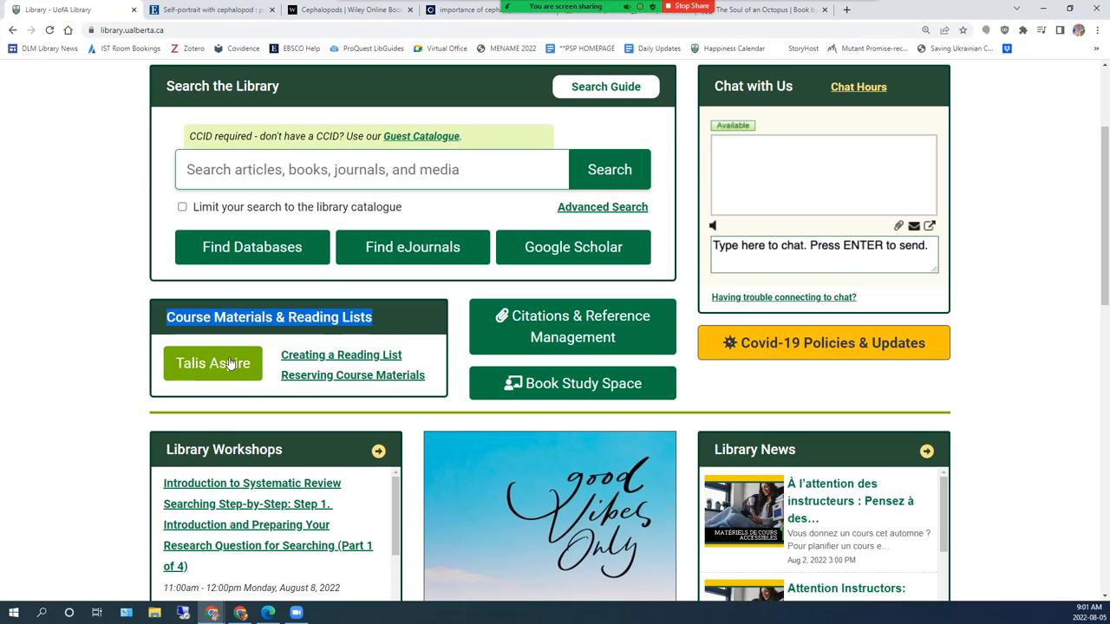
{"action": "mouse_move", "coordinate": [213, 363]}
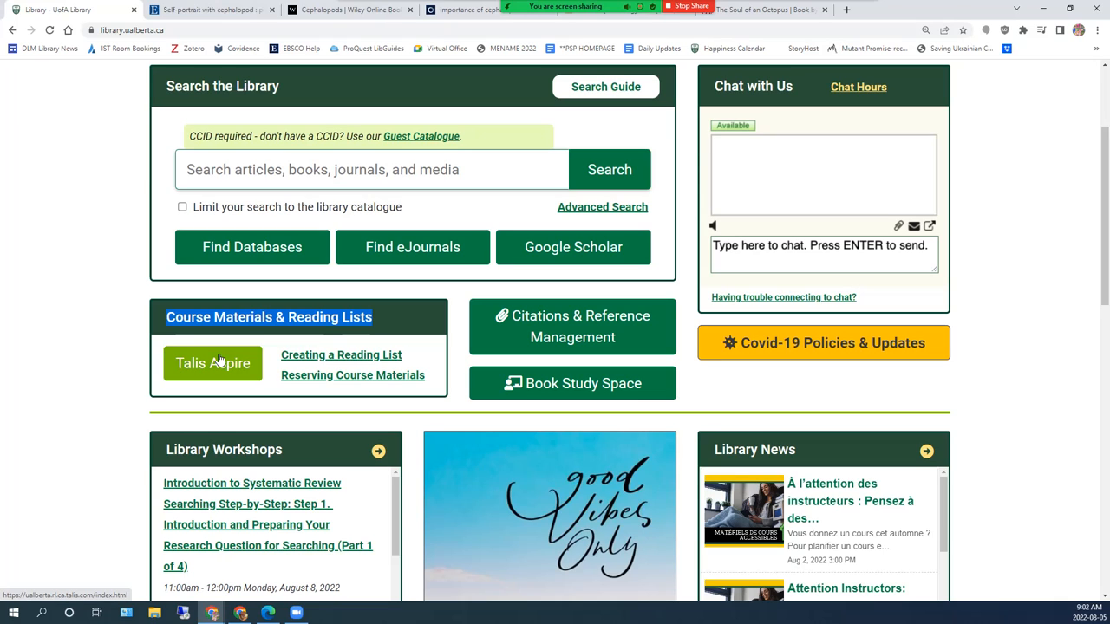
{"action": "mouse_move", "coordinate": [291, 381]}
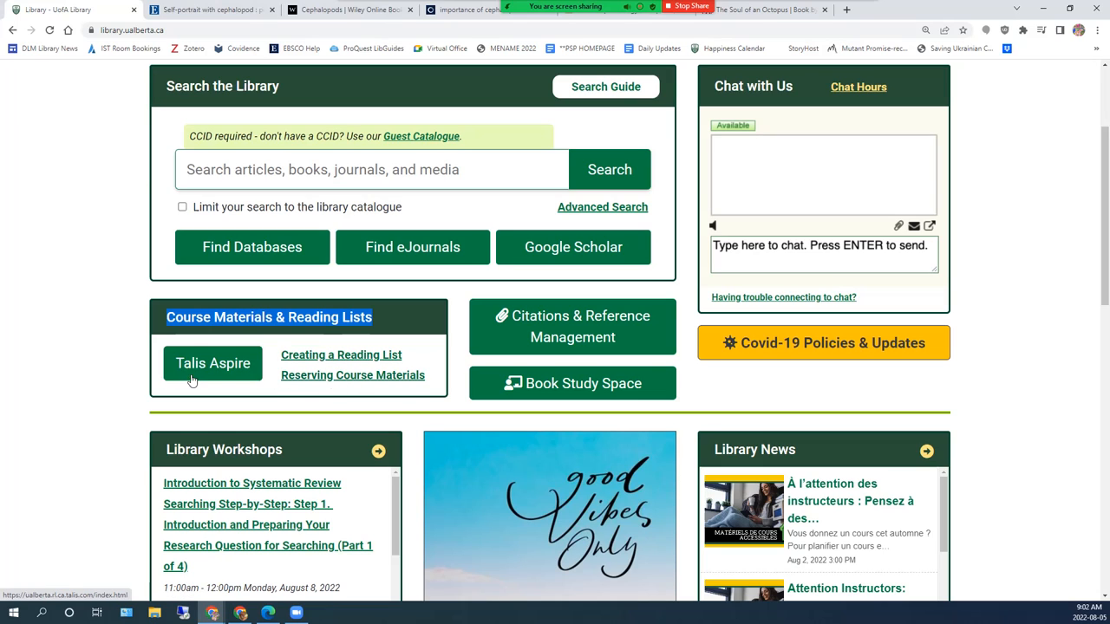
{"action": "mouse_move", "coordinate": [212, 363]}
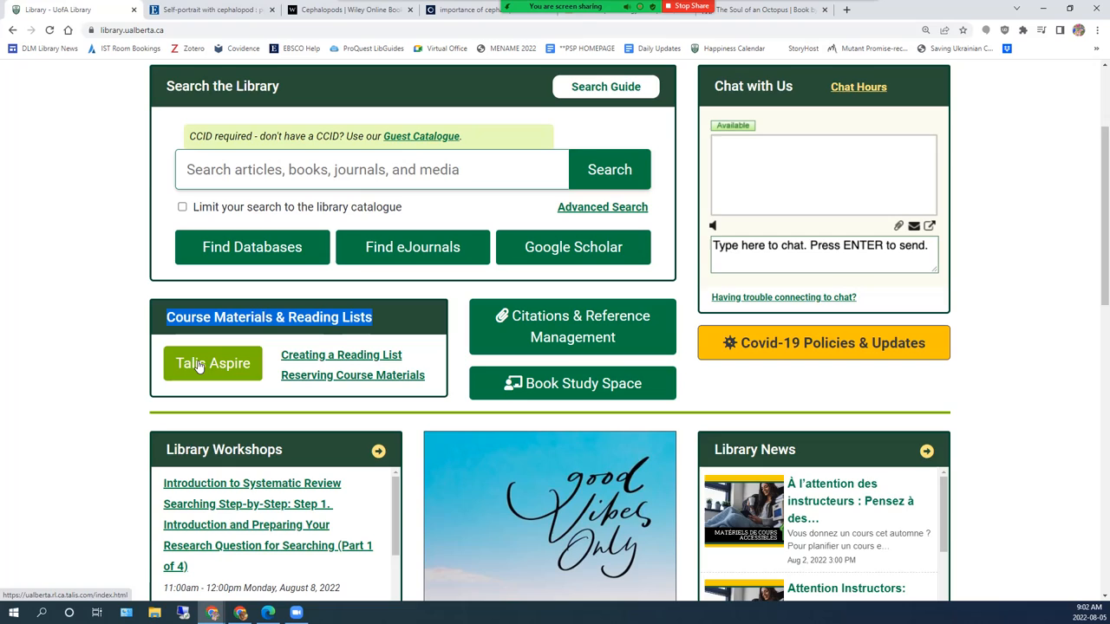
{"action": "left_click", "coordinate": [213, 363]}
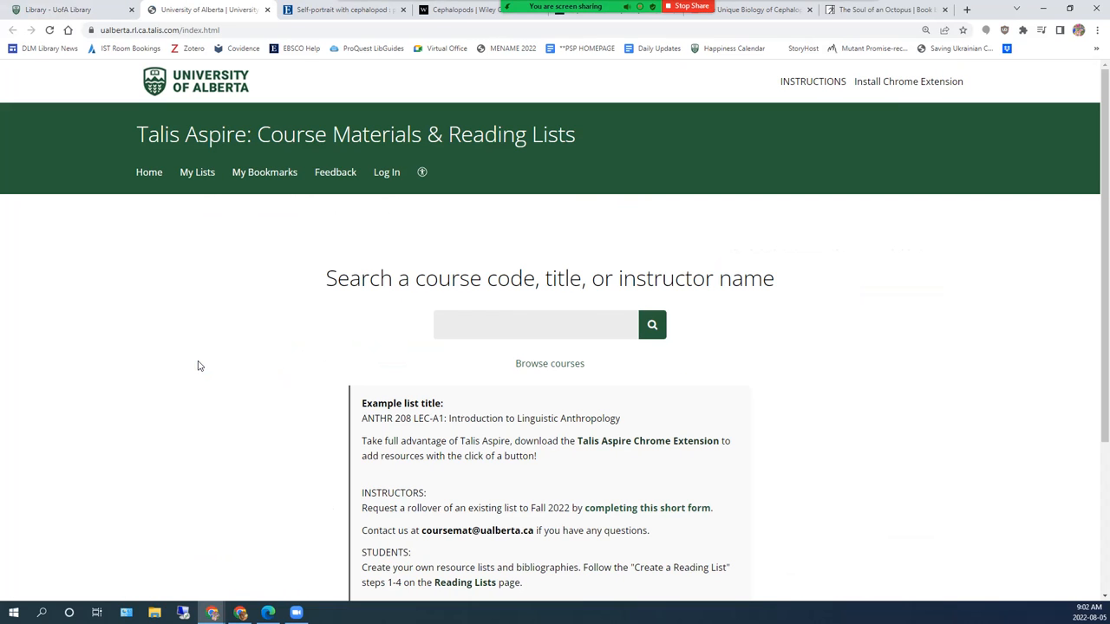
{"action": "mouse_move", "coordinate": [386, 172]}
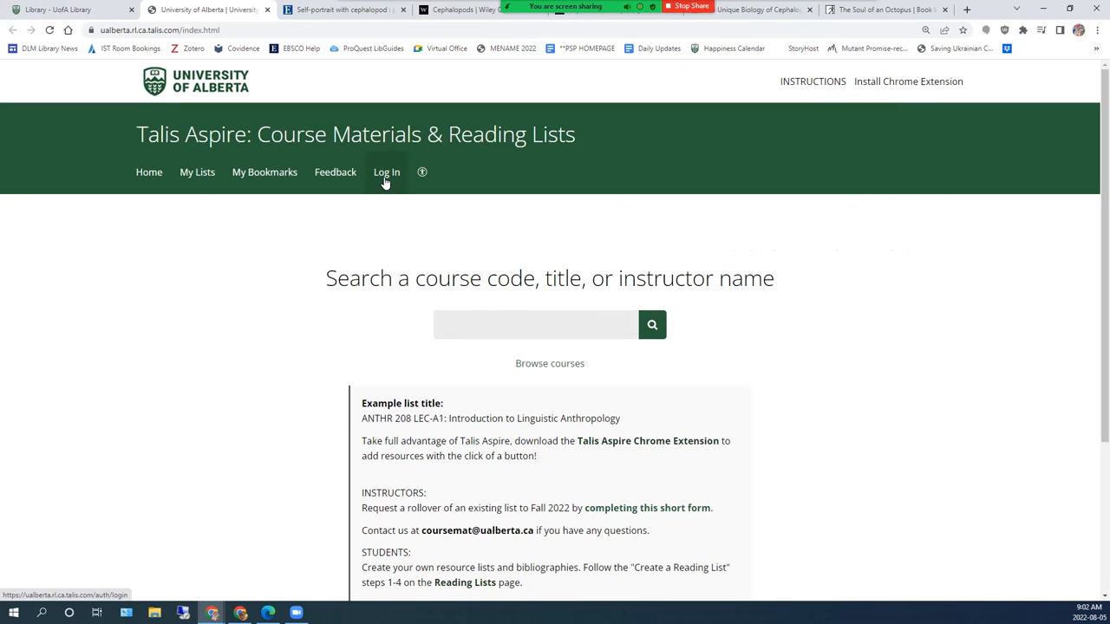
{"action": "left_click", "coordinate": [386, 171]}
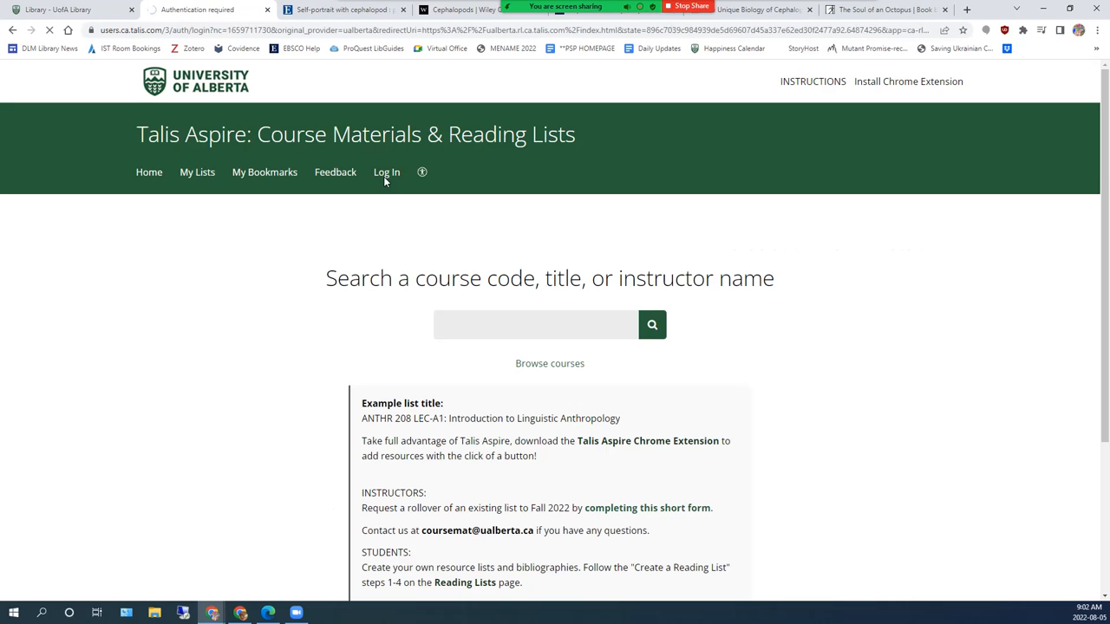
{"action": "left_click", "coordinate": [385, 172]}
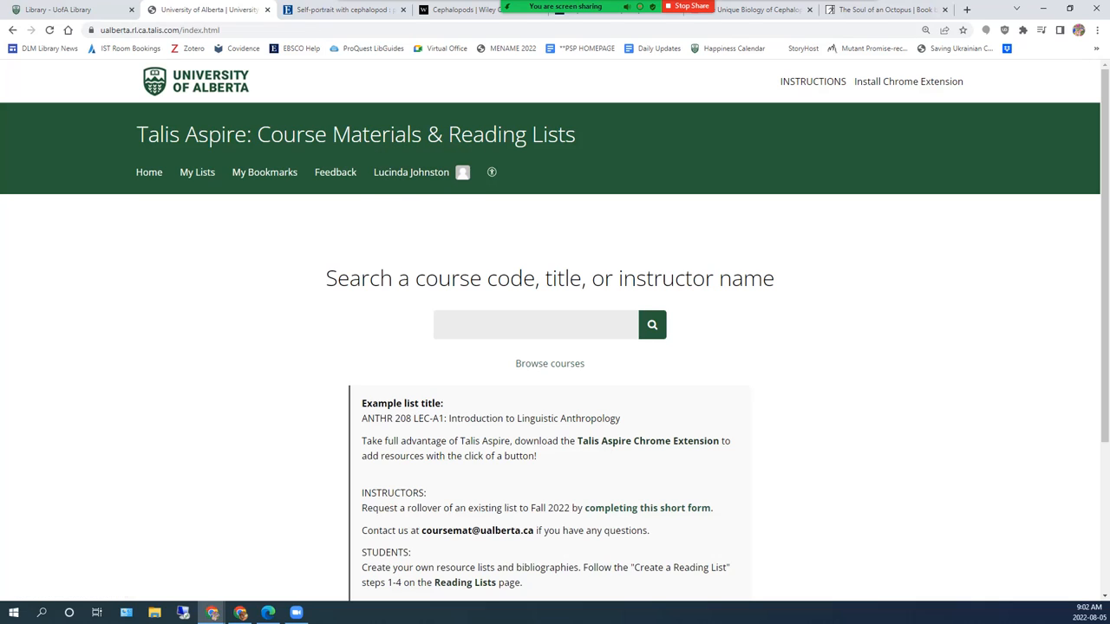
{"action": "mouse_move", "coordinate": [954, 448]}
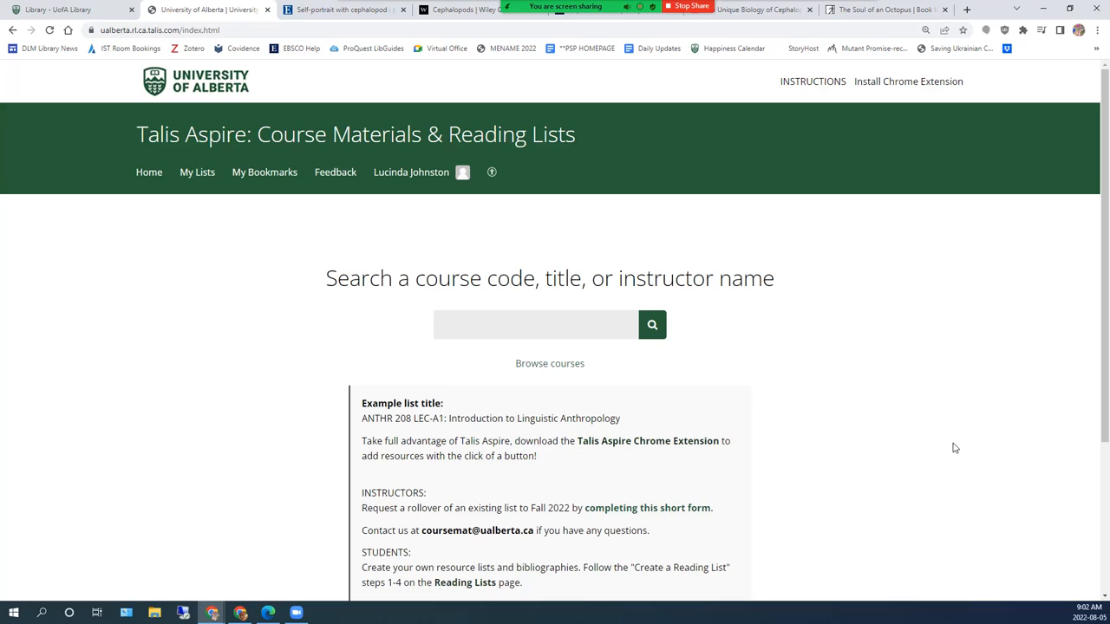
{"action": "mouse_move", "coordinate": [1002, 451]}
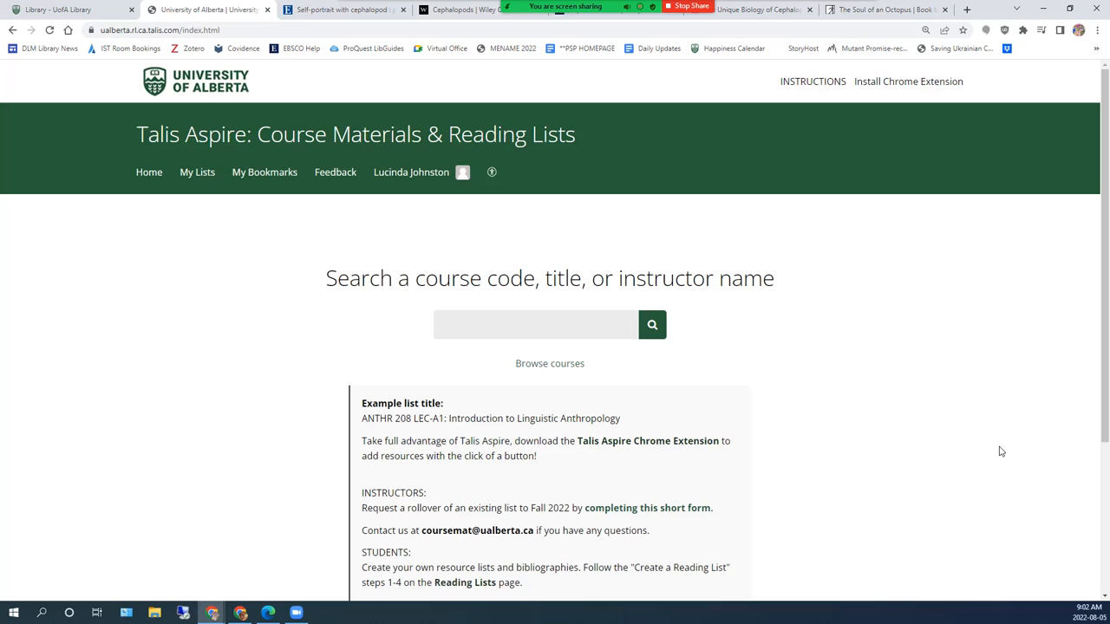
{"action": "mouse_move", "coordinate": [939, 226]}
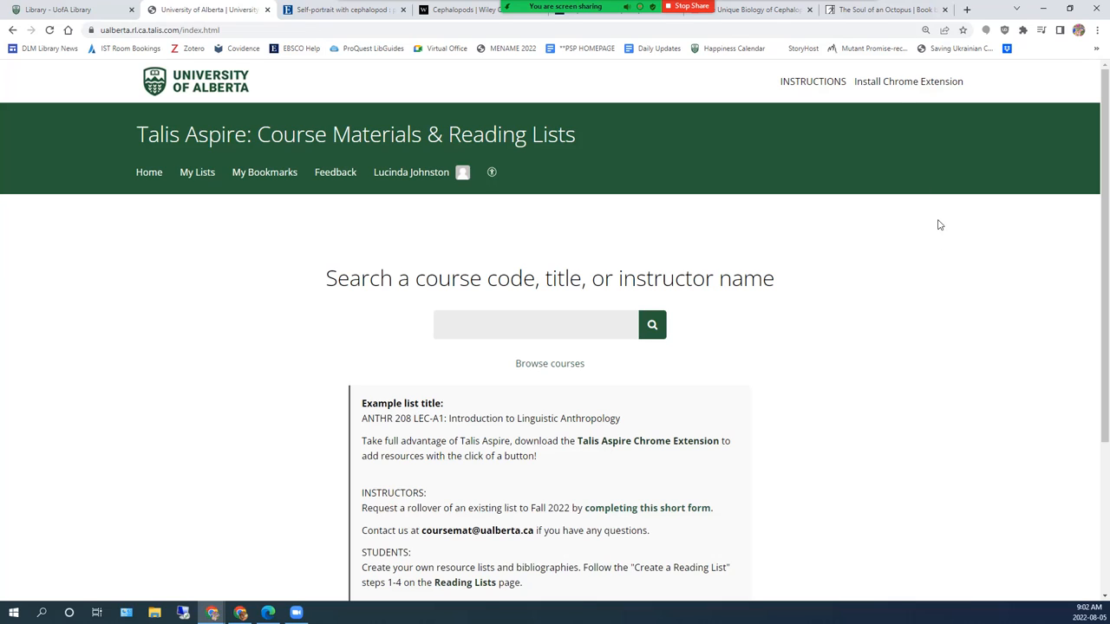
{"action": "mouse_move", "coordinate": [899, 88]}
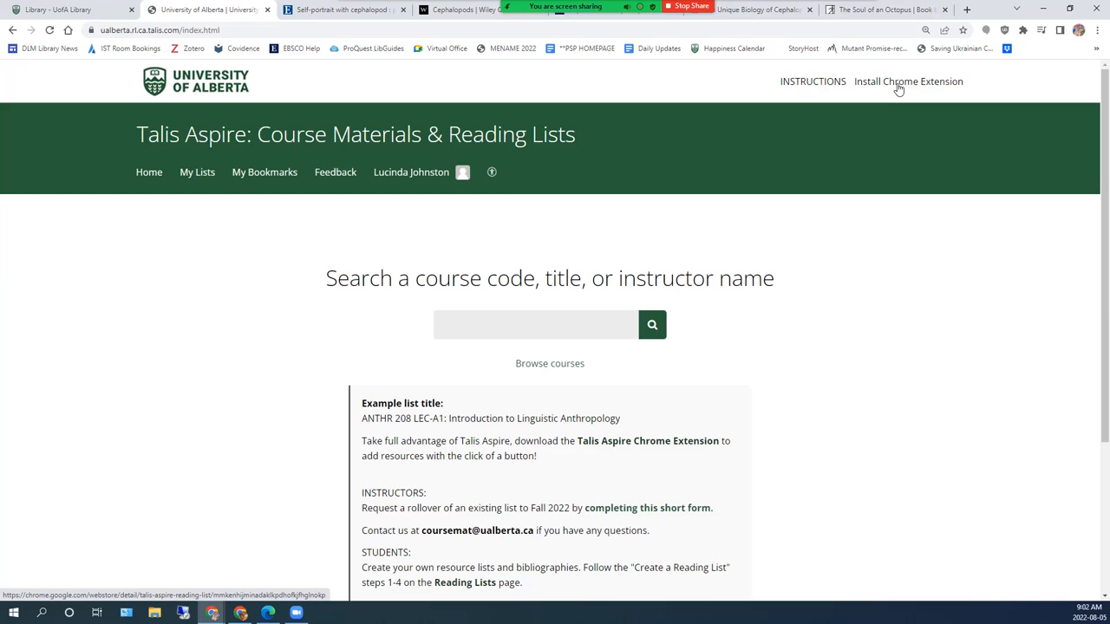
- Add the Talis Aspire Reading Lists Bookmarking extension to Chrome and dismiss the notice
{"action": "left_click", "coordinate": [908, 81]}
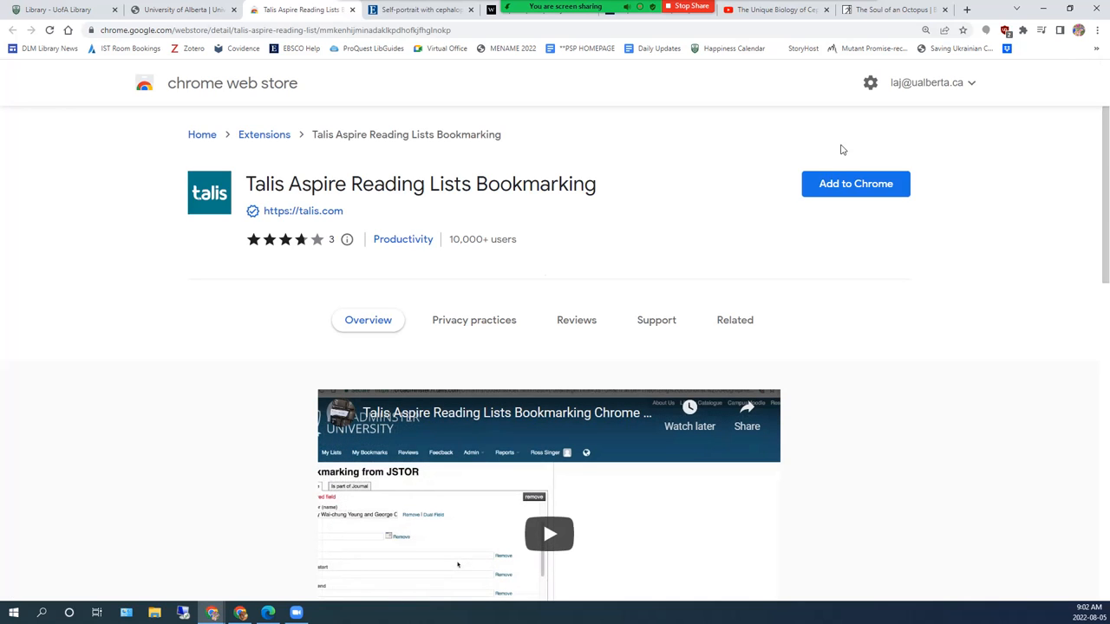
{"action": "left_click", "coordinate": [855, 183]}
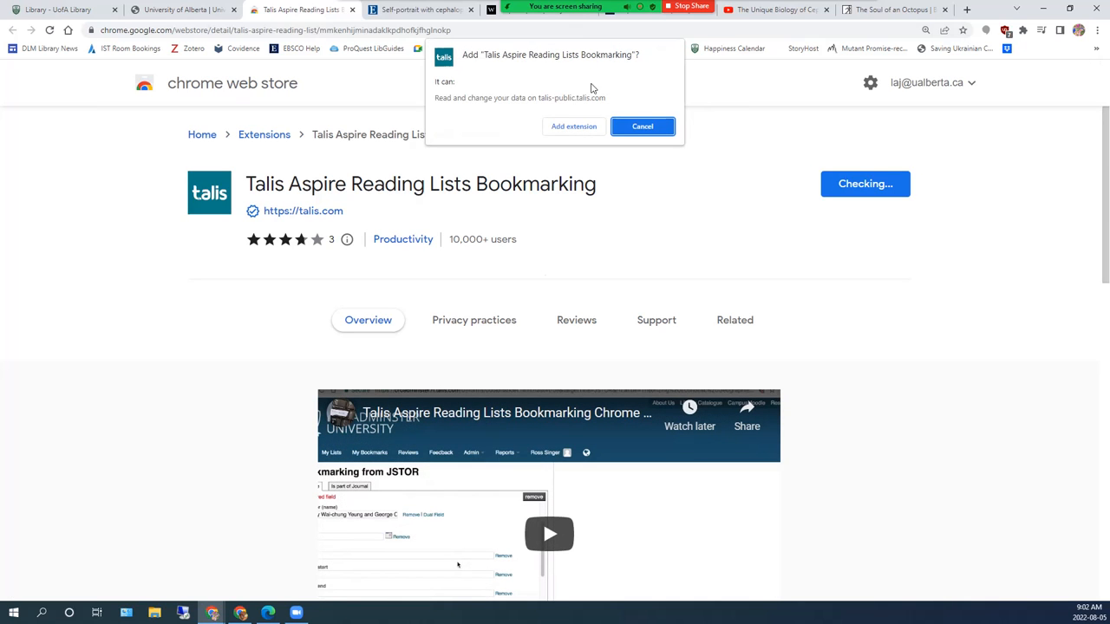
{"action": "left_click", "coordinate": [641, 126]}
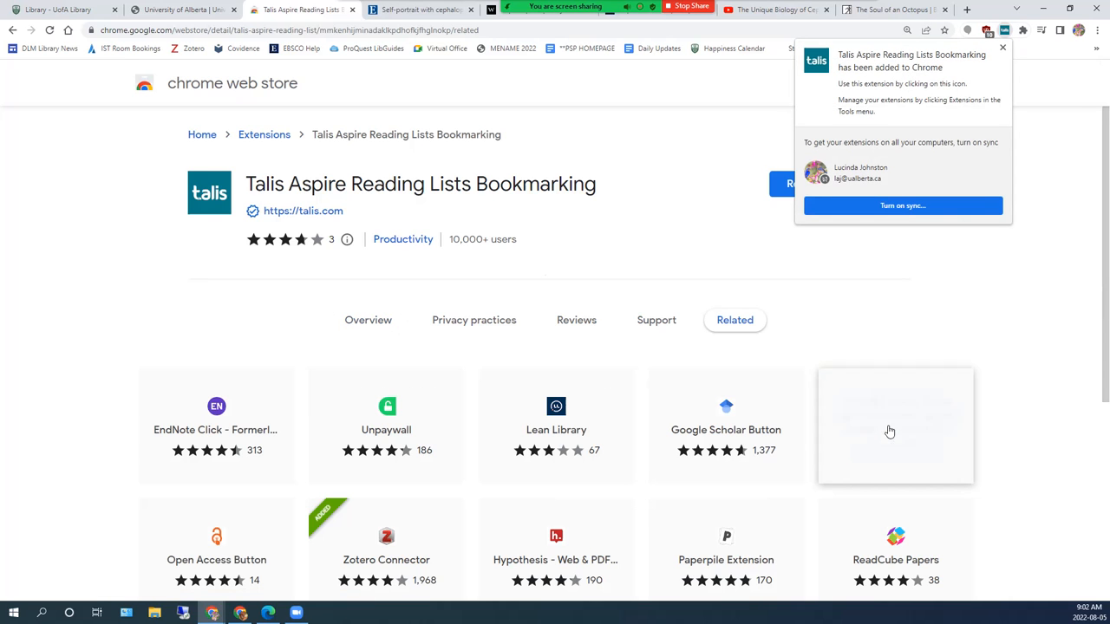
{"action": "left_click", "coordinate": [1007, 48]}
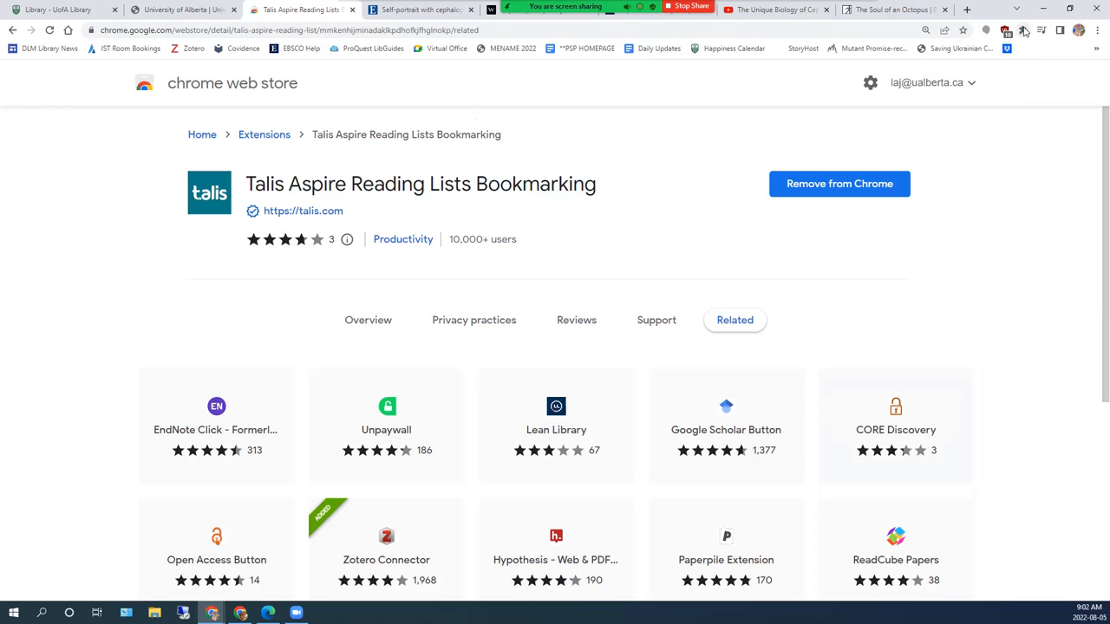
{"action": "mouse_move", "coordinate": [1023, 30]}
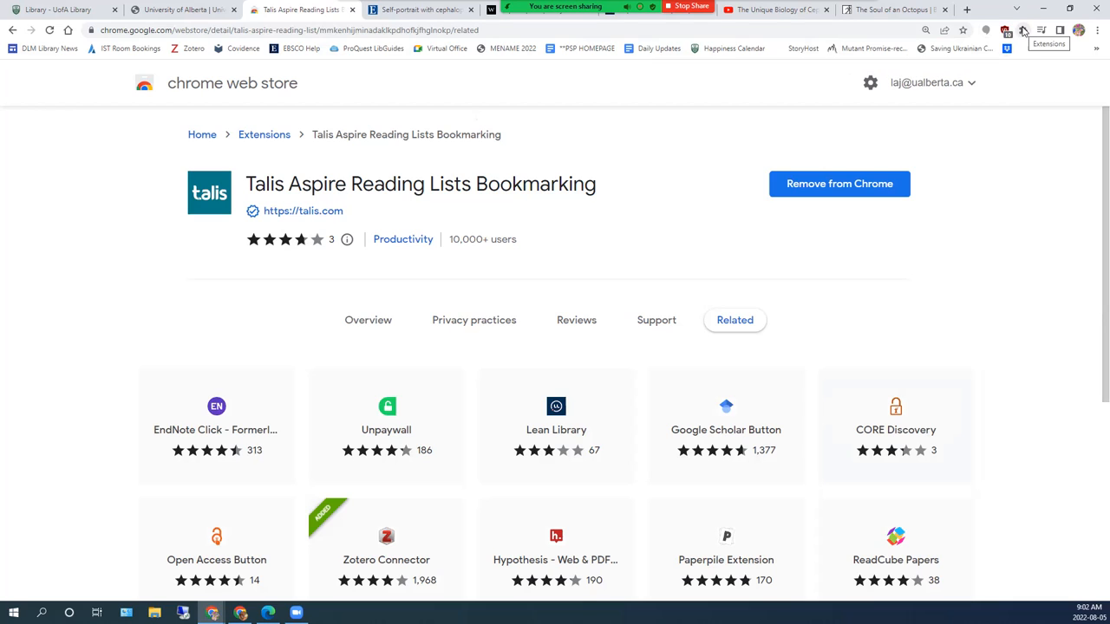
- Choose University of Alberta as the bookmarking extension's institution and save
{"action": "left_click", "coordinate": [1023, 30]}
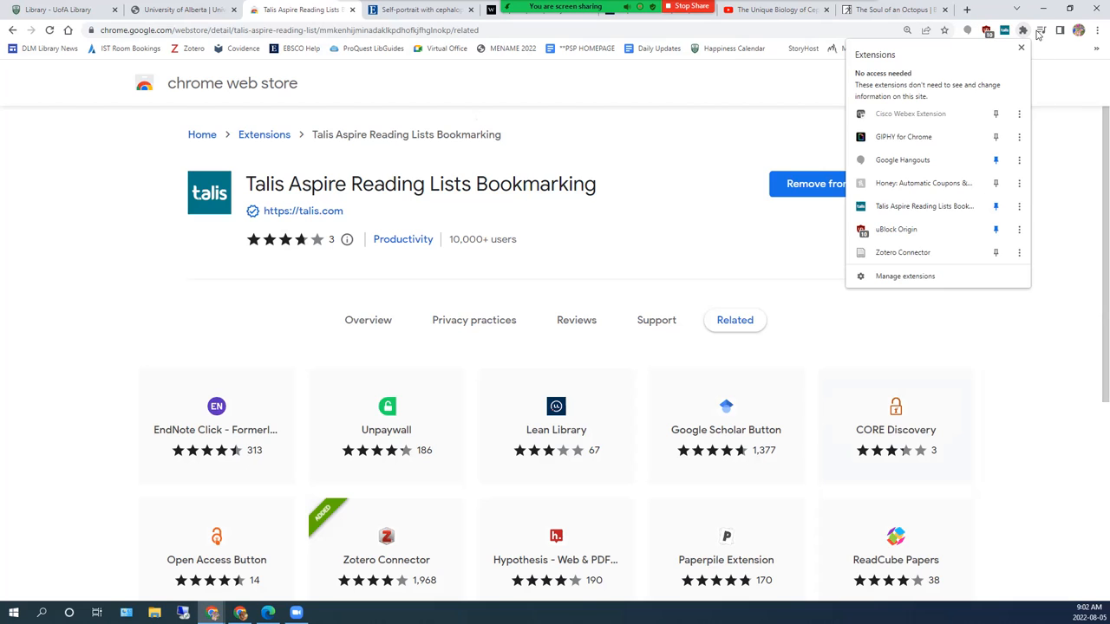
{"action": "mouse_move", "coordinate": [1004, 30]}
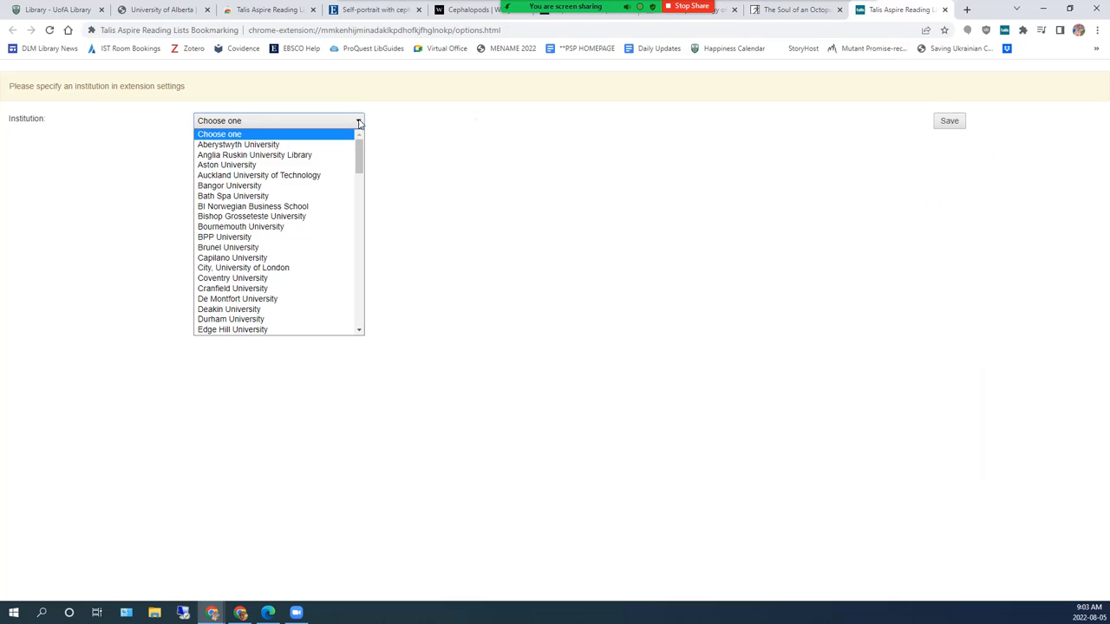
{"action": "mouse_move", "coordinate": [329, 226]}
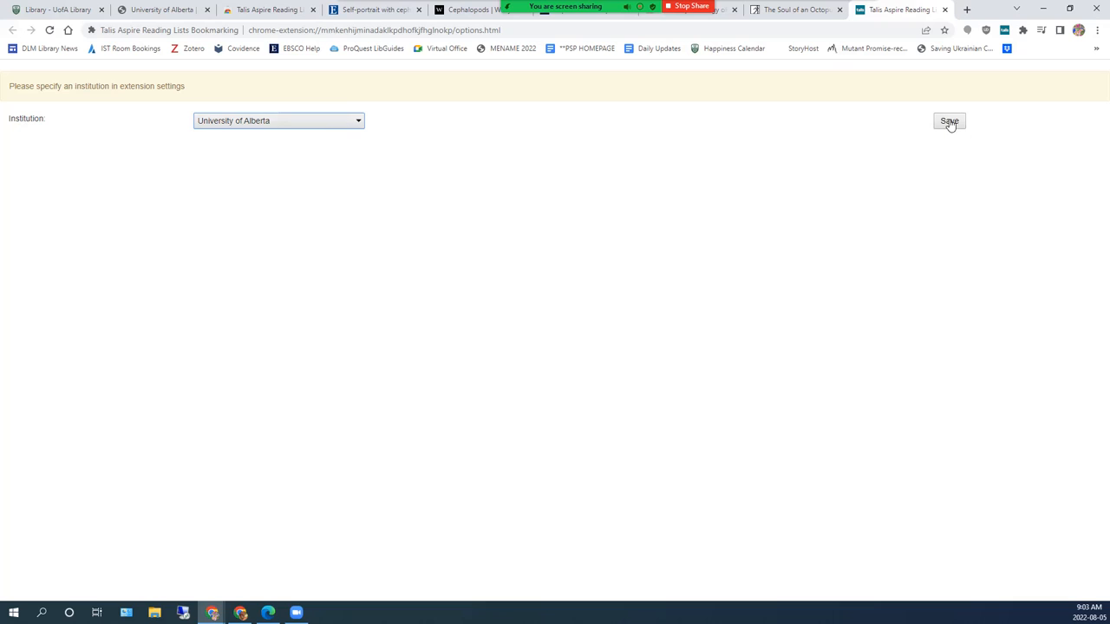
{"action": "left_click", "coordinate": [948, 120]}
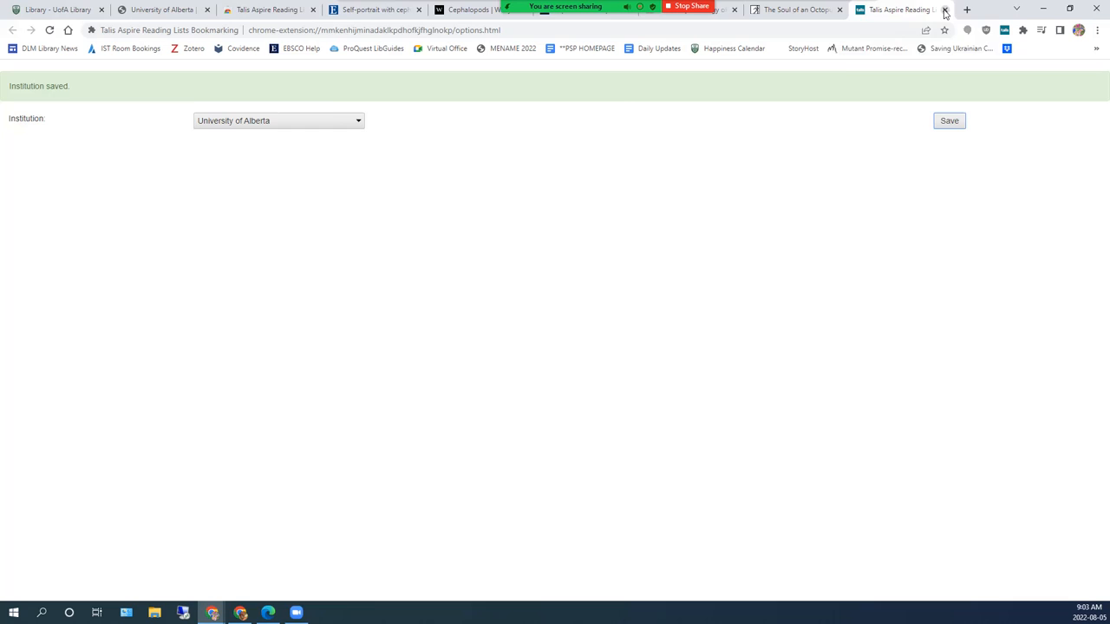
- Close the extension options tab and go to My Lists on Talis Aspire
{"action": "left_click", "coordinate": [944, 10]}
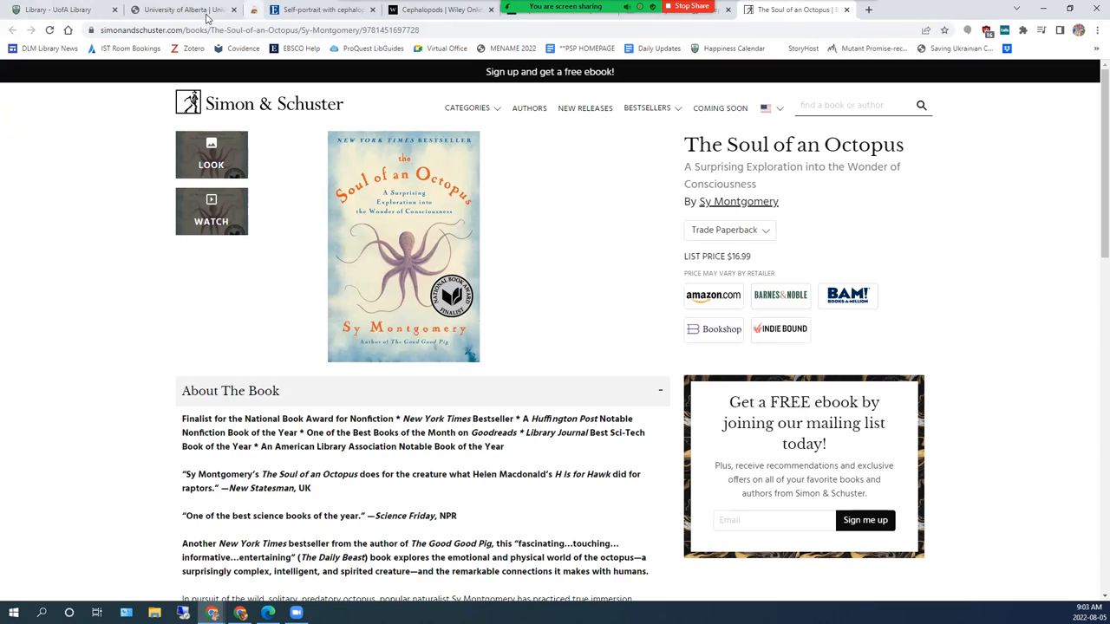
{"action": "left_click", "coordinate": [182, 10]}
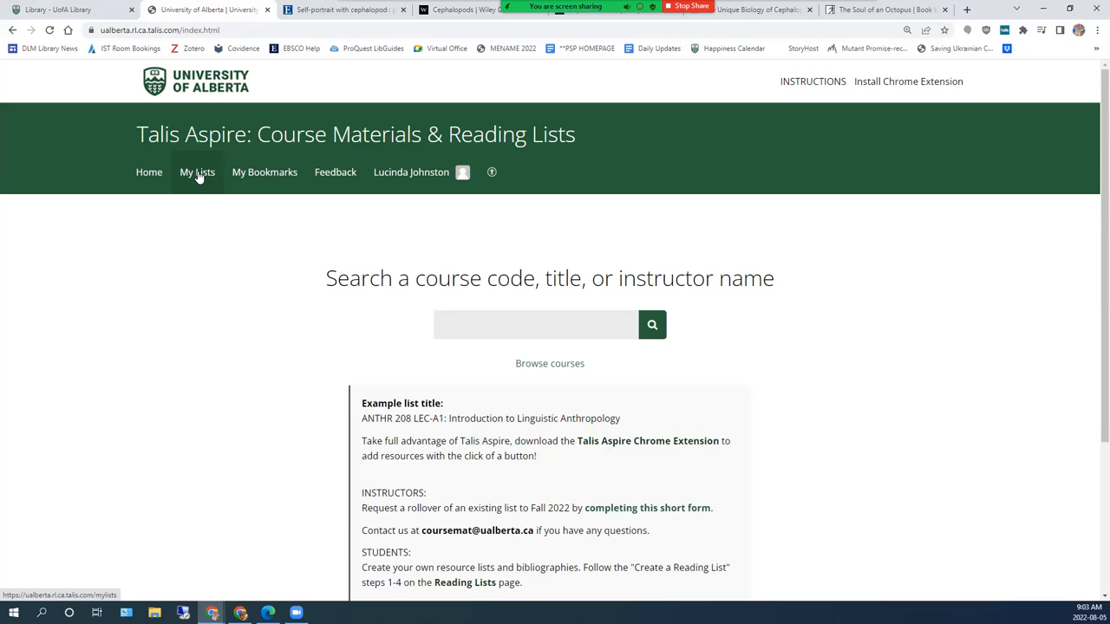
{"action": "mouse_move", "coordinate": [196, 160]}
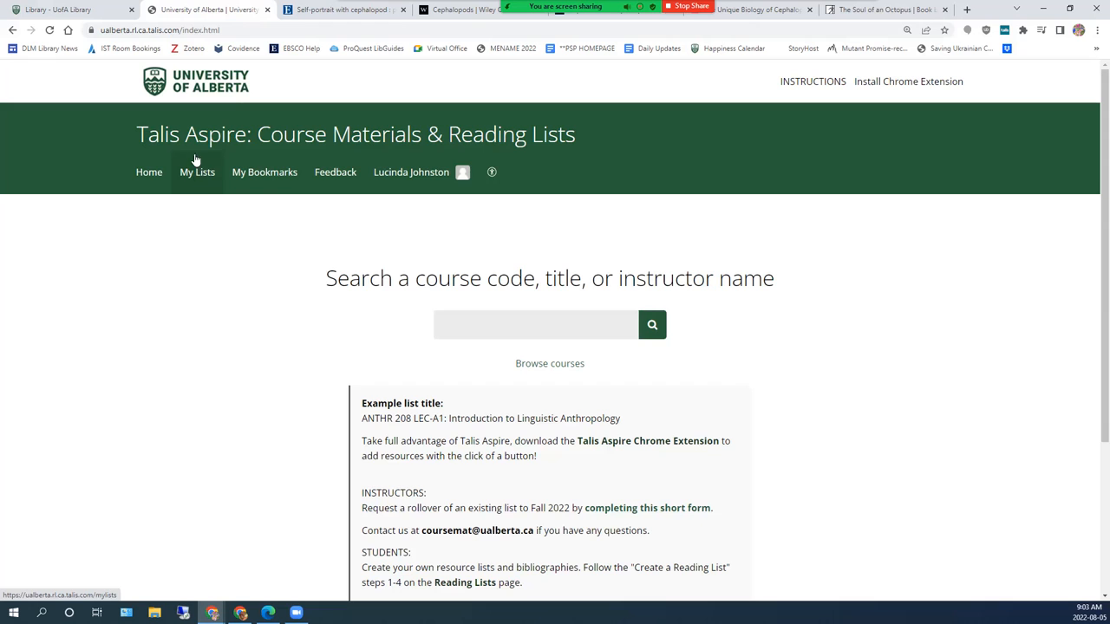
{"action": "left_click", "coordinate": [197, 171]}
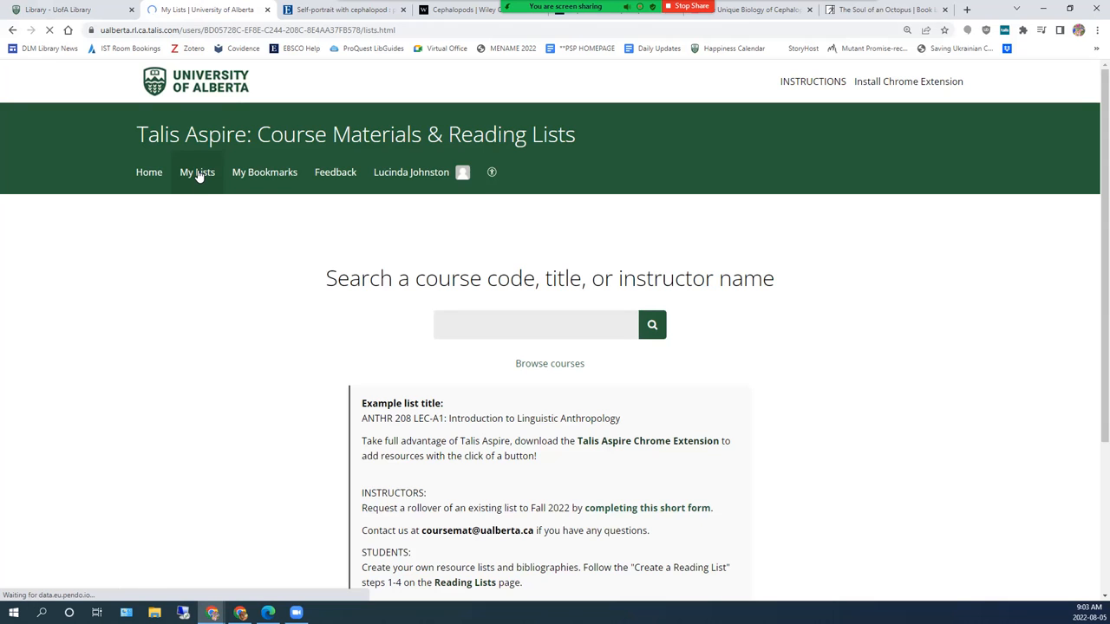
- Create the list 'Lec-Z1: Cephalopods Reading List' with term Fall 2022
{"action": "left_click", "coordinate": [198, 172]}
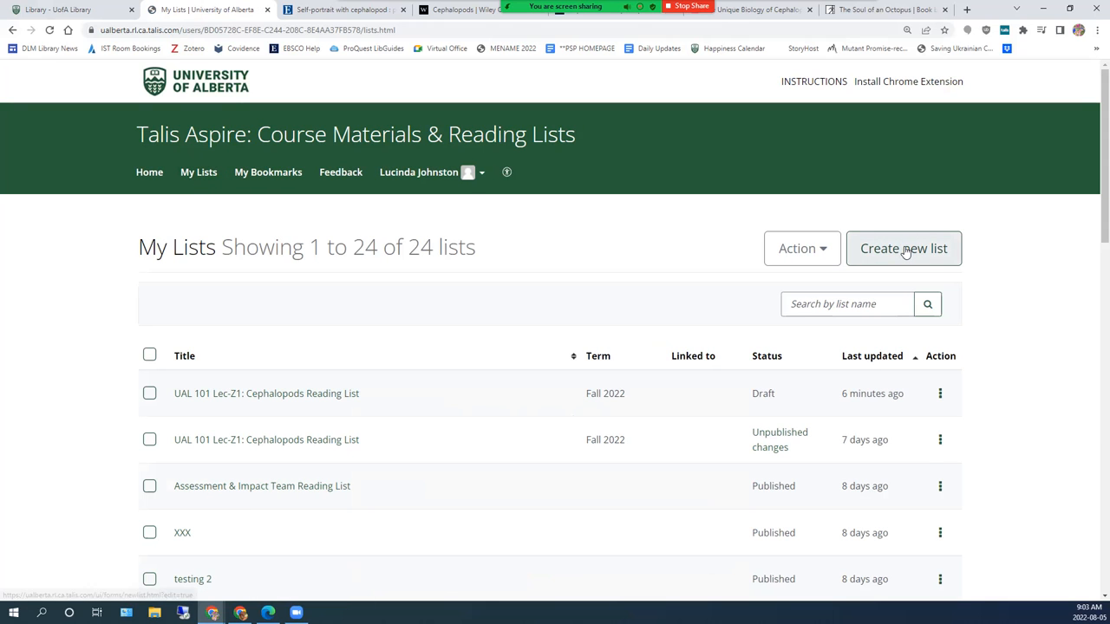
{"action": "left_click", "coordinate": [904, 249]}
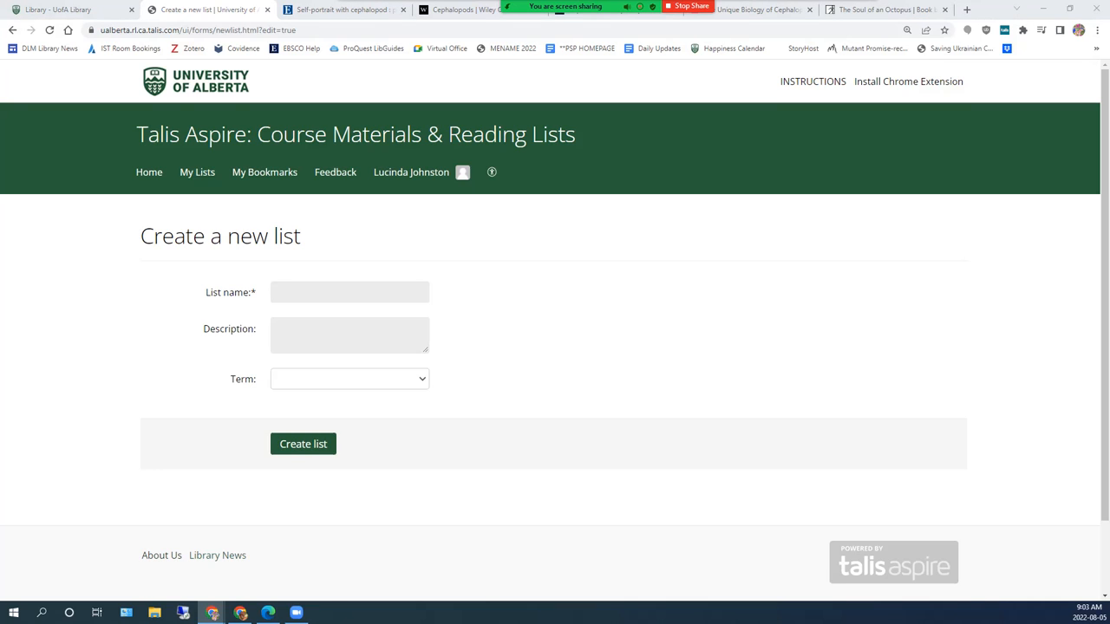
{"action": "type", "text": "Lec-Z1: Cephalopods Reading List"}
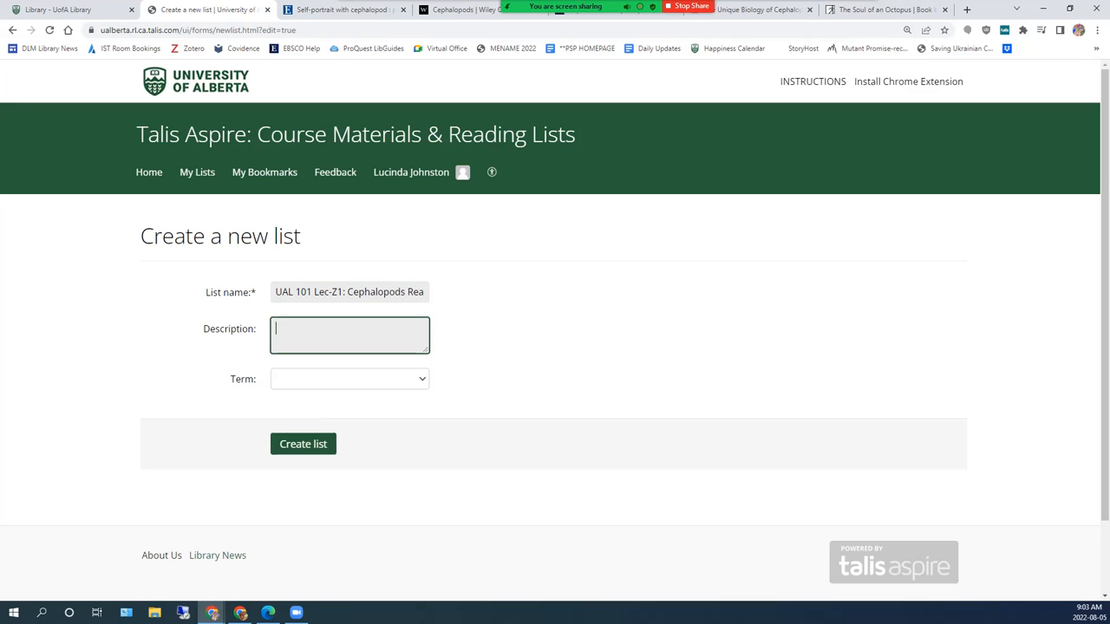
{"action": "mouse_move", "coordinate": [423, 383]}
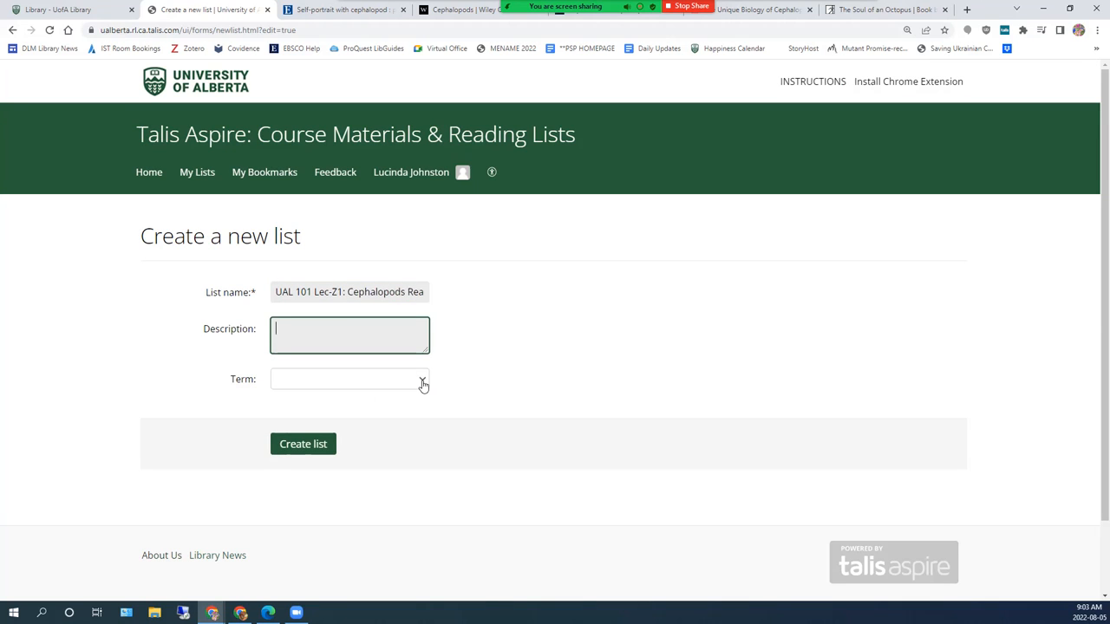
{"action": "left_click", "coordinate": [349, 379]}
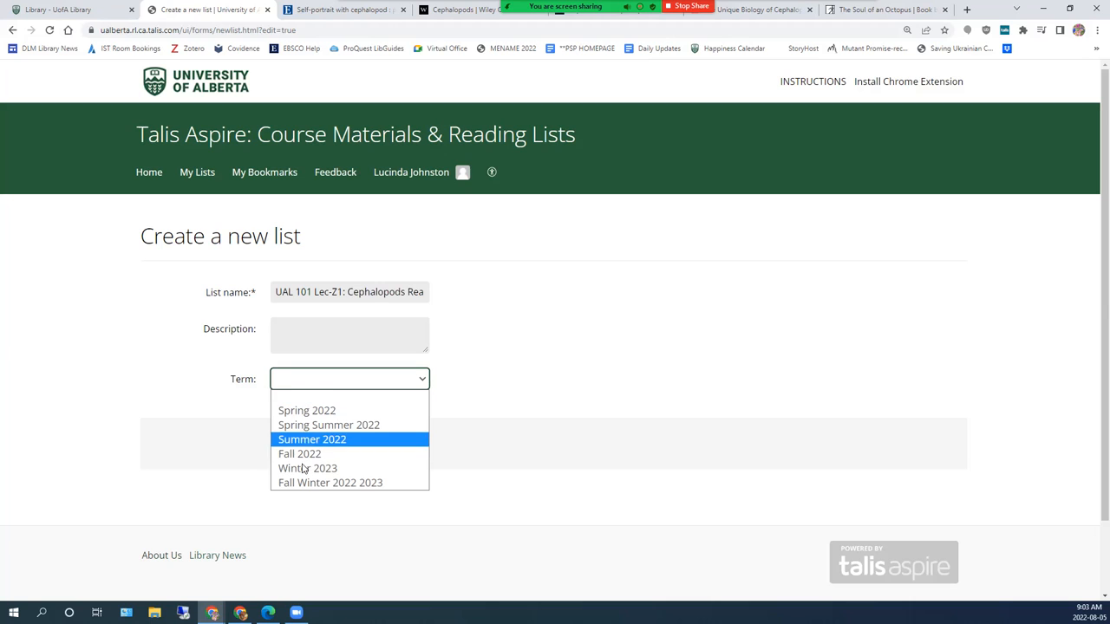
{"action": "left_click", "coordinate": [299, 454]}
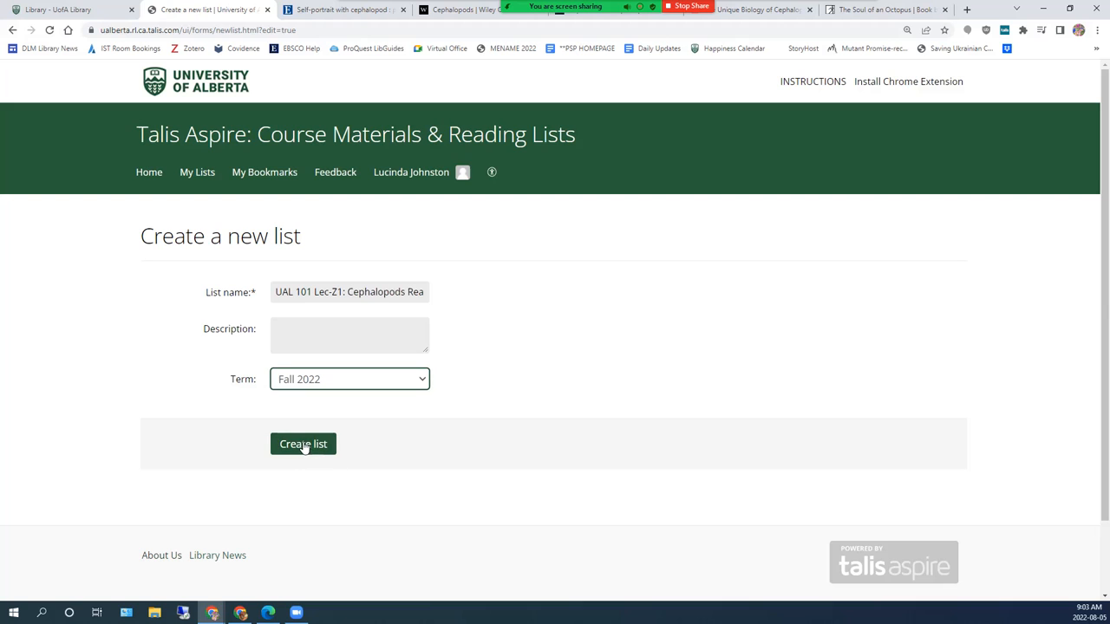
{"action": "left_click", "coordinate": [302, 443]}
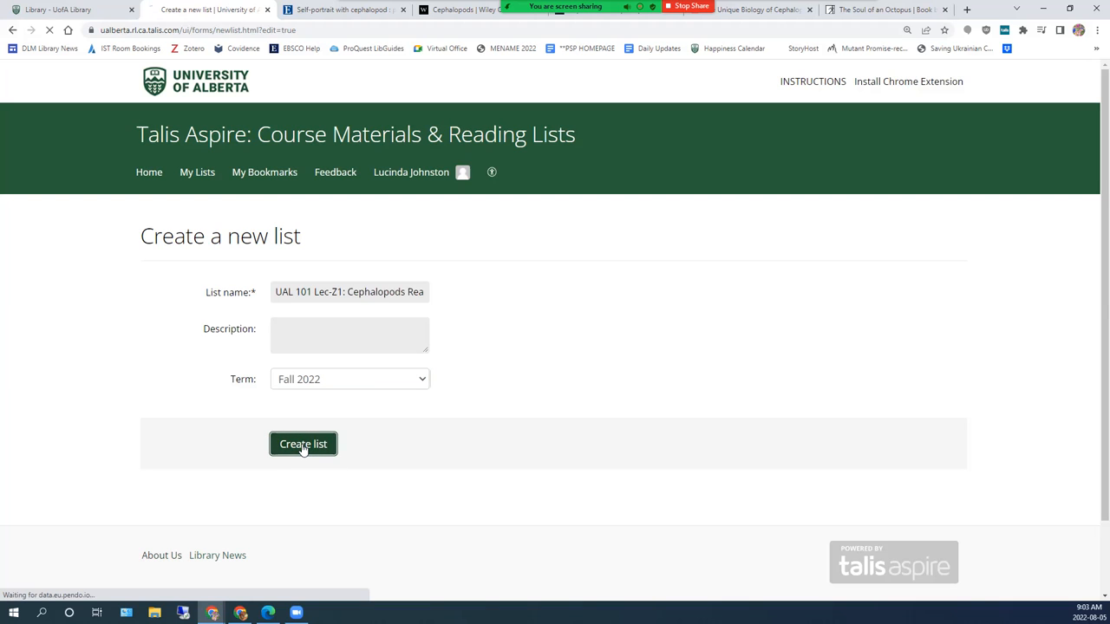
- Add and save a 'Week 1' section, then enter 'Week 2' as a new section
{"action": "left_click", "coordinate": [302, 444]}
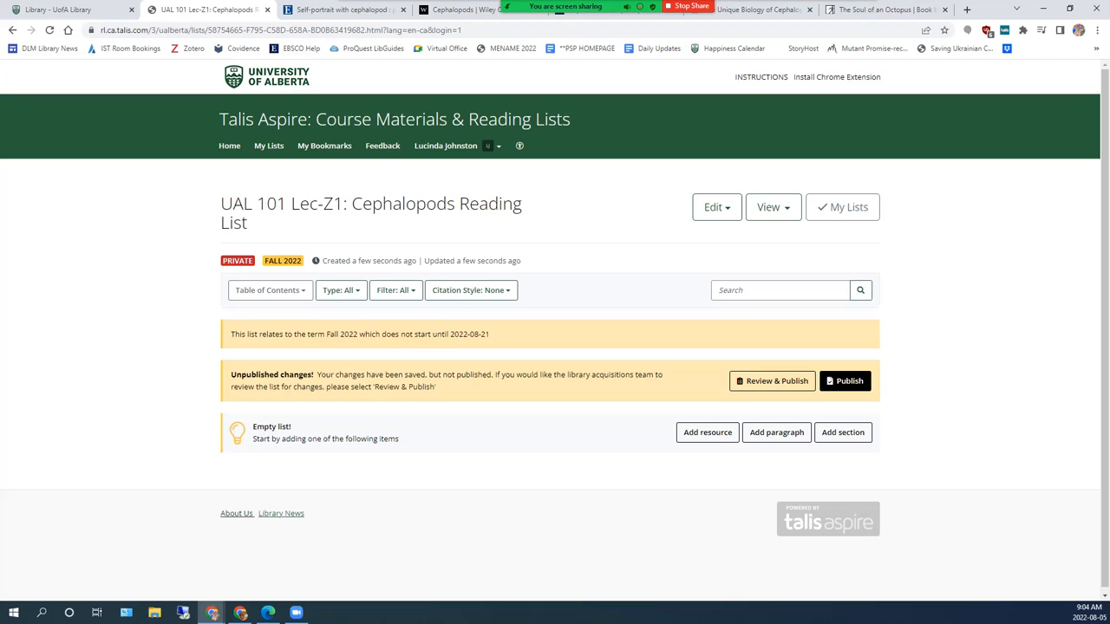
{"action": "mouse_move", "coordinate": [842, 431]}
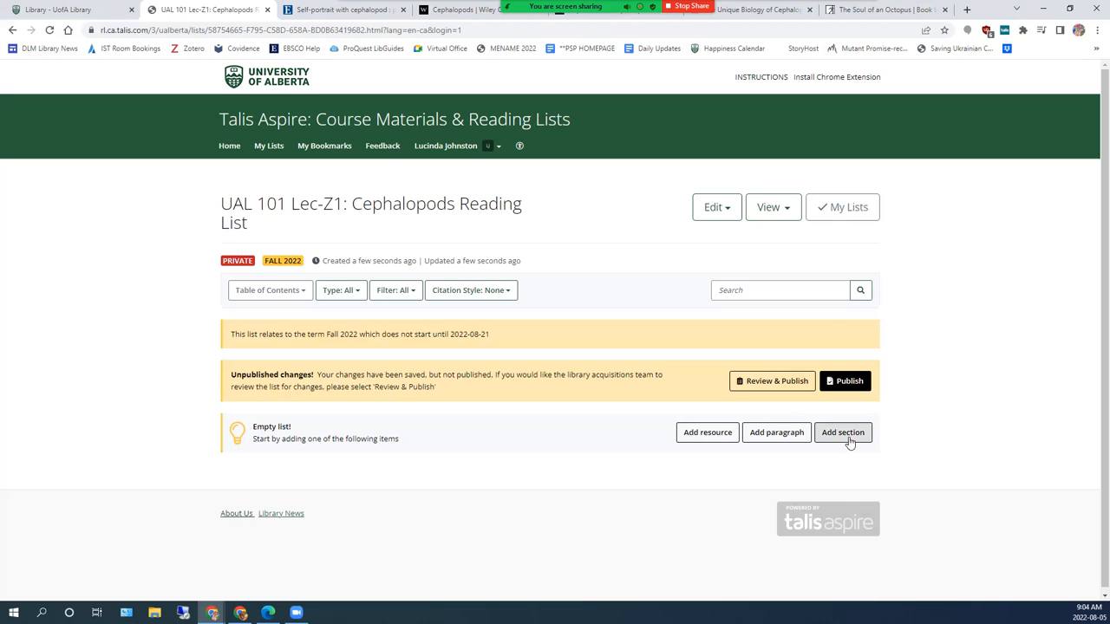
{"action": "left_click", "coordinate": [841, 431]}
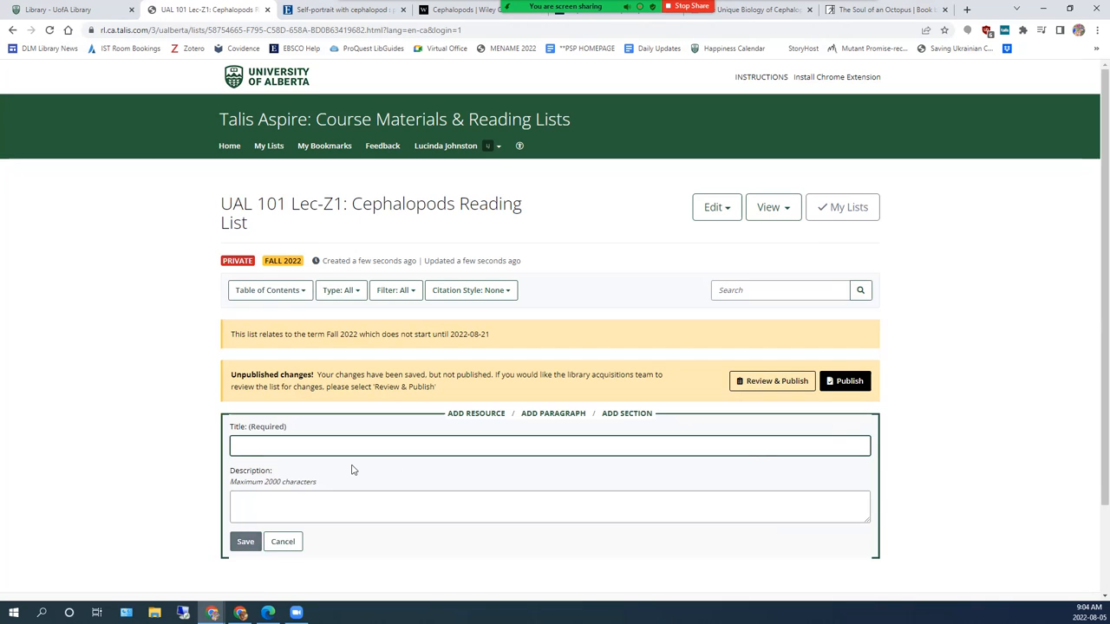
{"action": "type", "text": "wEEK 1"}
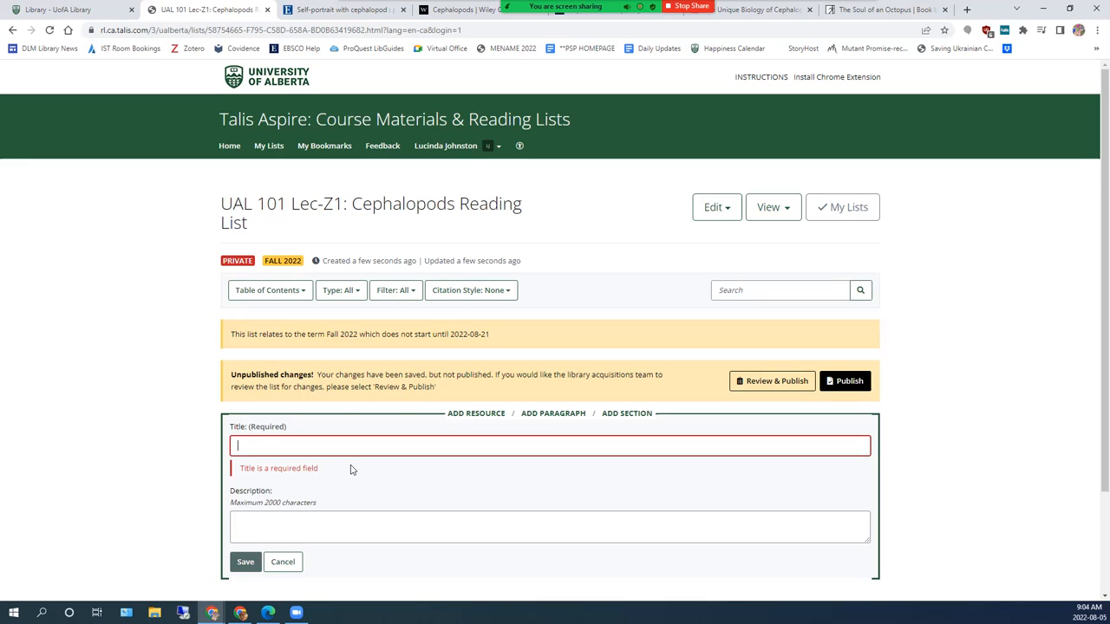
{"action": "type", "text": "Week 1"}
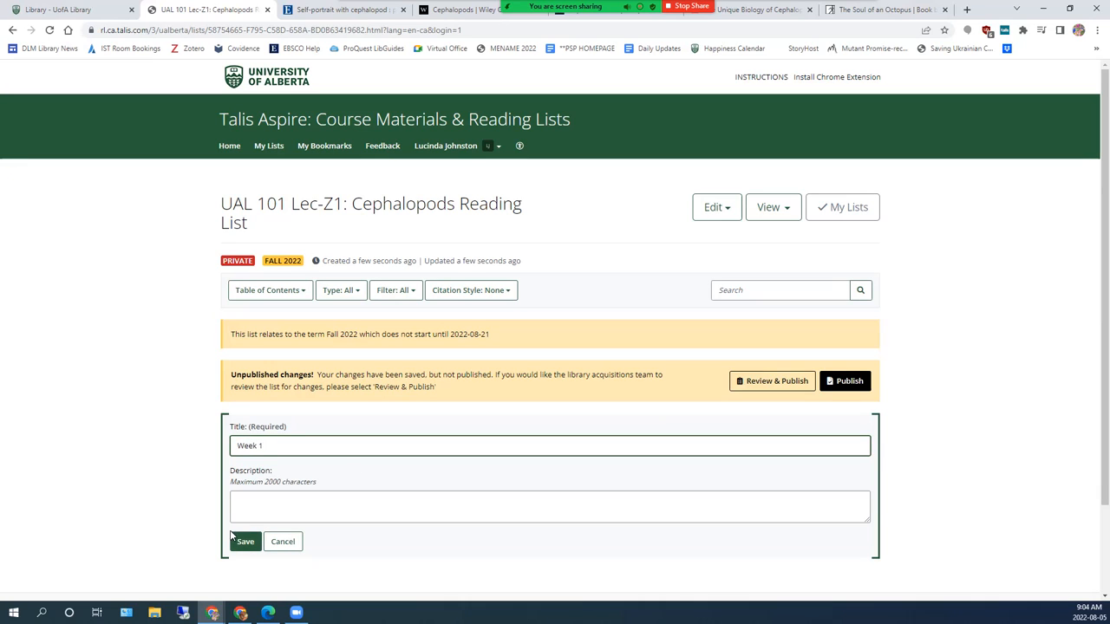
{"action": "left_click", "coordinate": [245, 541]}
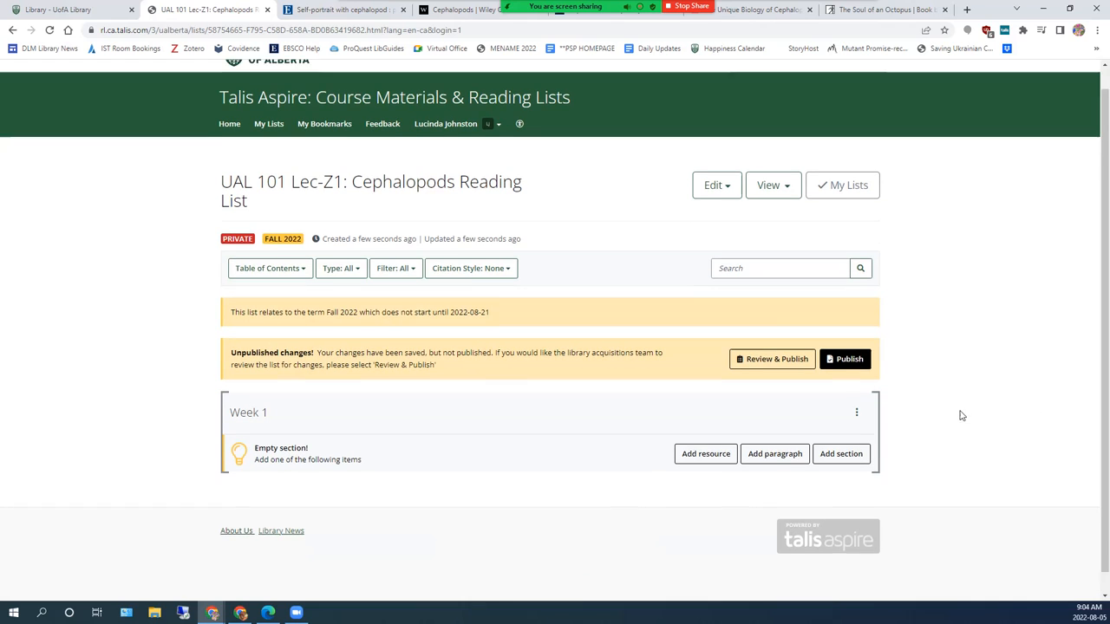
{"action": "scroll", "scroll_direction": "up", "scroll_amount": 3}
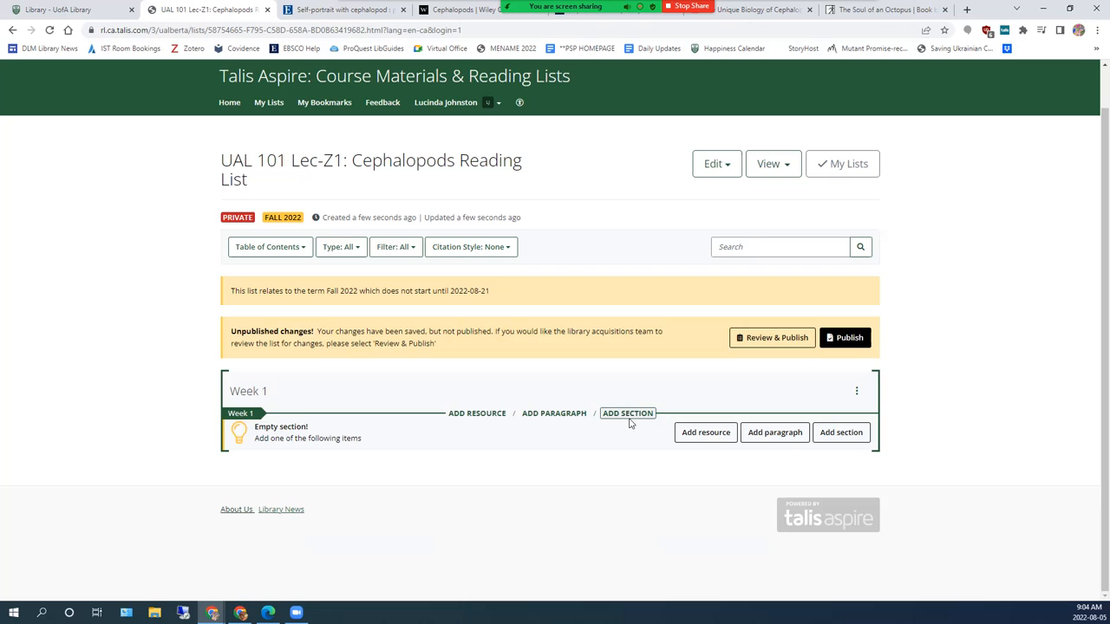
{"action": "mouse_move", "coordinate": [628, 438]}
{"action": "type", "text": "Week"}
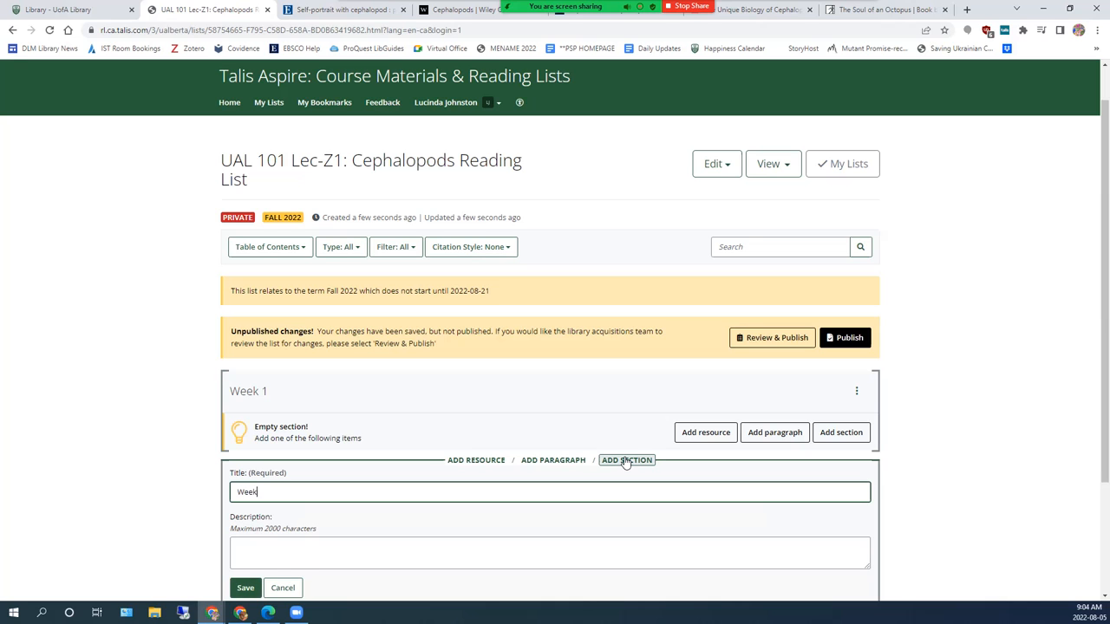
{"action": "type", "text": "2"}
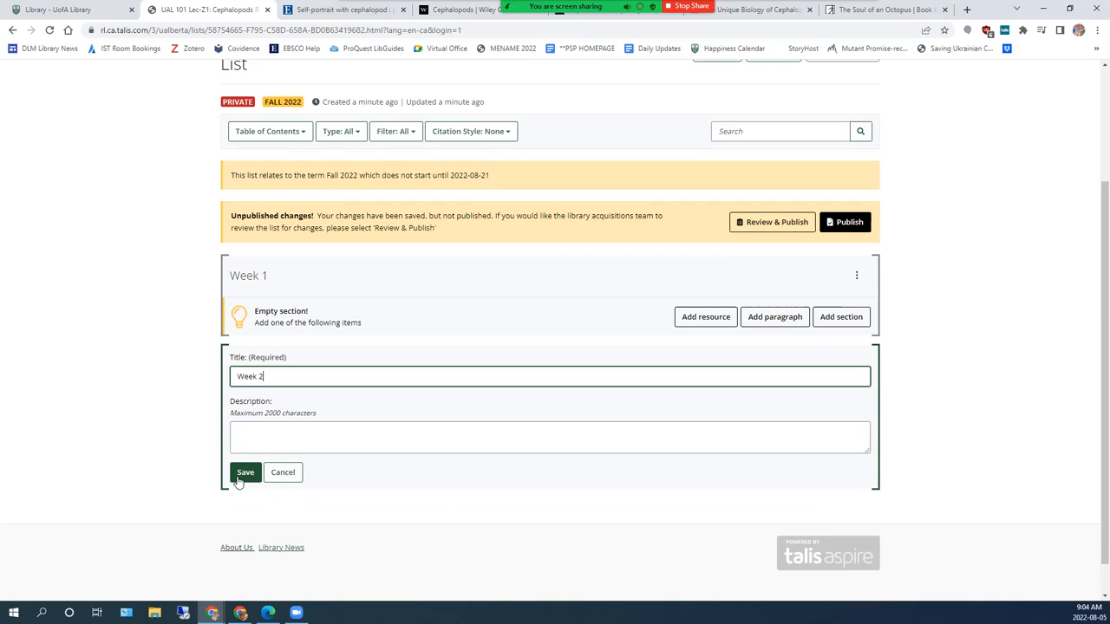
- Save Week 2 and reposition it below Week 1 using Move up and Move down
{"action": "left_click", "coordinate": [245, 472]}
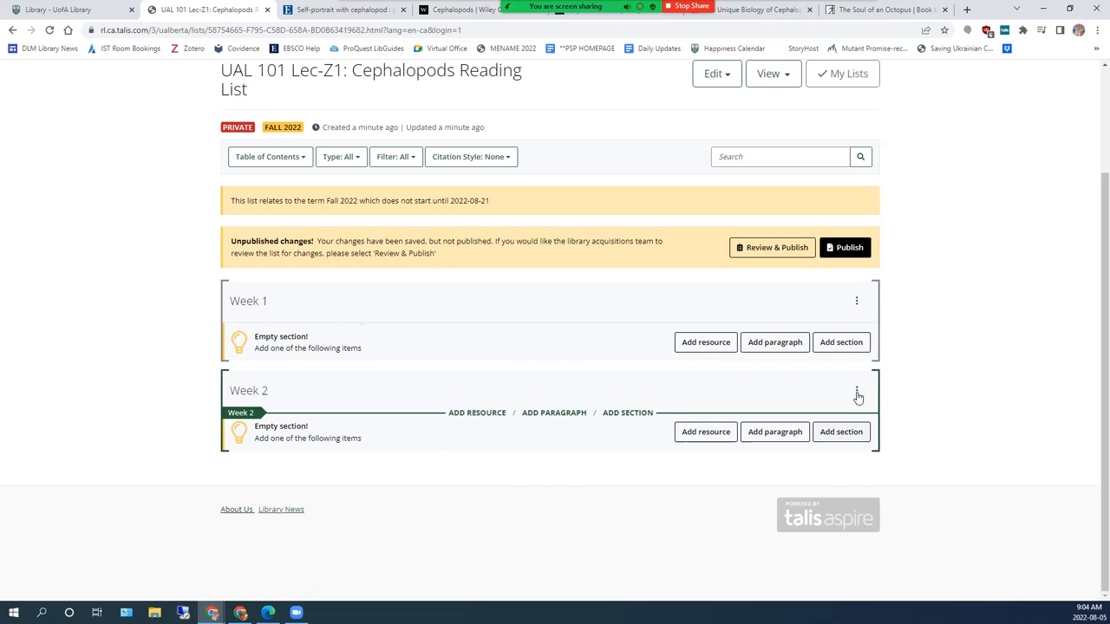
{"action": "left_click", "coordinate": [855, 390]}
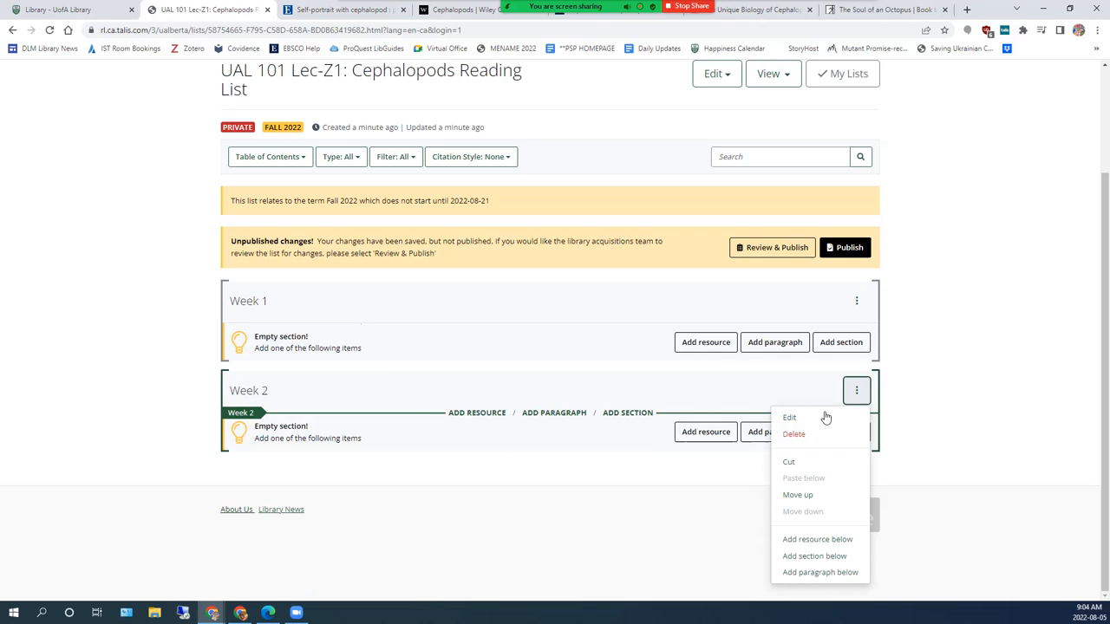
{"action": "mouse_move", "coordinate": [791, 417]}
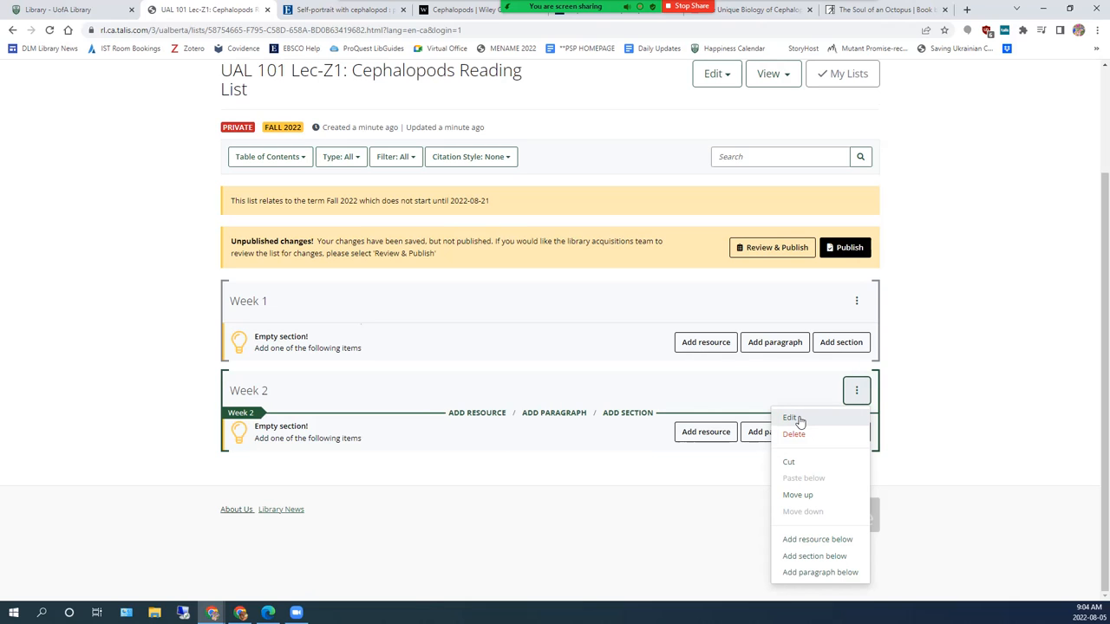
{"action": "mouse_move", "coordinate": [791, 434]}
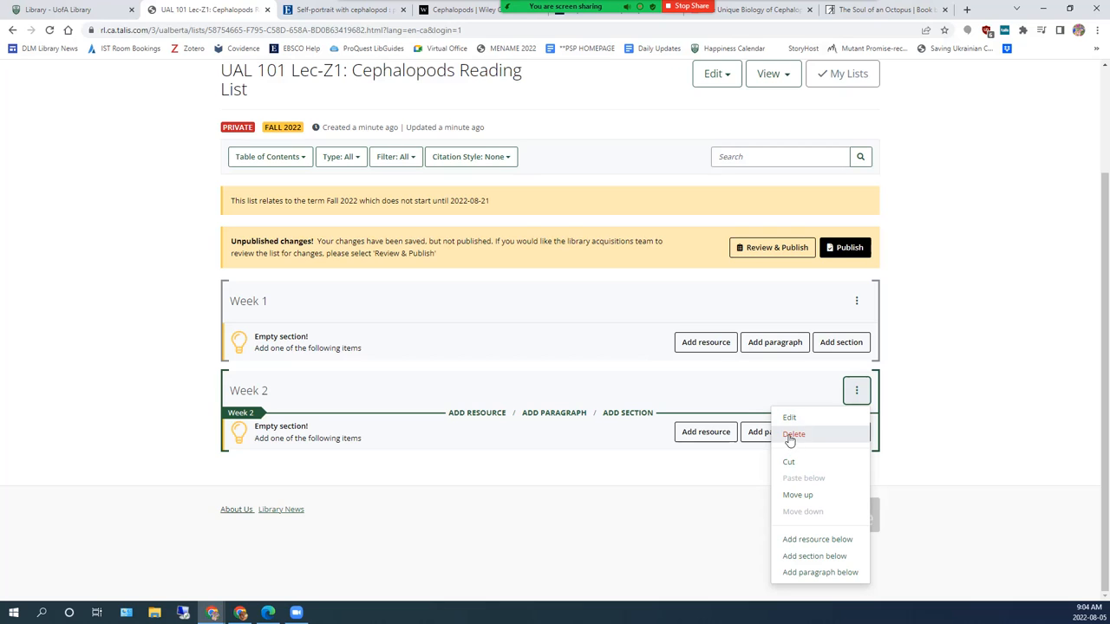
{"action": "left_click", "coordinate": [794, 434]}
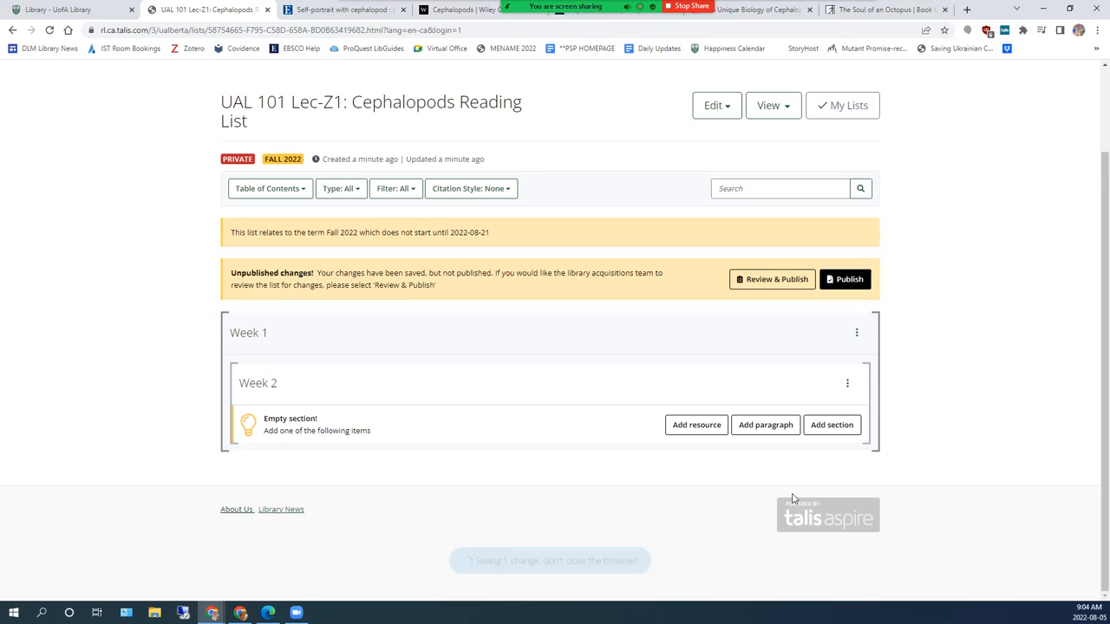
{"action": "left_click", "coordinate": [847, 383]}
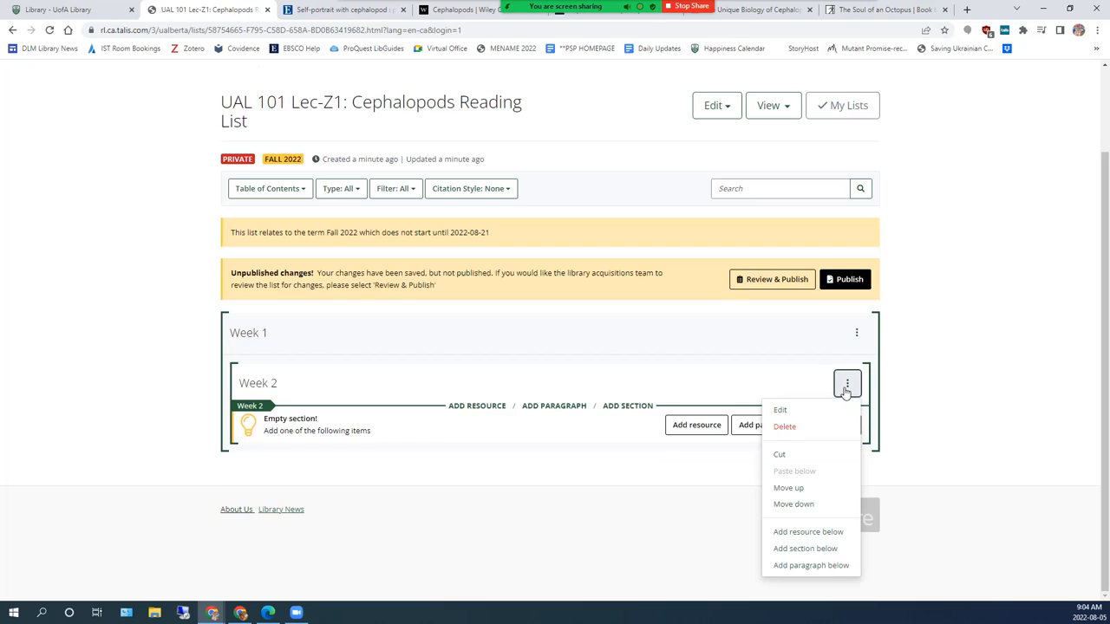
{"action": "left_click", "coordinate": [788, 487]}
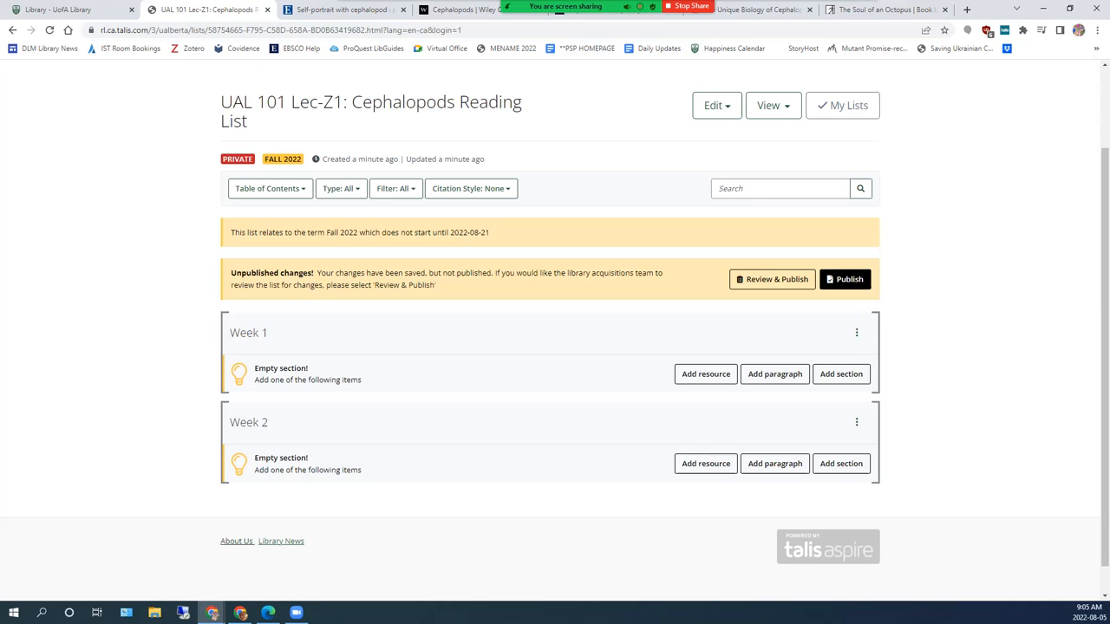
{"action": "mouse_move", "coordinate": [960, 447]}
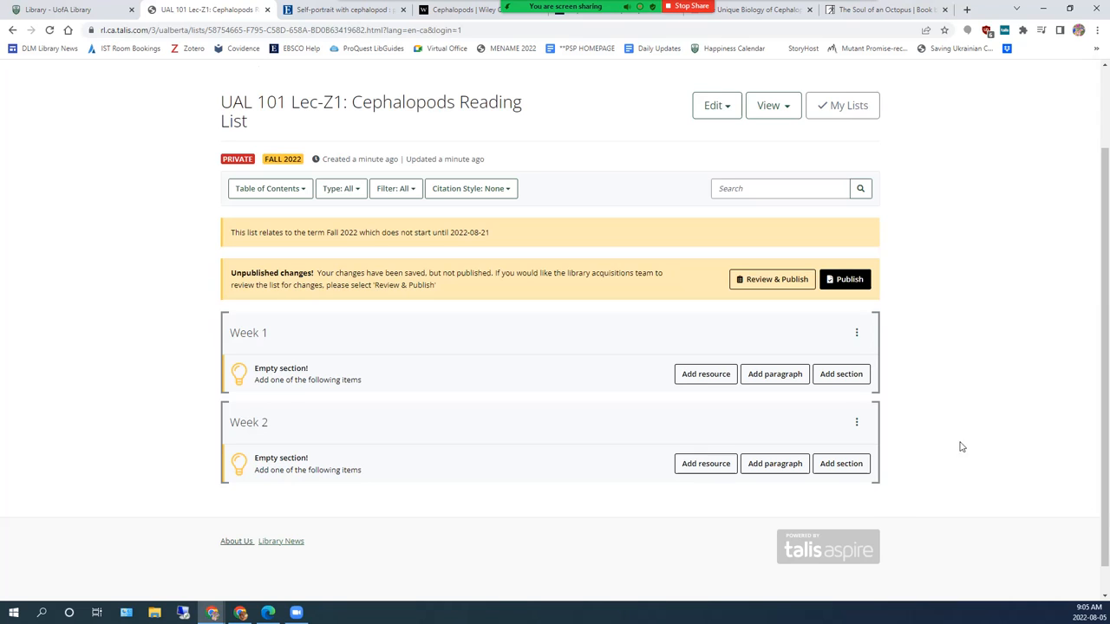
- Review the cephalopod resource tabs, ending on the Self-portrait with cephalopod record
{"action": "left_click", "coordinate": [338, 9]}
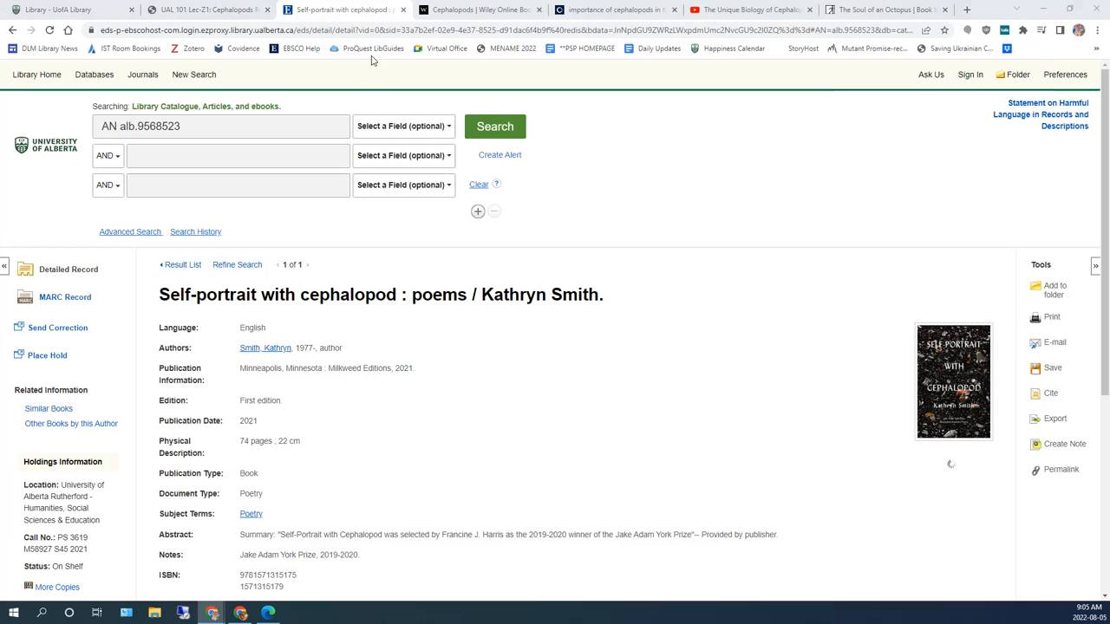
{"action": "left_click", "coordinate": [477, 10]}
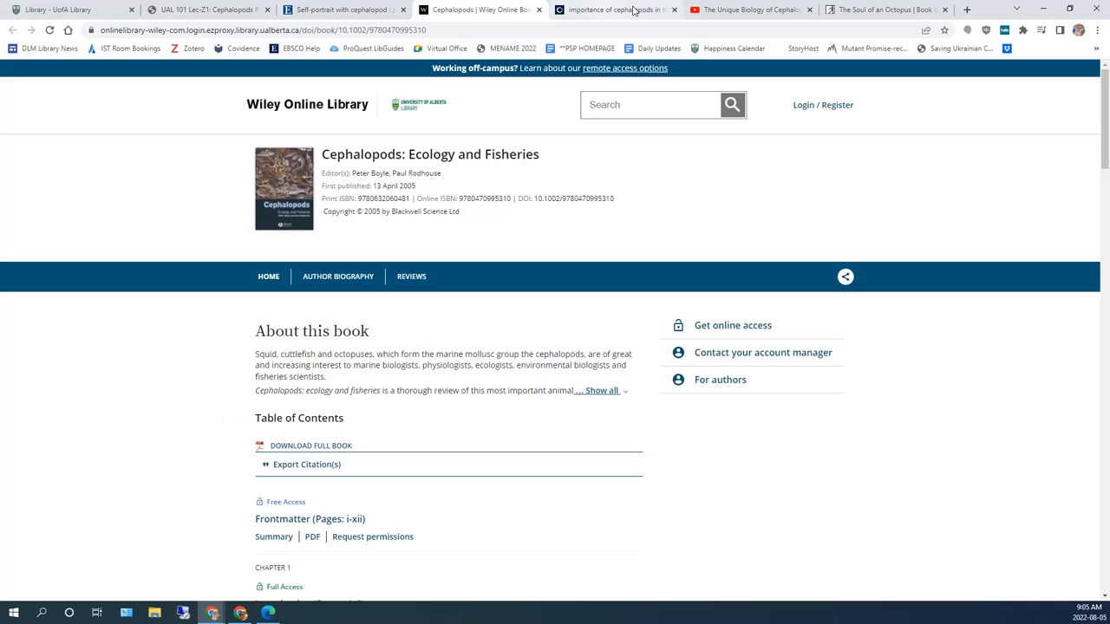
{"action": "left_click", "coordinate": [615, 10]}
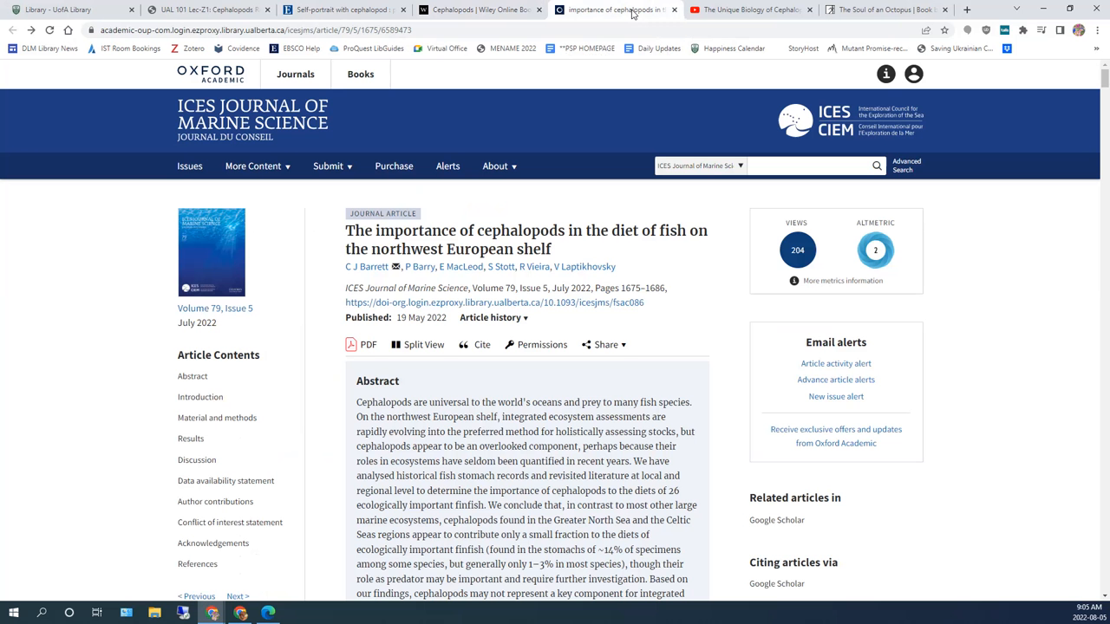
{"action": "mouse_move", "coordinate": [751, 10]}
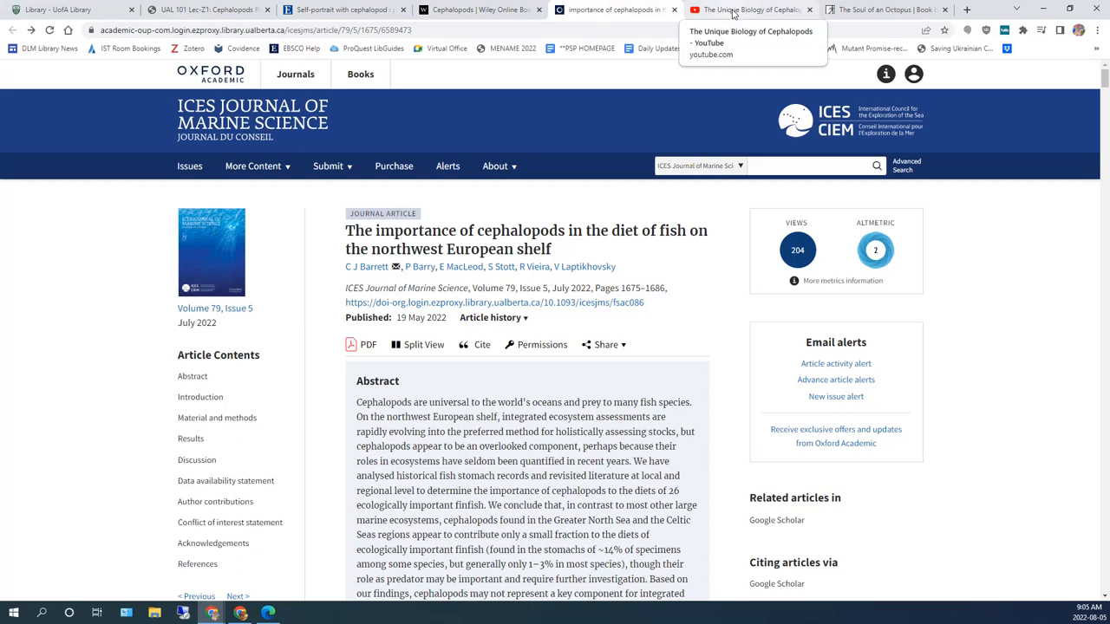
{"action": "left_click", "coordinate": [748, 10]}
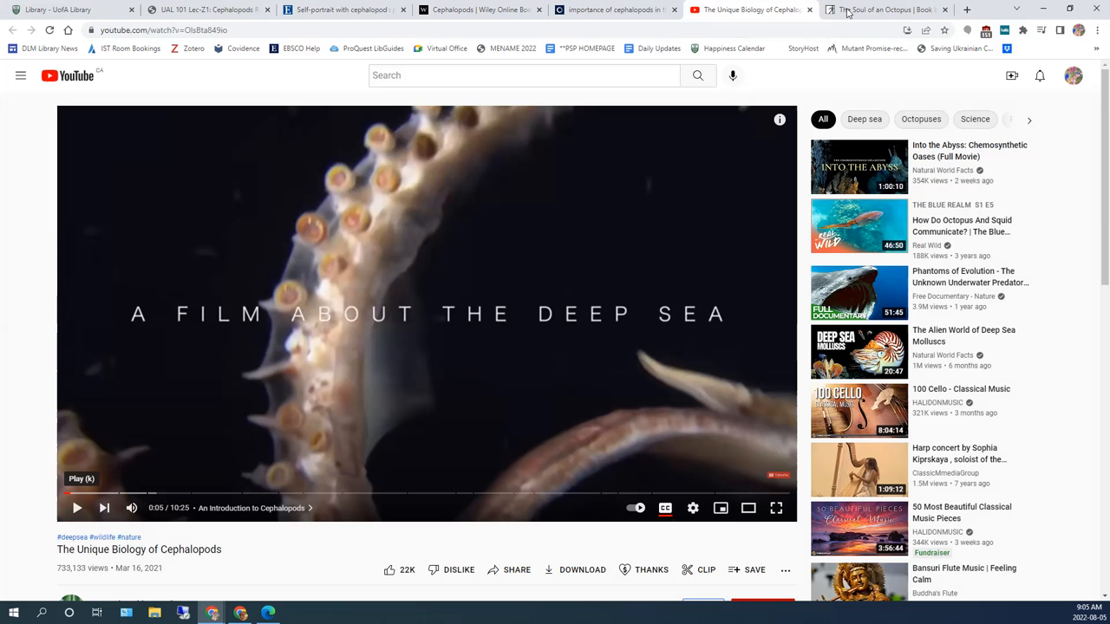
{"action": "left_click", "coordinate": [885, 10]}
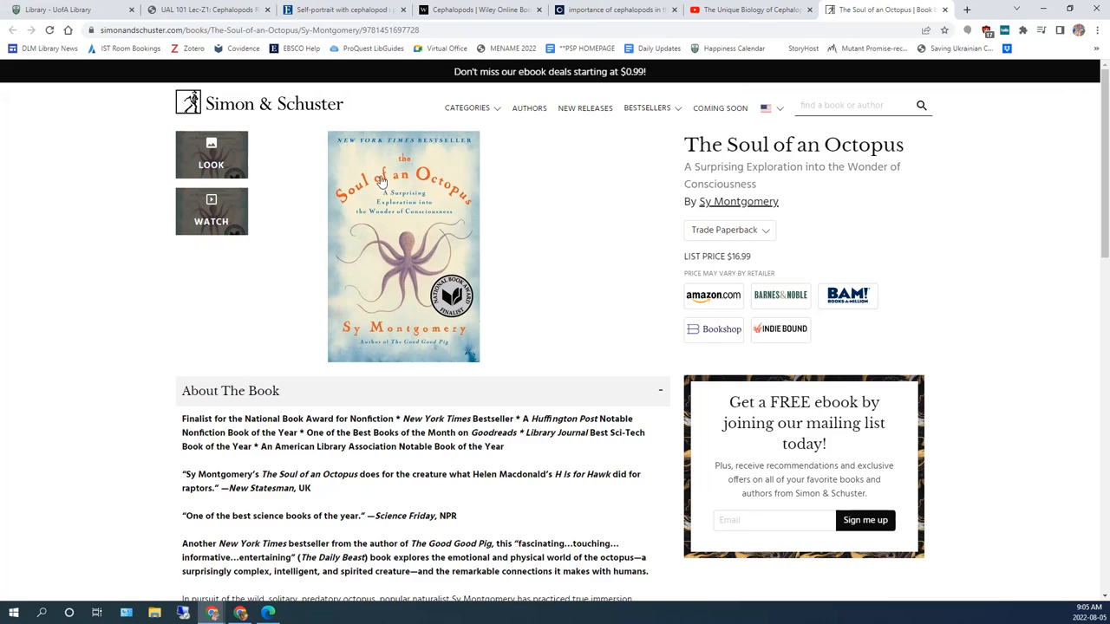
{"action": "left_click", "coordinate": [342, 10]}
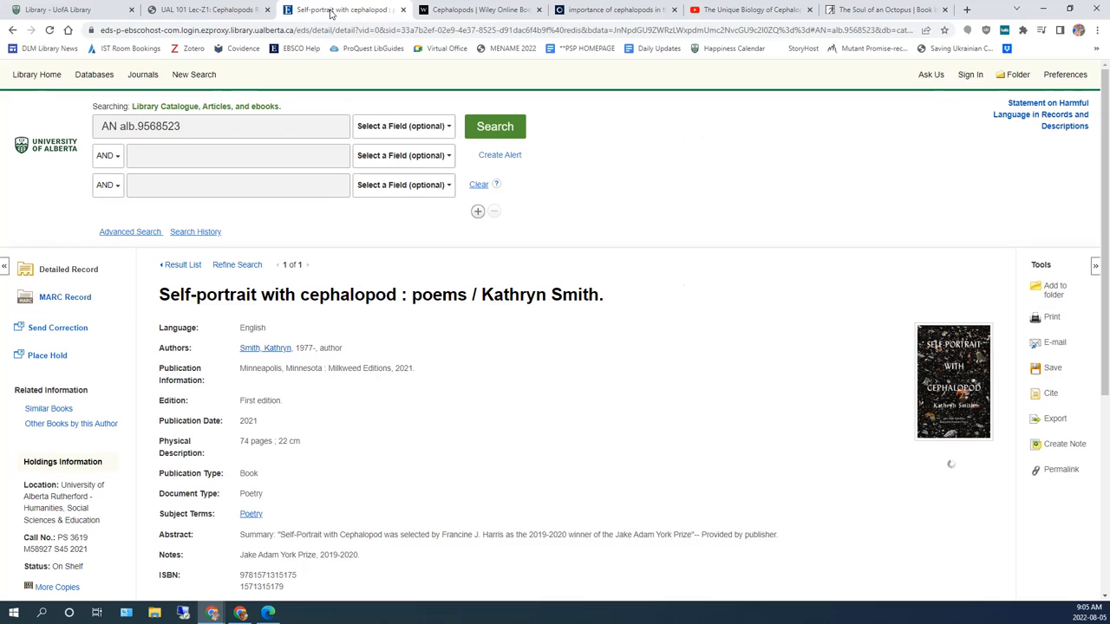
{"action": "mouse_move", "coordinate": [366, 84]}
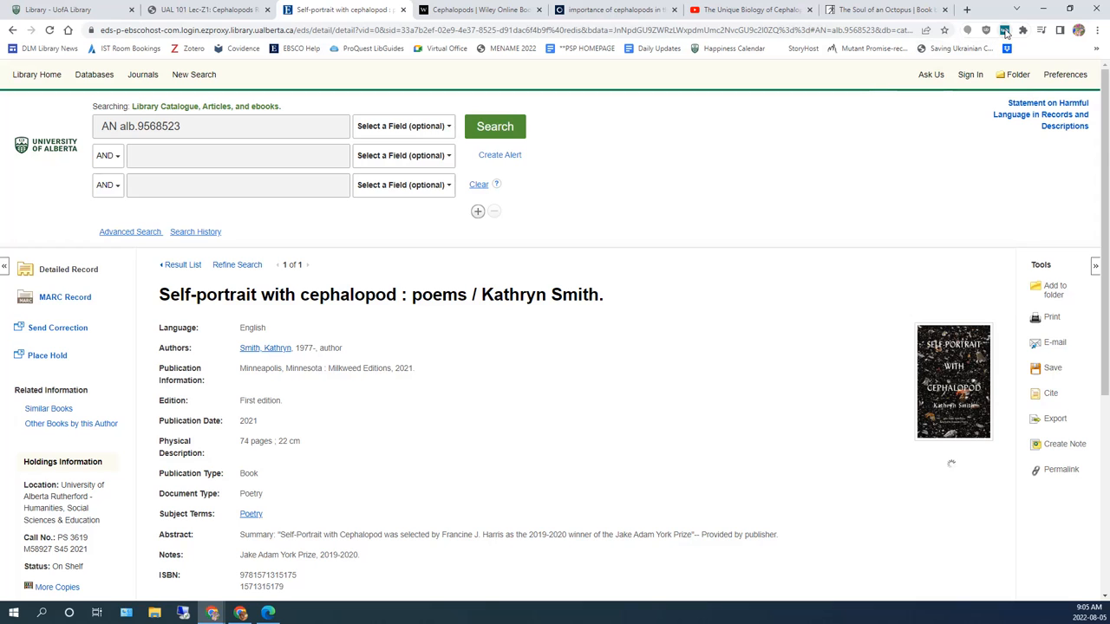
{"action": "mouse_move", "coordinate": [1005, 30]}
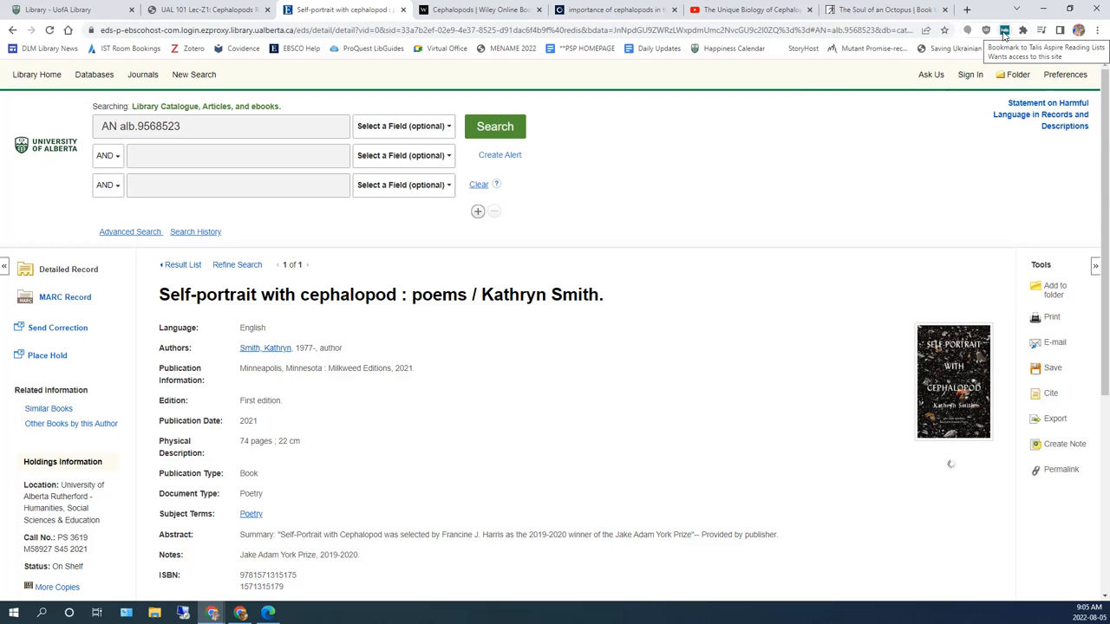
- Launch the bookmarking extension on the Self-portrait with cephalopod: poems record
{"action": "left_click", "coordinate": [1004, 31]}
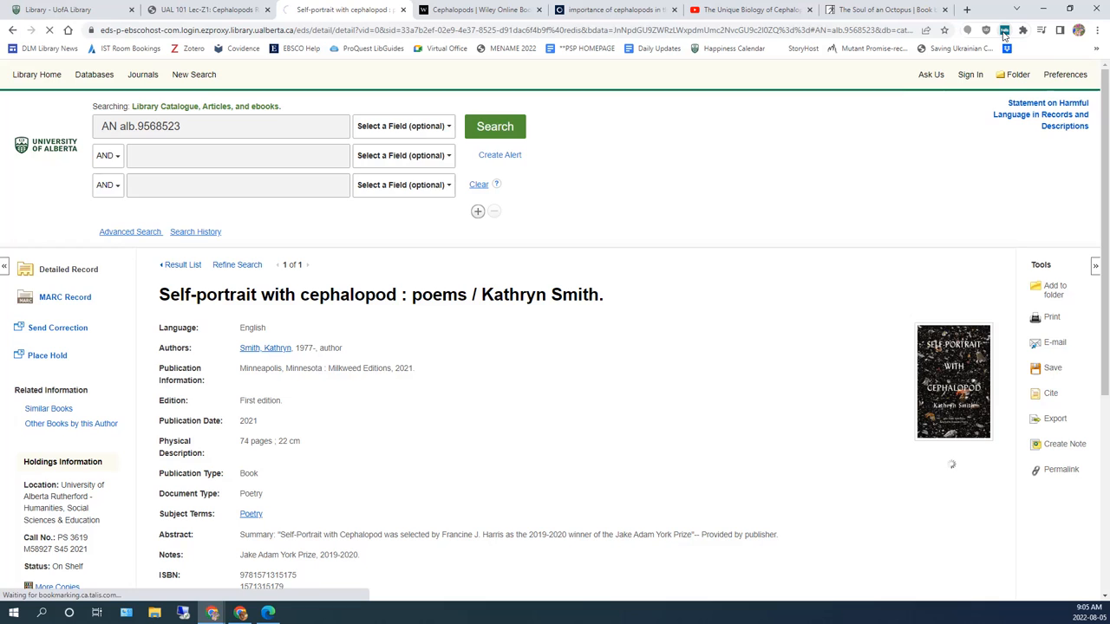
{"action": "left_click", "coordinate": [1004, 30]}
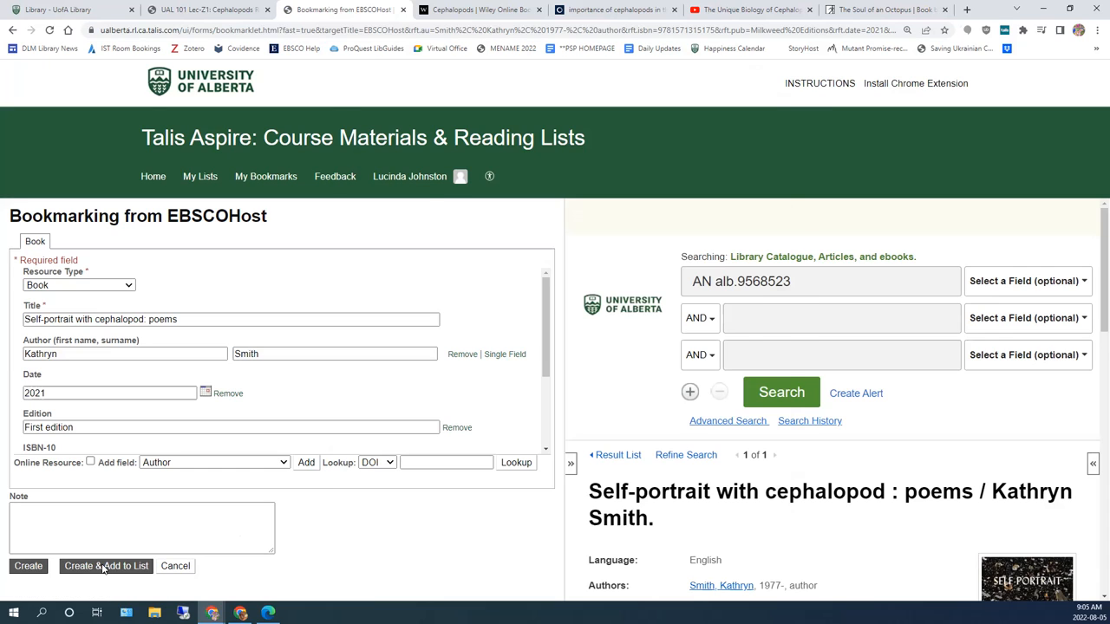
- Add the book to the bottom of Week 1 and close the bookmarking tab
{"action": "left_click", "coordinate": [106, 565]}
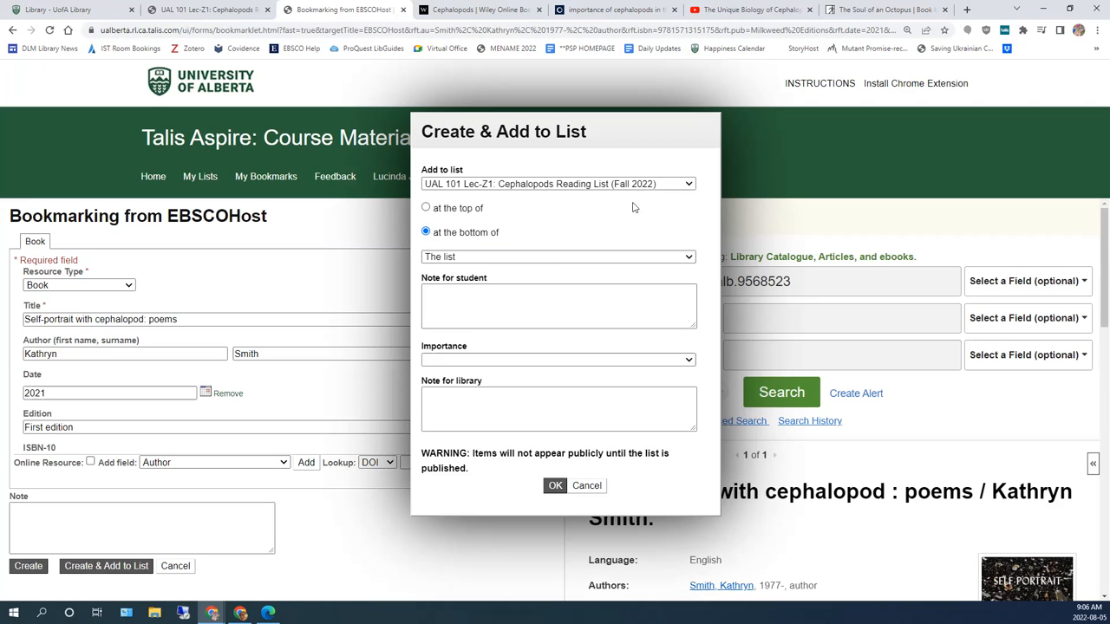
{"action": "mouse_move", "coordinate": [682, 230]}
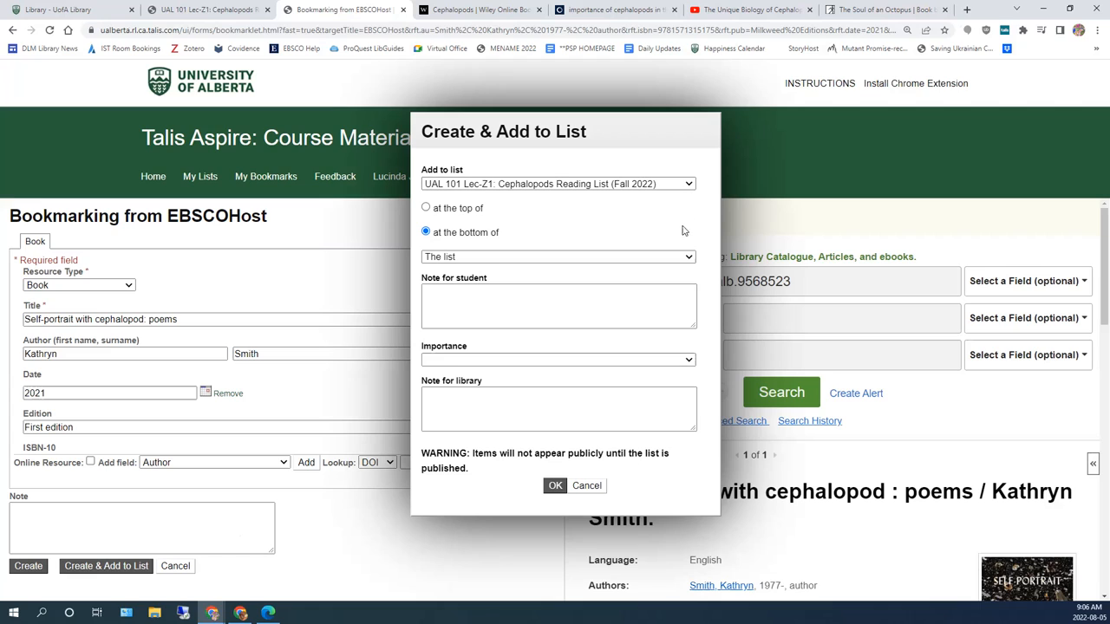
{"action": "left_click", "coordinate": [557, 257]}
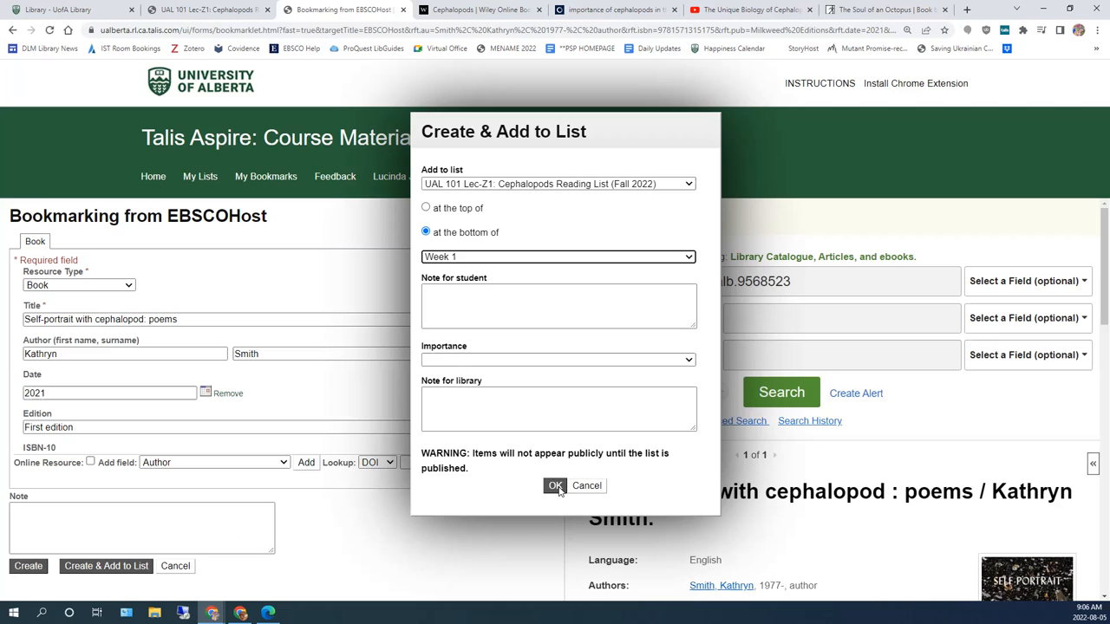
{"action": "left_click", "coordinate": [555, 485]}
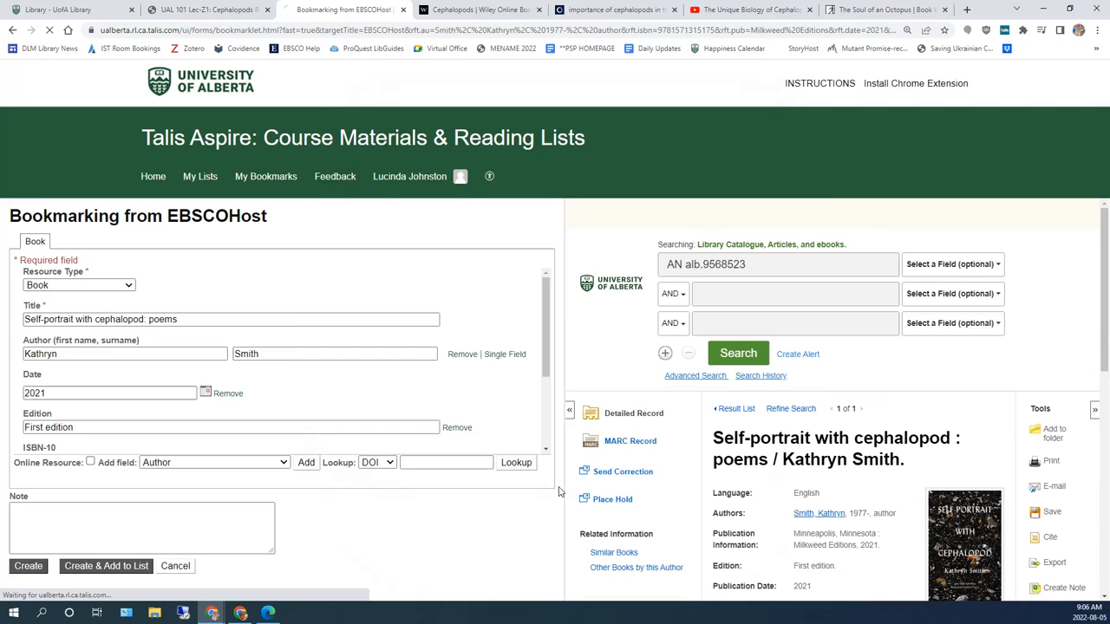
{"action": "left_click", "coordinate": [338, 10]}
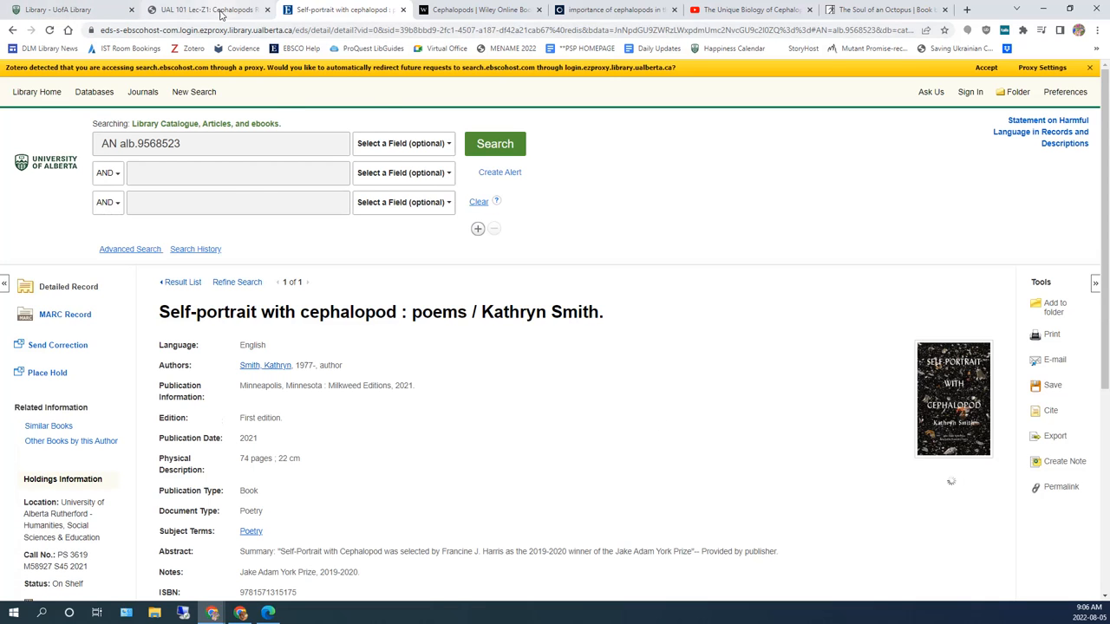
- Reload the Cephalopods list and drag Self-portrait with cephalopod from Week 1 into Week 2
{"action": "left_click", "coordinate": [208, 9]}
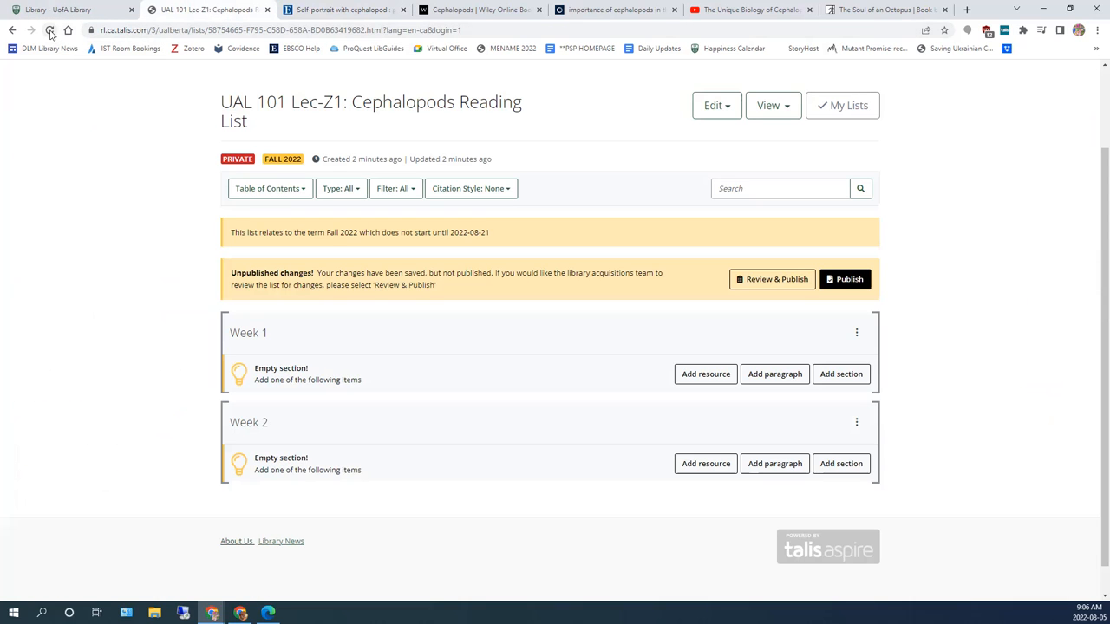
{"action": "left_click", "coordinate": [50, 29]}
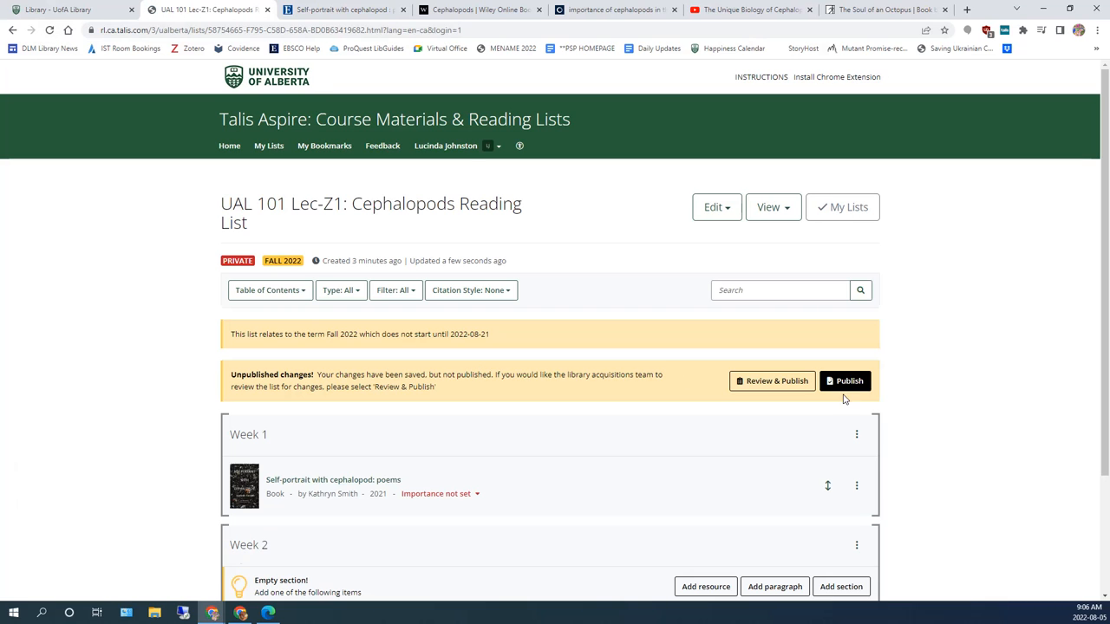
{"action": "scroll", "scroll_direction": "down", "scroll_amount": 3}
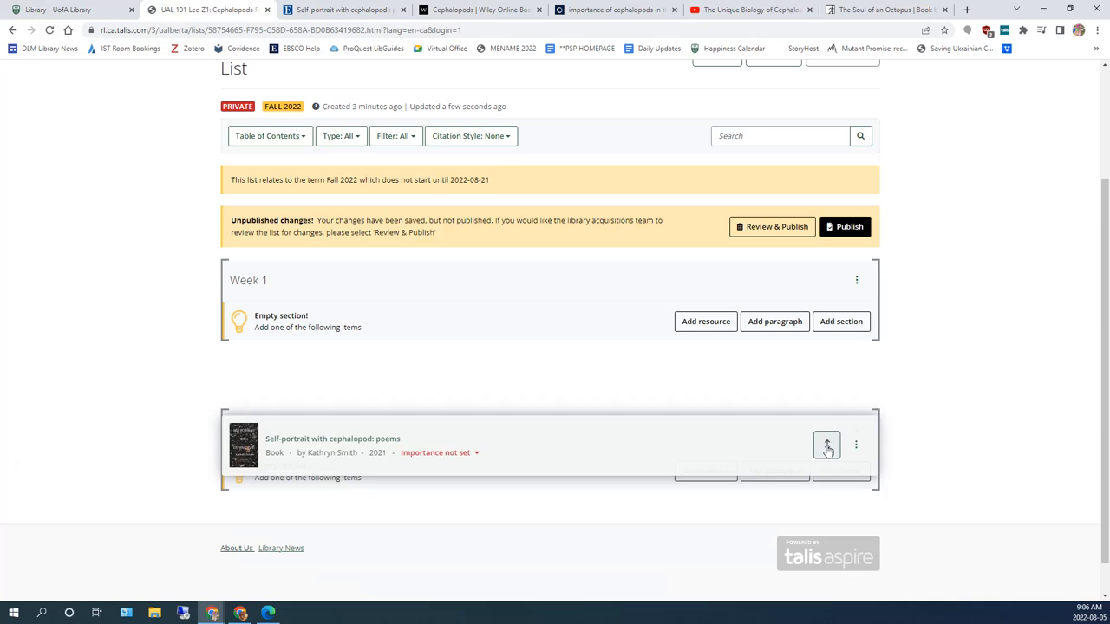
{"action": "left_click", "coordinate": [827, 445]}
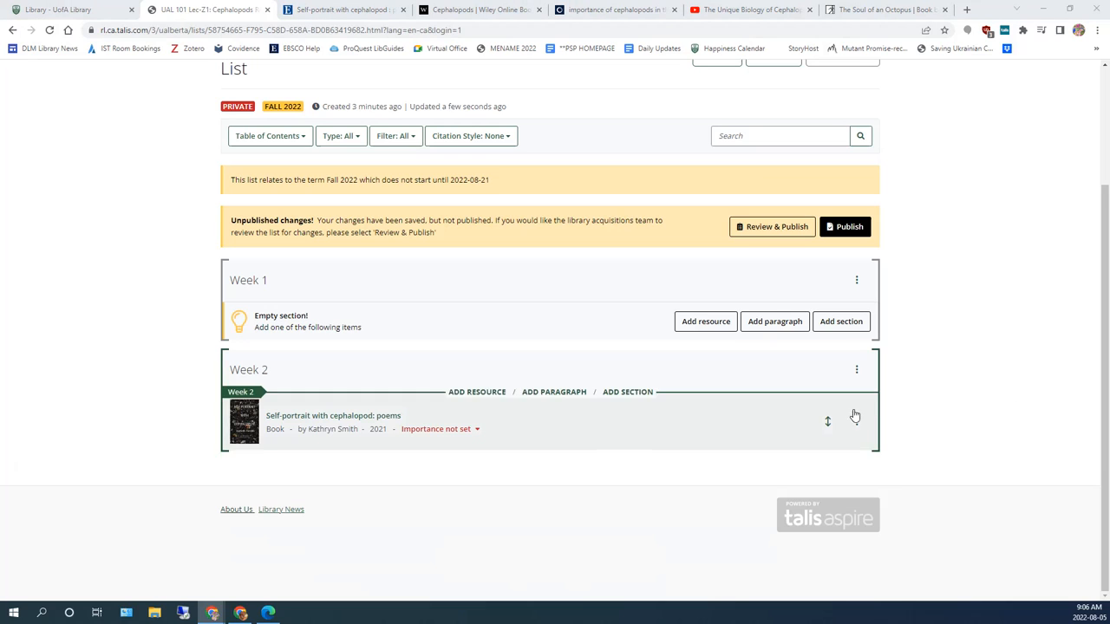
{"action": "mouse_move", "coordinate": [857, 422]}
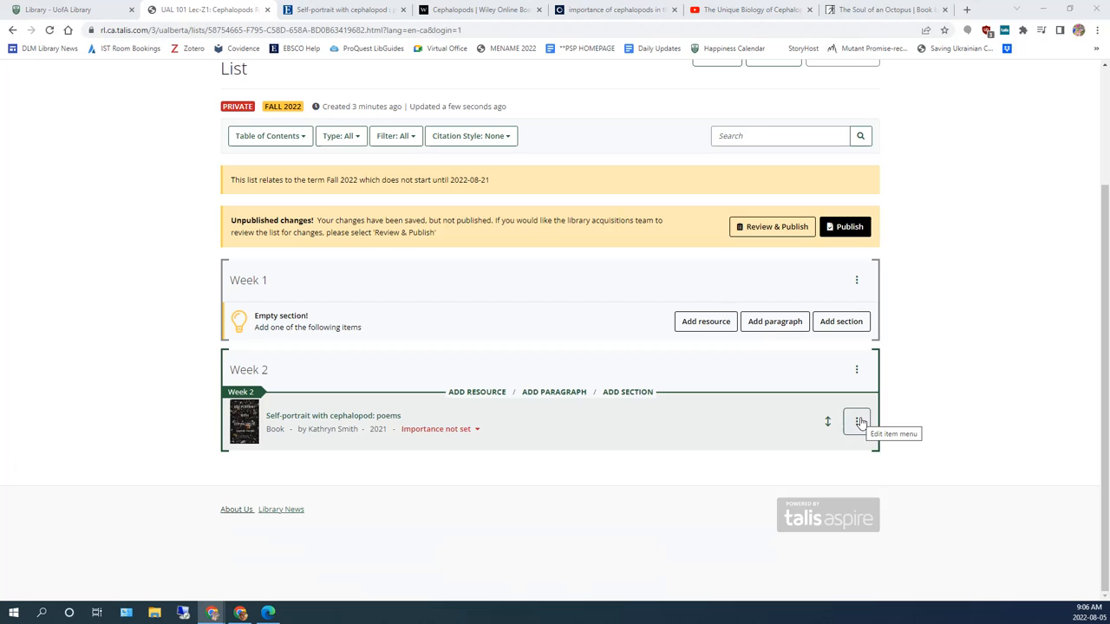
- Save a library note on the book: 'Please digitize chapter 5 and add link to reading list'
{"action": "left_click", "coordinate": [855, 417]}
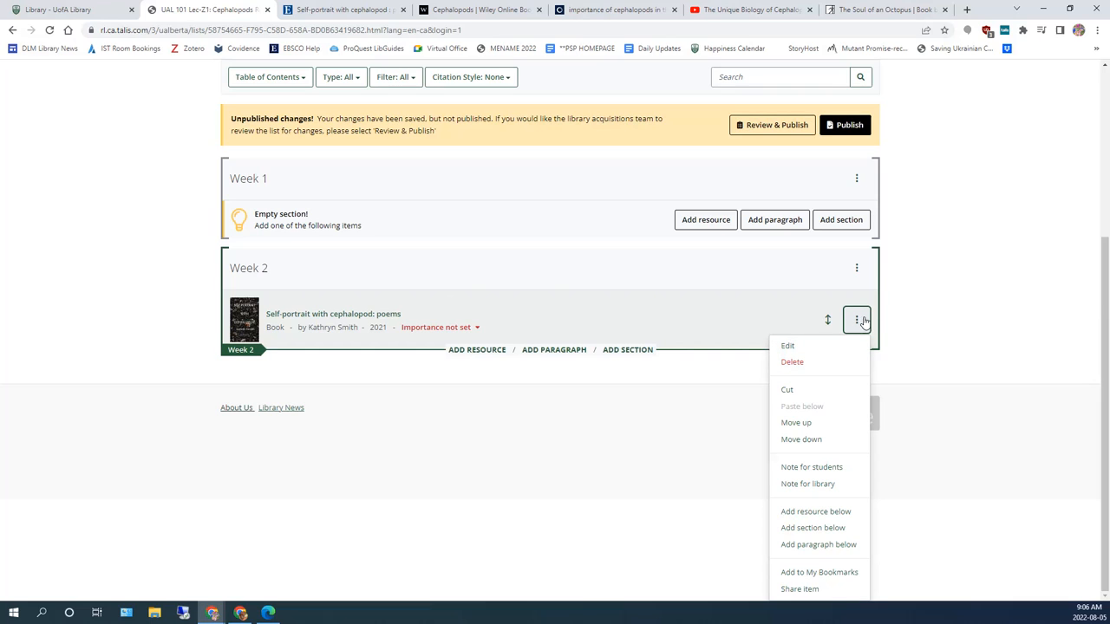
{"action": "mouse_move", "coordinate": [807, 484]}
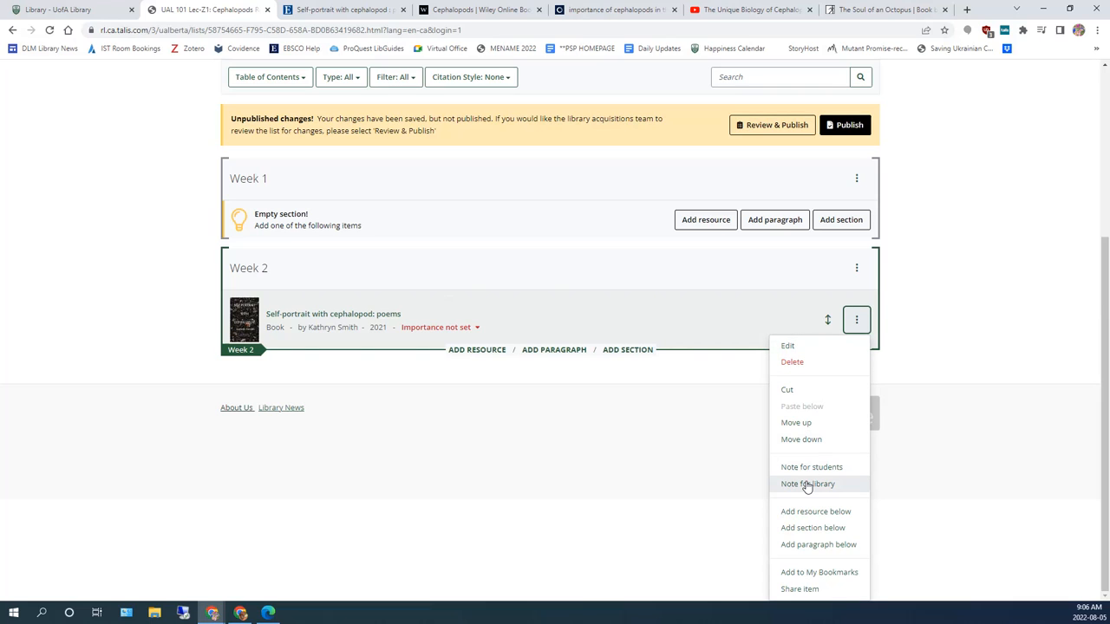
{"action": "left_click", "coordinate": [808, 484]}
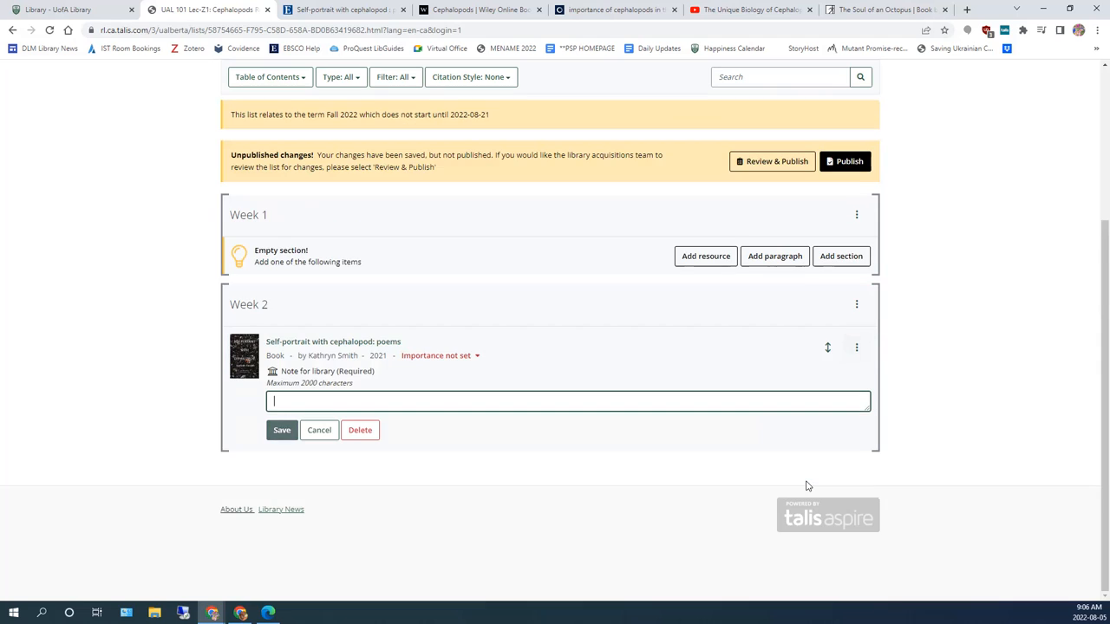
{"action": "type", "text": "Please digitize chapter 5 and add link to reading list"}
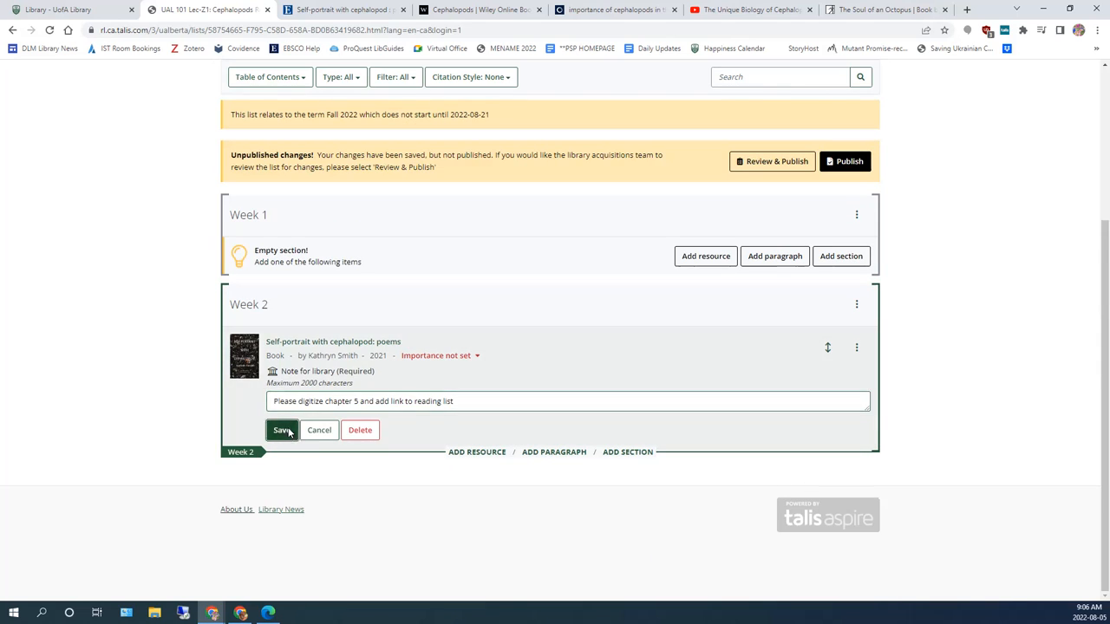
{"action": "left_click", "coordinate": [281, 430]}
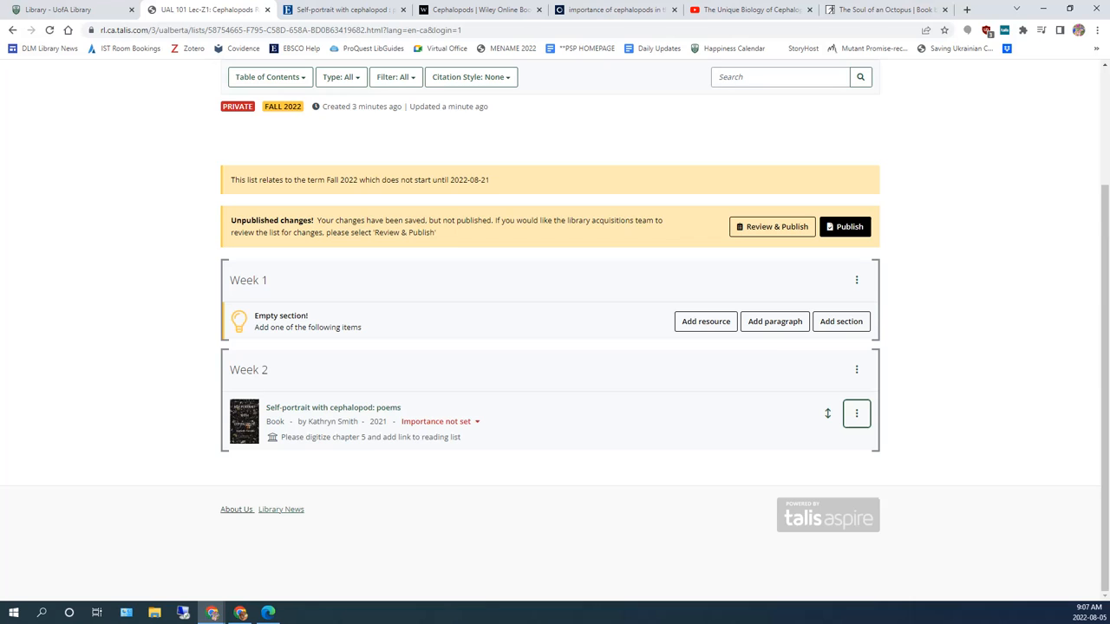
{"action": "mouse_move", "coordinate": [702, 214]}
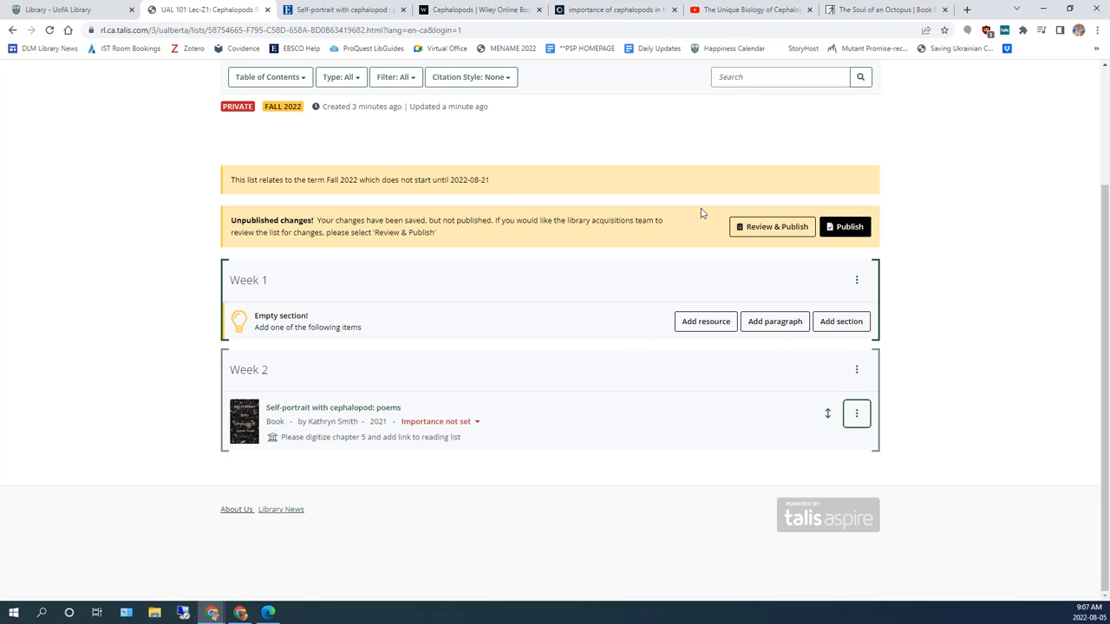
{"action": "mouse_move", "coordinate": [616, 10]}
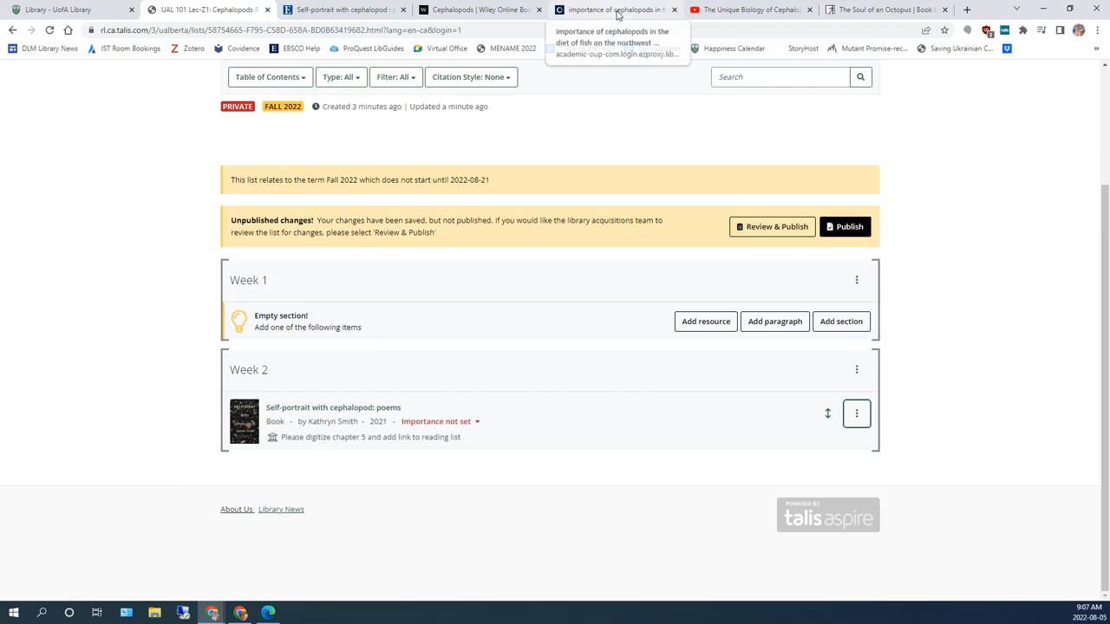
- Bookmark the fish-diet cephalopods article as an Online Resource and start Create & Add to List
{"action": "left_click", "coordinate": [616, 10]}
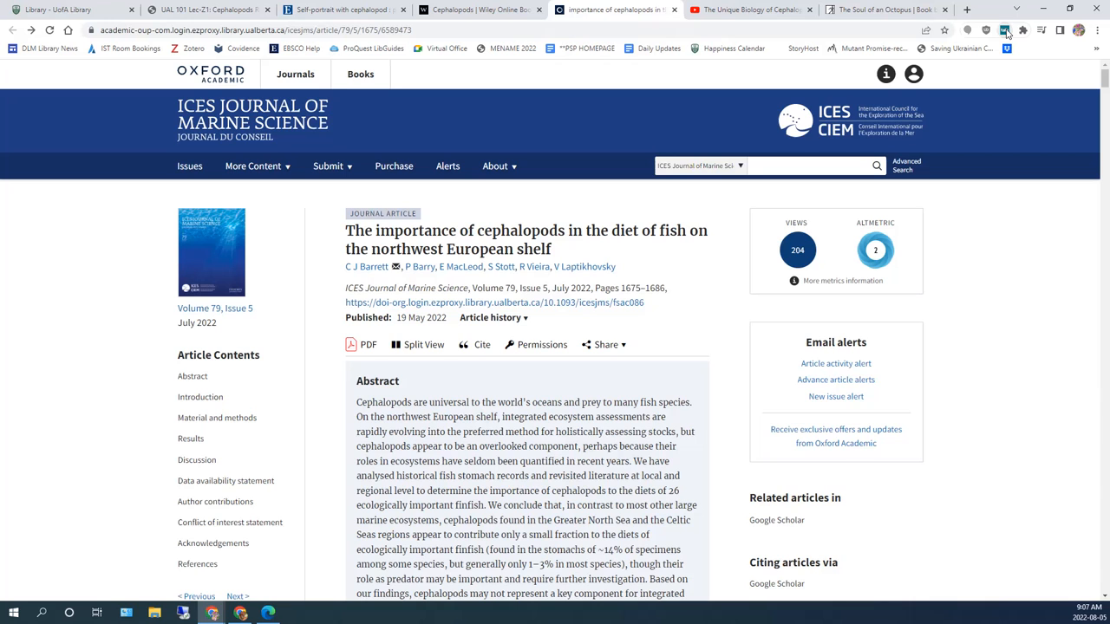
{"action": "left_click", "coordinate": [1004, 30]}
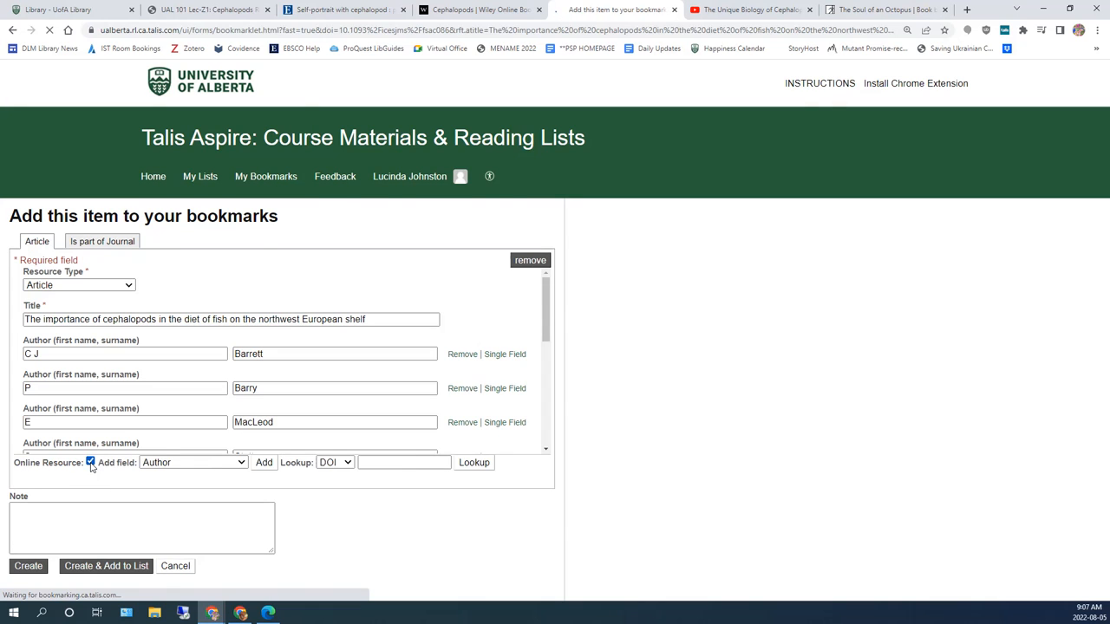
{"action": "left_click", "coordinate": [90, 463]}
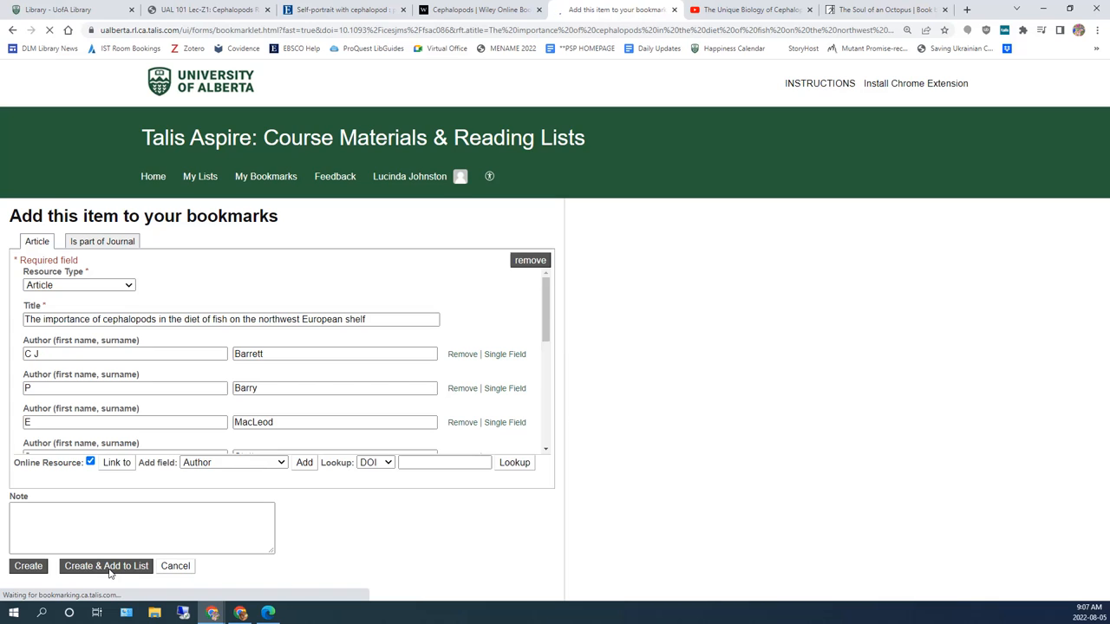
{"action": "left_click", "coordinate": [105, 566]}
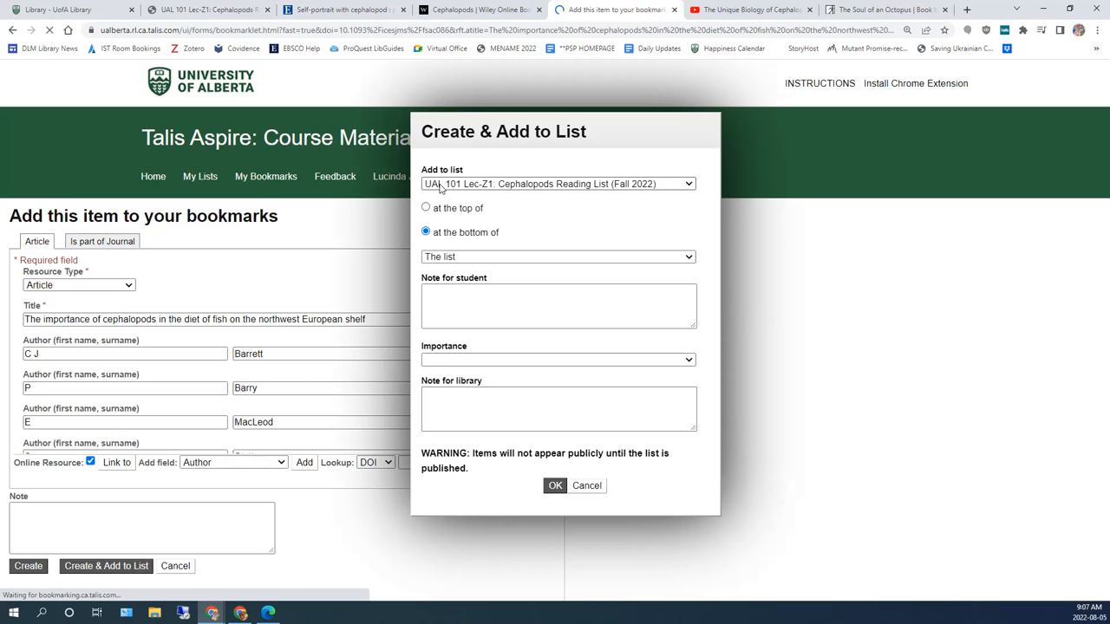
- Add the article at the bottom of Week 1 with student note 'Choose one of the references and read that as well.'
{"action": "left_click", "coordinate": [558, 257]}
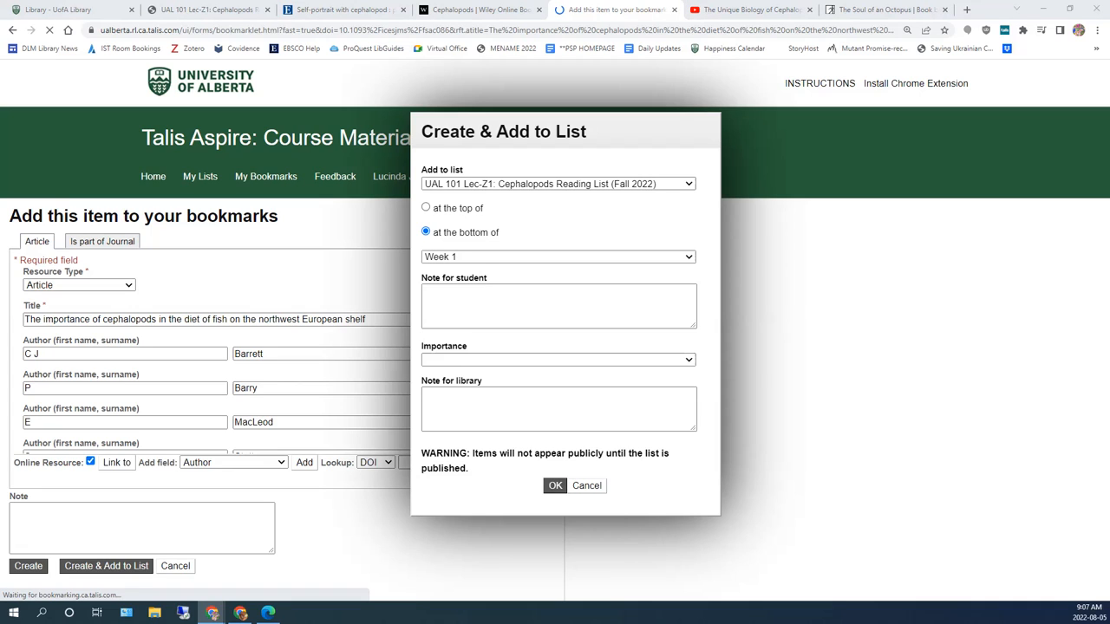
{"action": "left_click", "coordinate": [488, 305]}
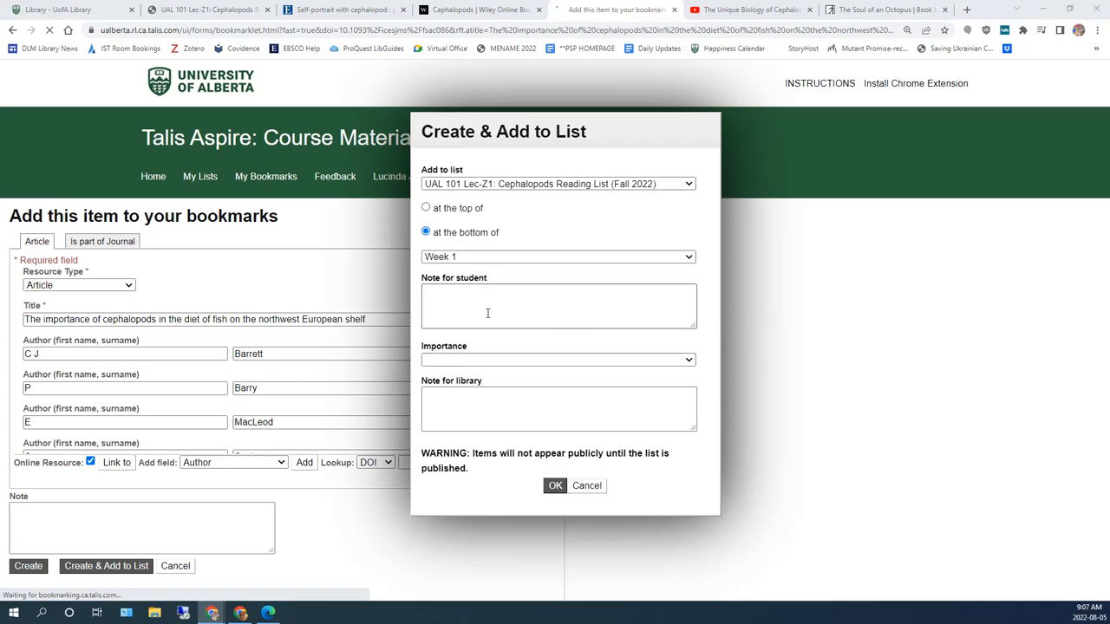
{"action": "type", "text": "Choose one of the references and read that as well."}
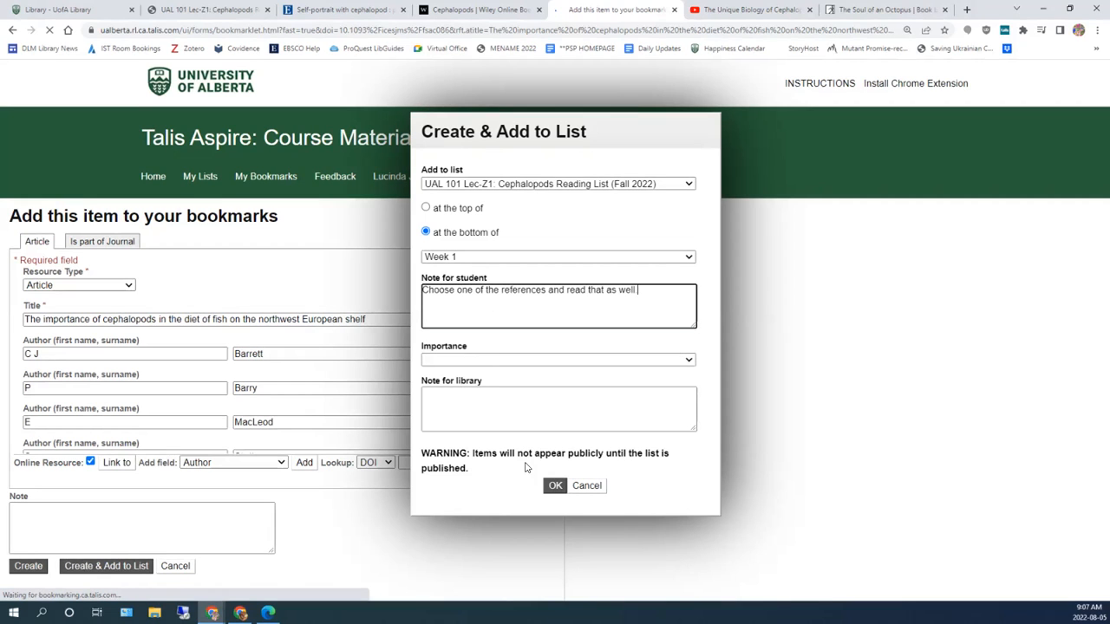
{"action": "left_click", "coordinate": [555, 485]}
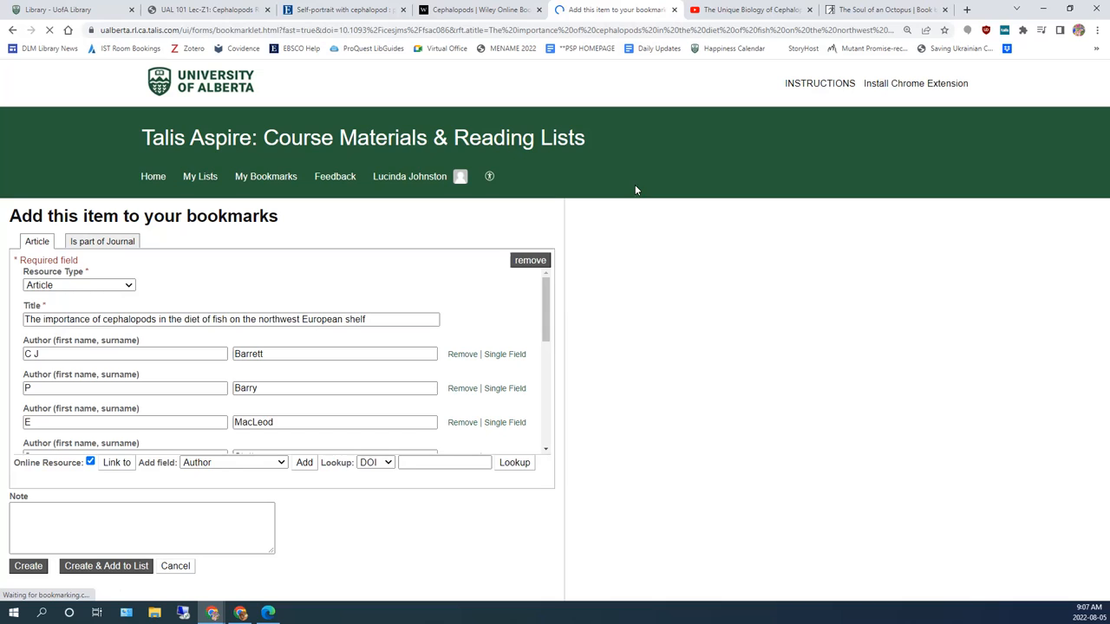
{"action": "mouse_move", "coordinate": [813, 381]}
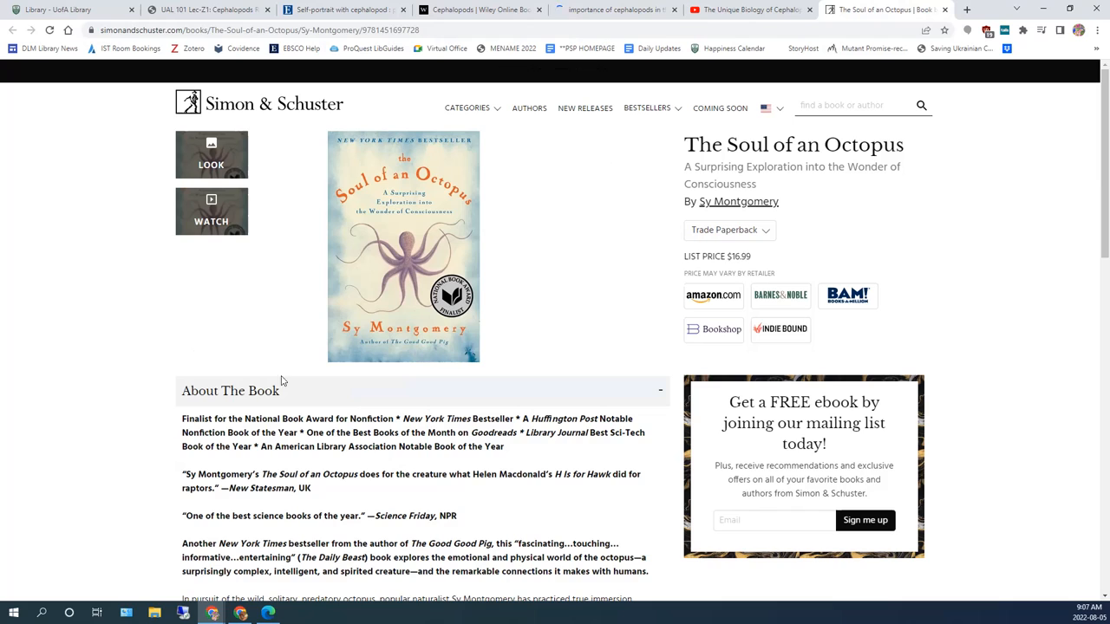
{"action": "mouse_move", "coordinate": [1014, 26]}
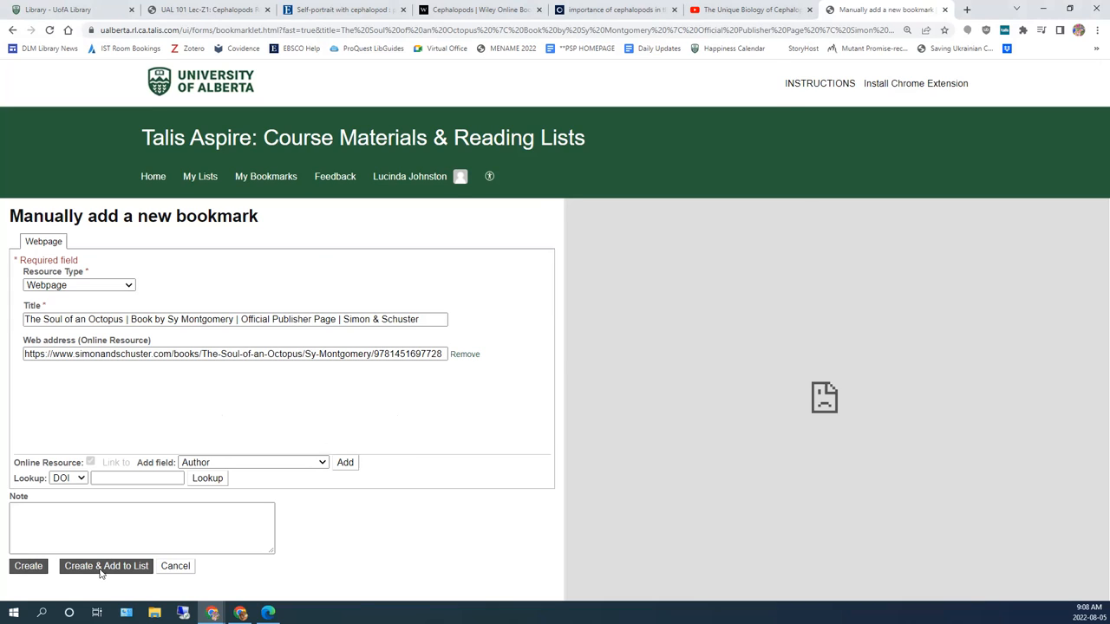
- Add the webpage to Week 2 with library note 'Please order this book and add to the Course Materials reserve shelves.'
{"action": "left_click", "coordinate": [105, 565]}
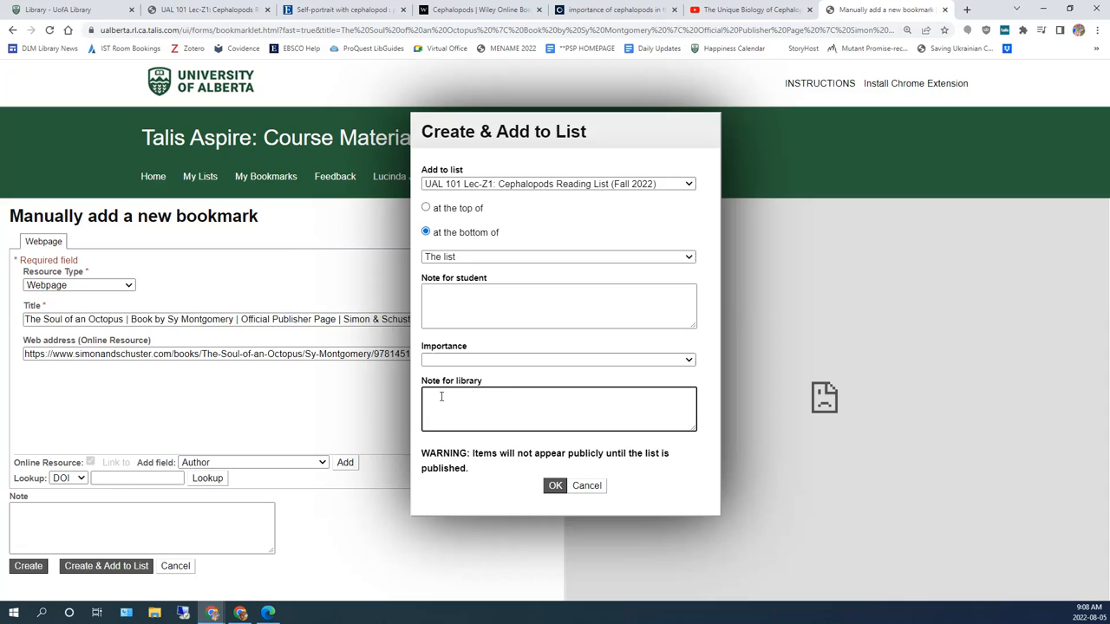
{"action": "type", "text": "Please order this book and add to the Course Materials reserve shelves."}
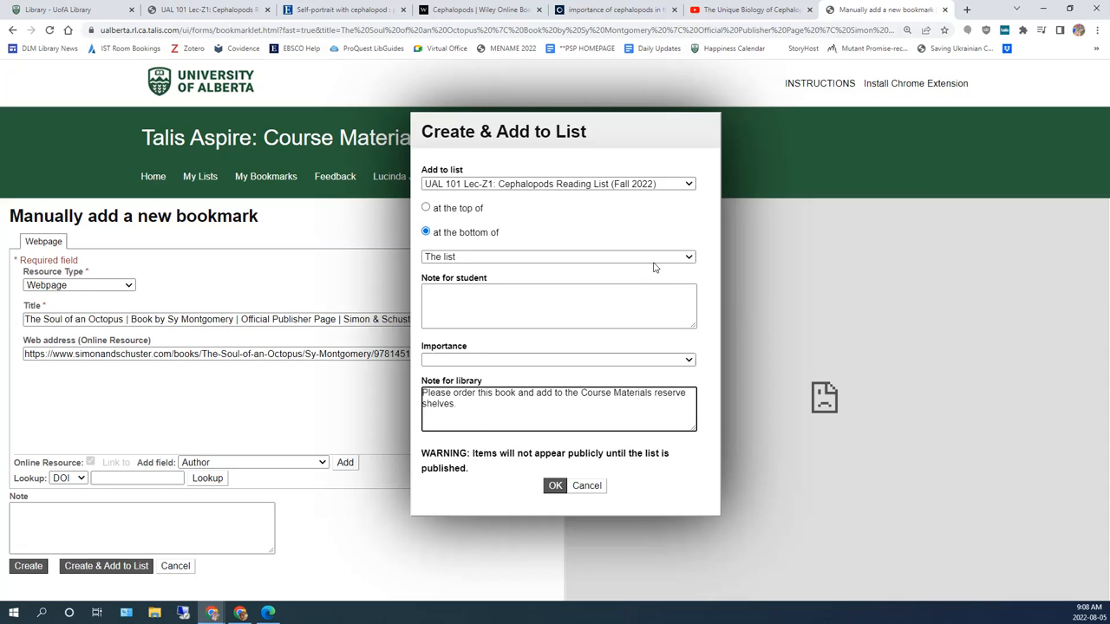
{"action": "left_click", "coordinate": [558, 257]}
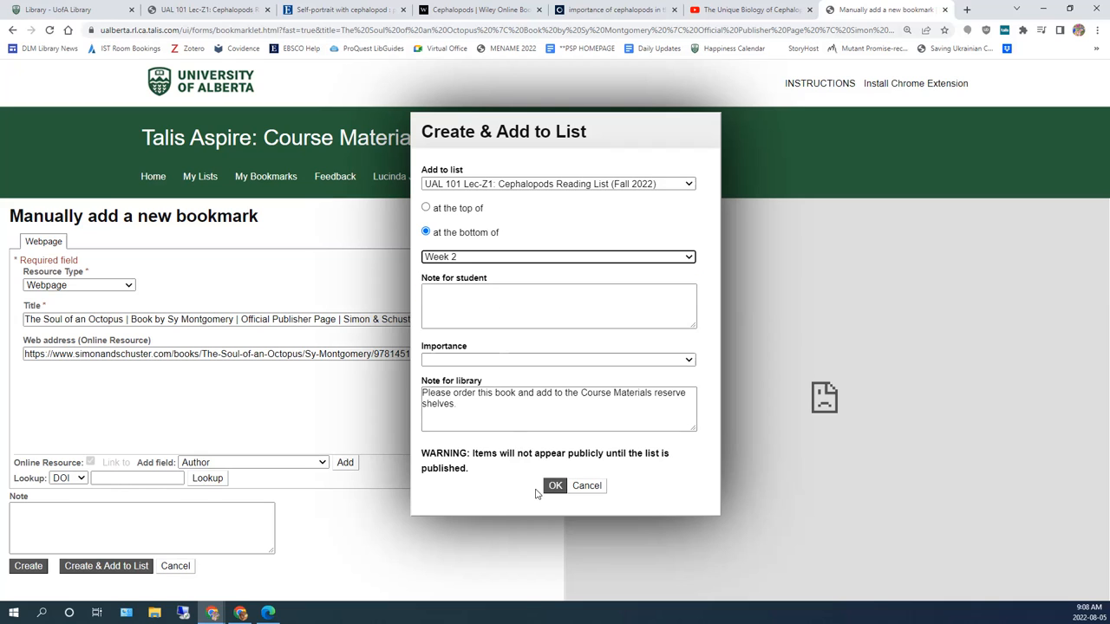
{"action": "left_click", "coordinate": [555, 486]}
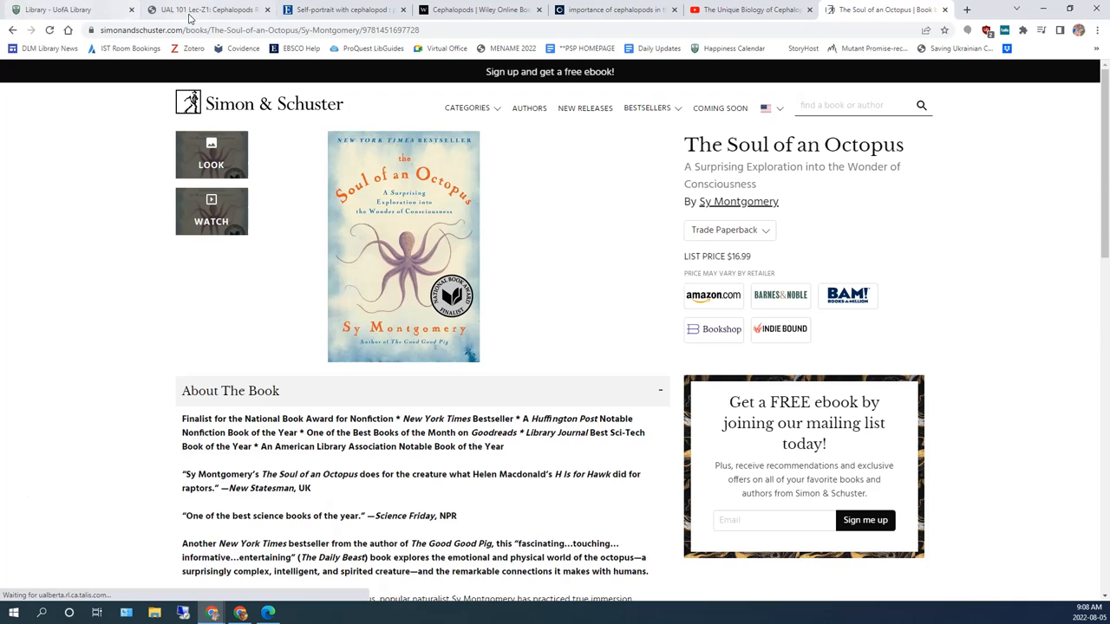
- Scroll through the UAL 101 Cephalopods list to review the Week 1 and Week 2 items
{"action": "left_click", "coordinate": [206, 9]}
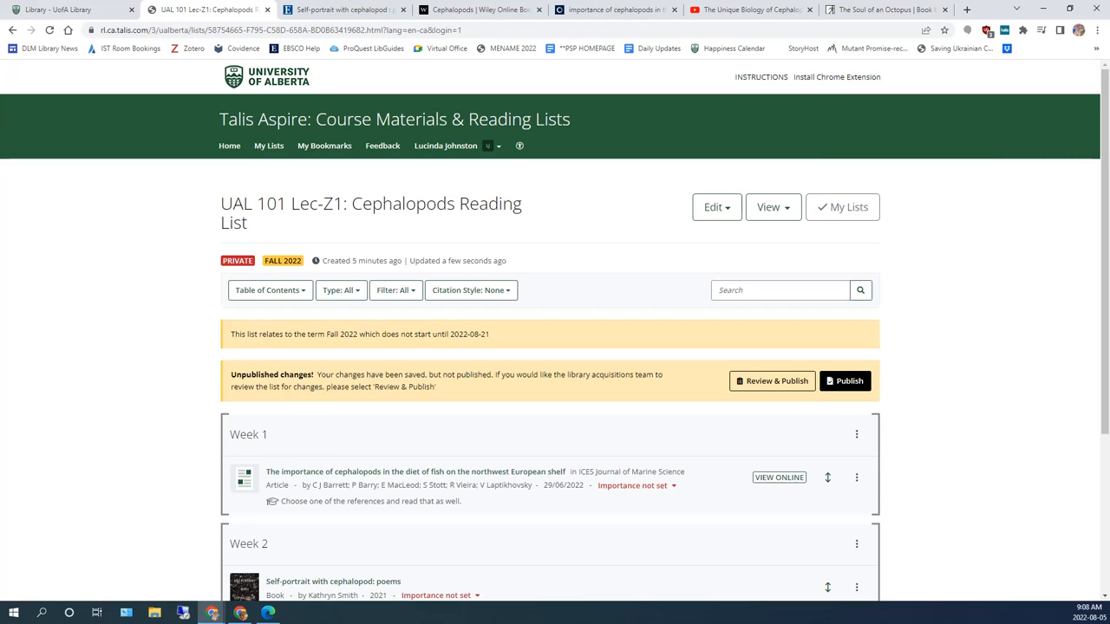
{"action": "scroll", "scroll_direction": "down", "scroll_amount": 3}
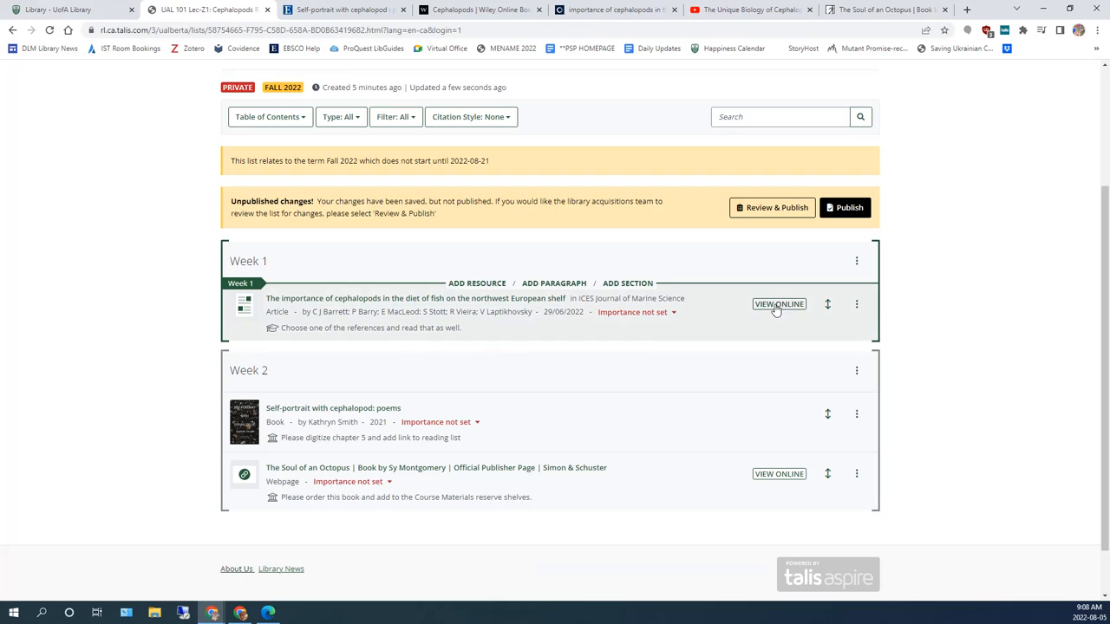
{"action": "mouse_move", "coordinate": [777, 304]}
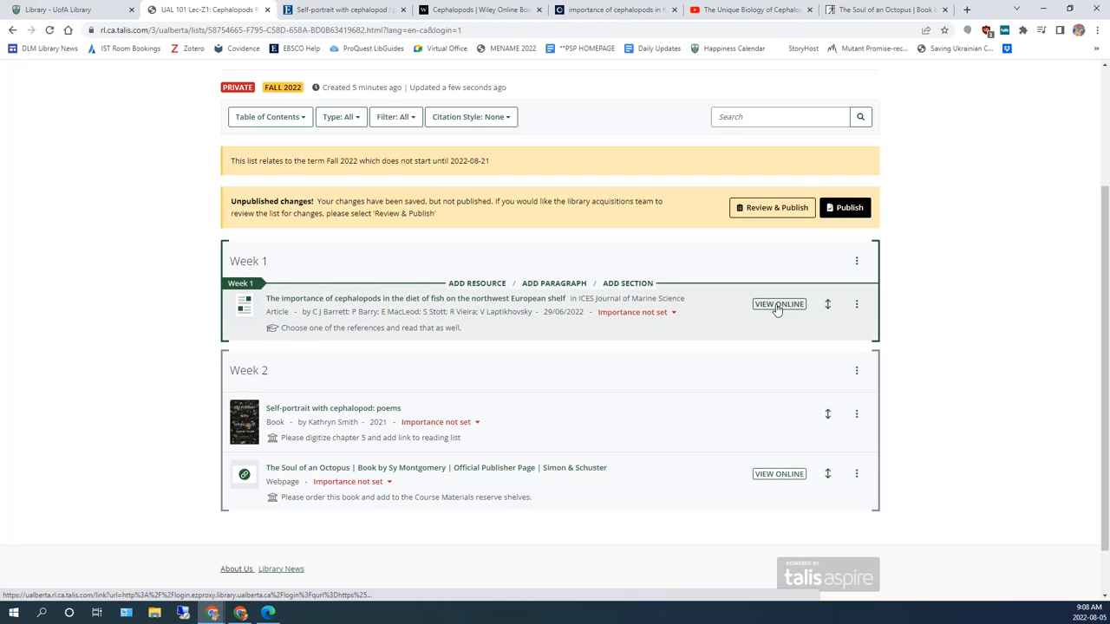
{"action": "scroll", "scroll_direction": "down", "scroll_amount": 3}
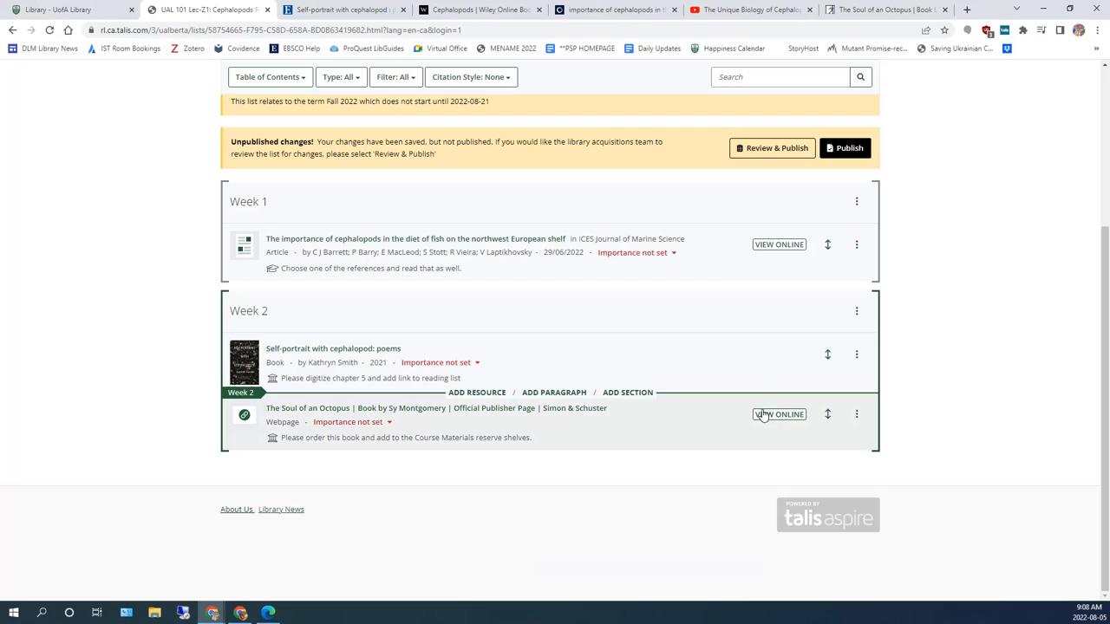
{"action": "mouse_move", "coordinate": [778, 415]}
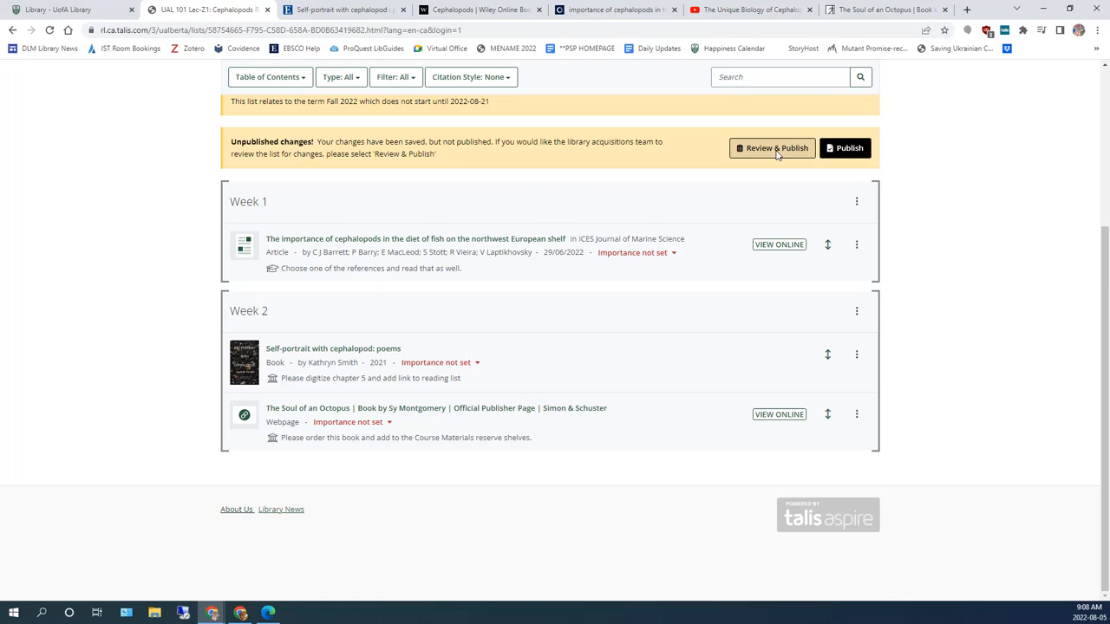
- Use Review & Publish and send the review request for the Cephalopods list
{"action": "left_click", "coordinate": [772, 147]}
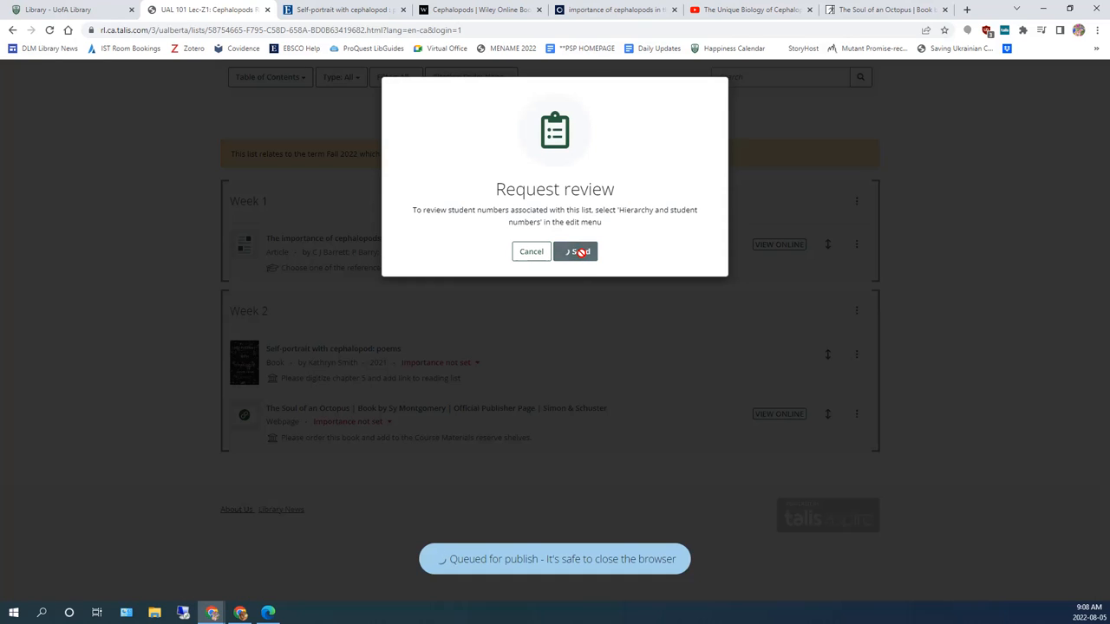
{"action": "left_click", "coordinate": [574, 251]}
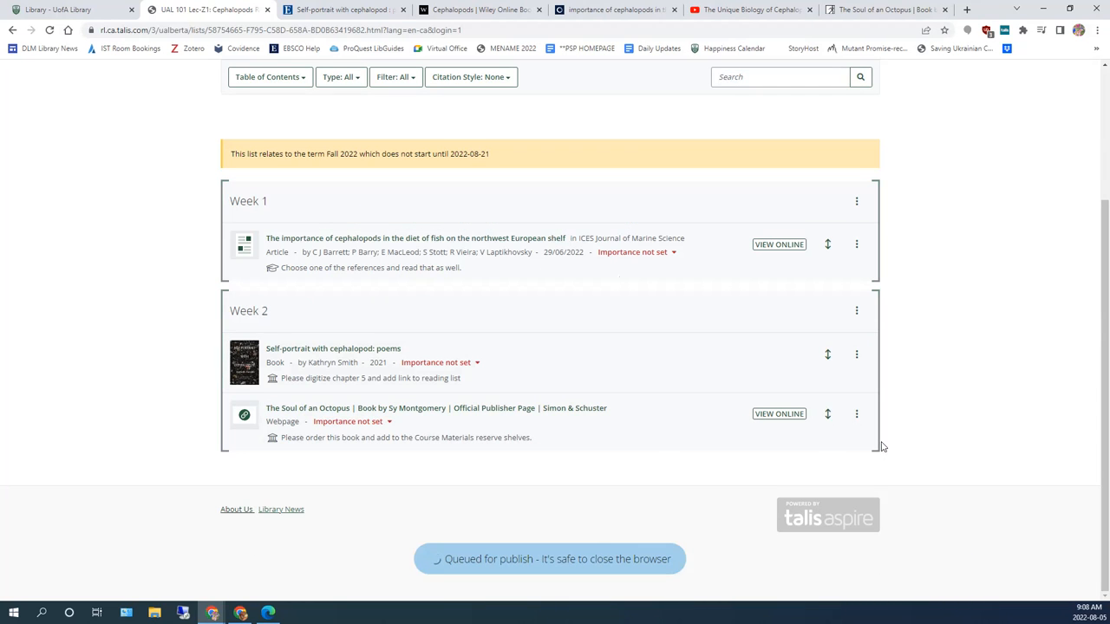
{"action": "mouse_move", "coordinate": [982, 404]}
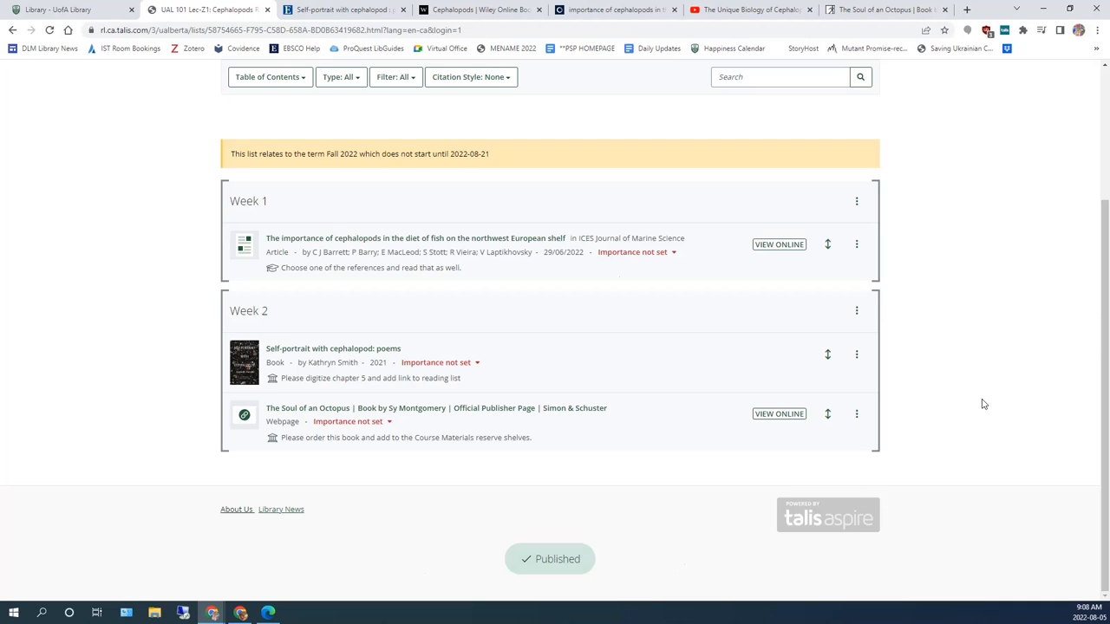
{"action": "mouse_move", "coordinate": [778, 413]}
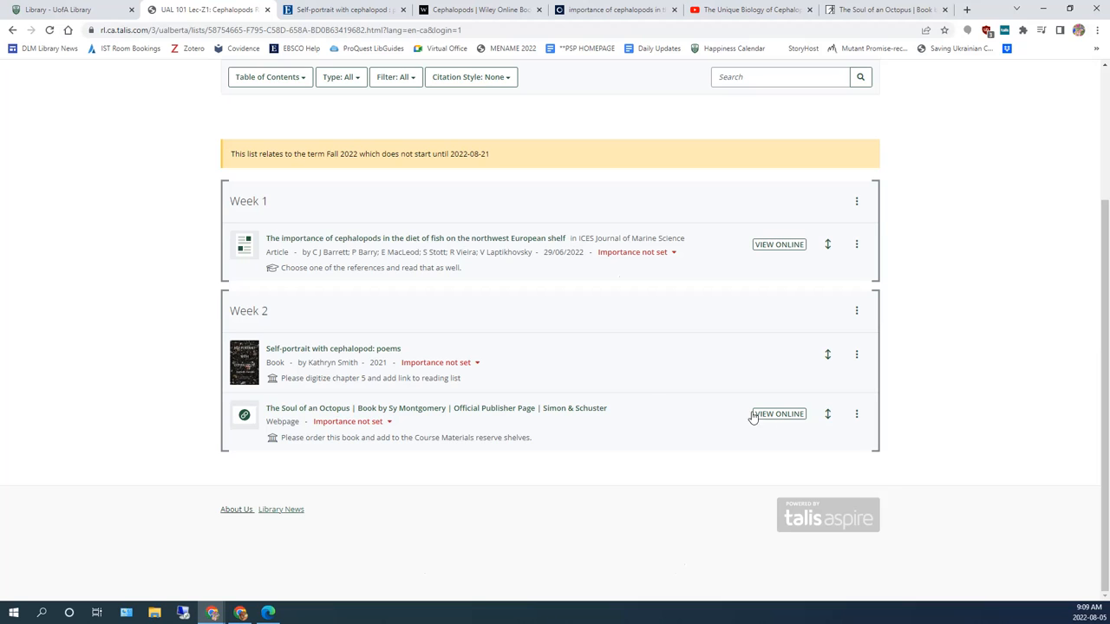
{"action": "mouse_move", "coordinate": [920, 413]}
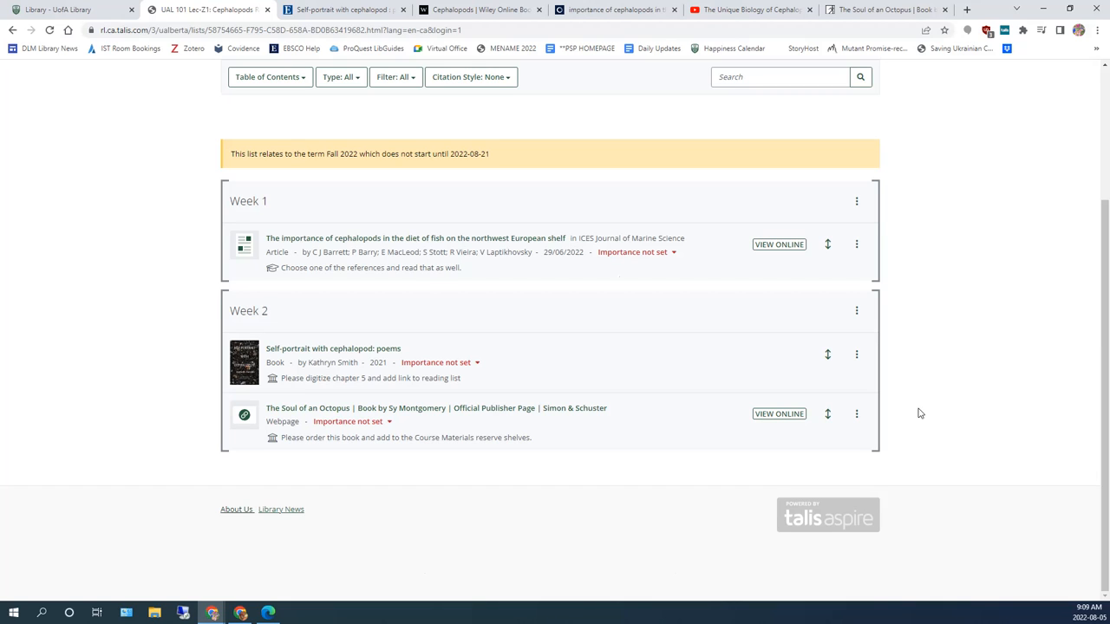
{"action": "mouse_move", "coordinate": [892, 444]}
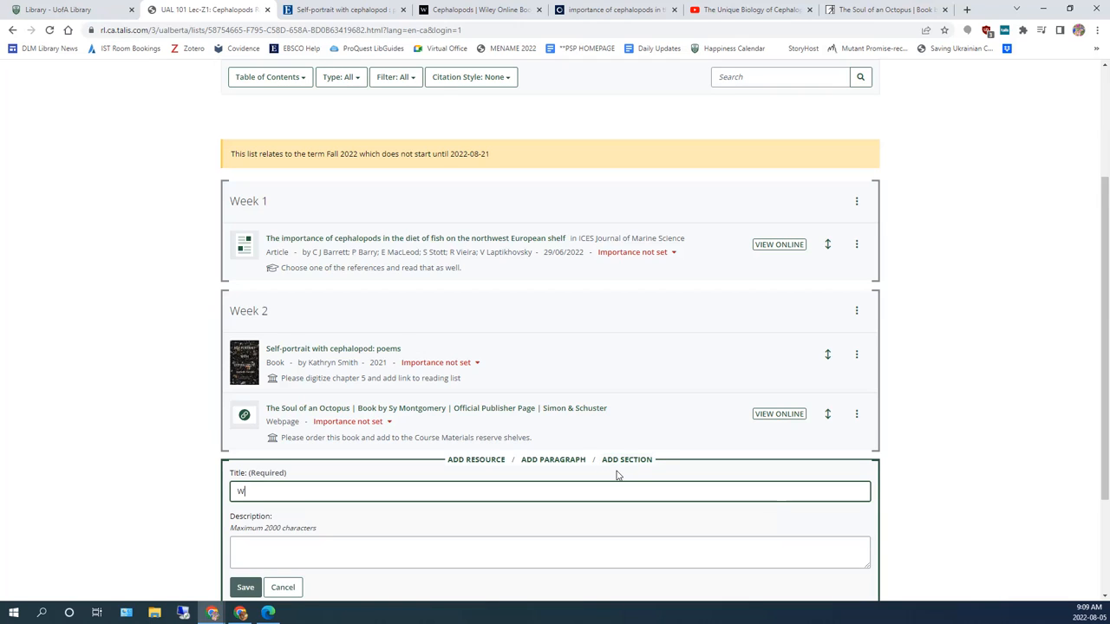
- Create and save a new section titled 'Week 3' after Week 2
{"action": "type", "text": "Week 3"}
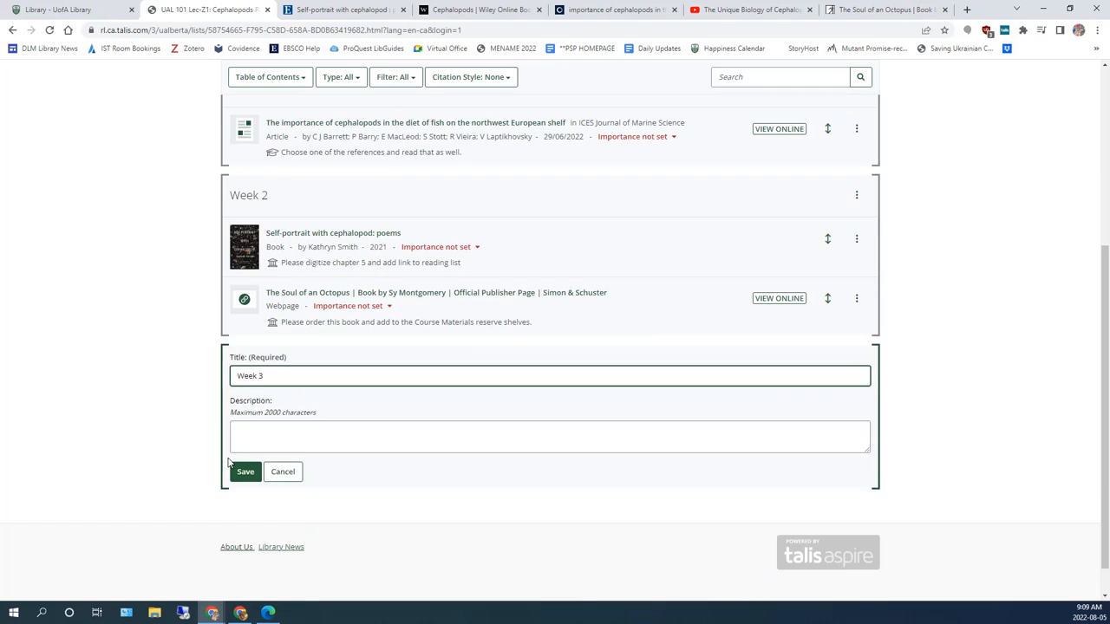
{"action": "left_click", "coordinate": [246, 472]}
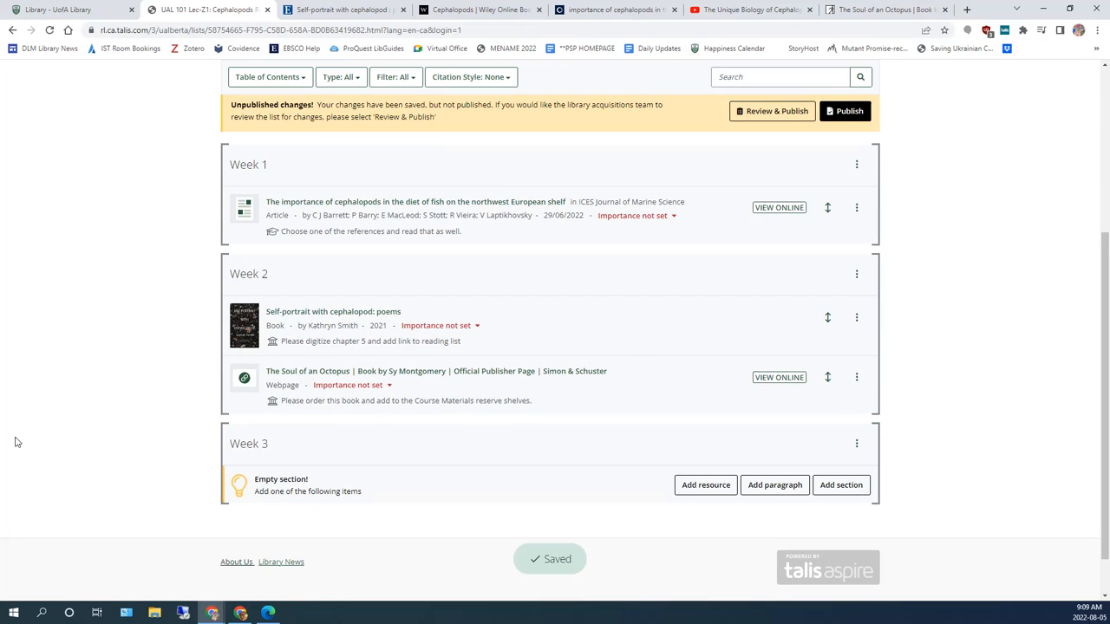
{"action": "mouse_move", "coordinate": [1022, 378]}
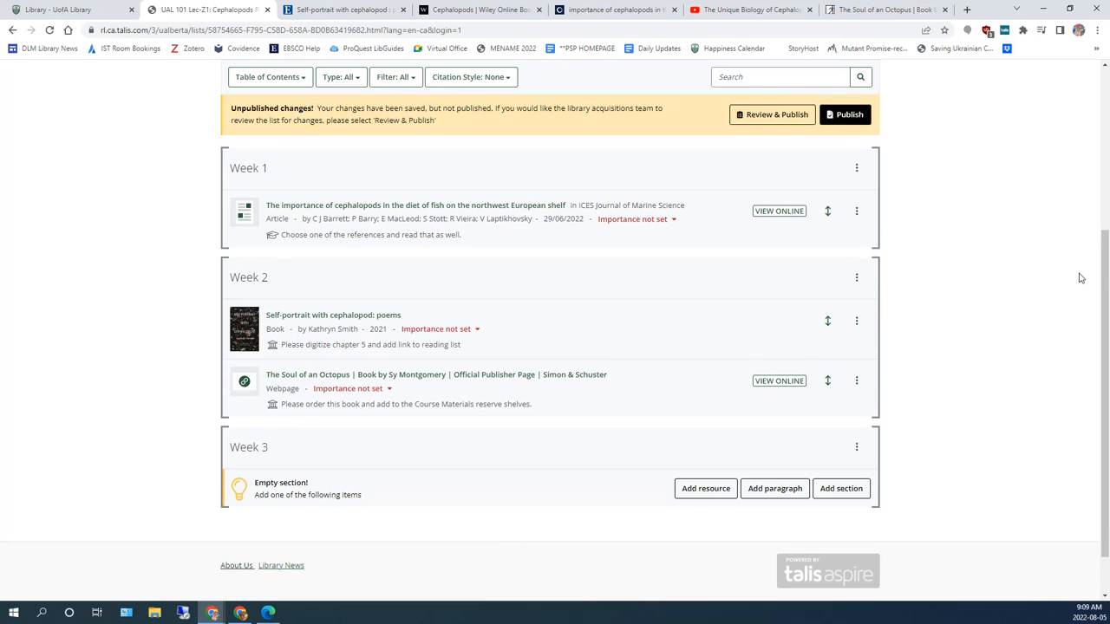
{"action": "scroll", "scroll_direction": "up", "scroll_amount": 3}
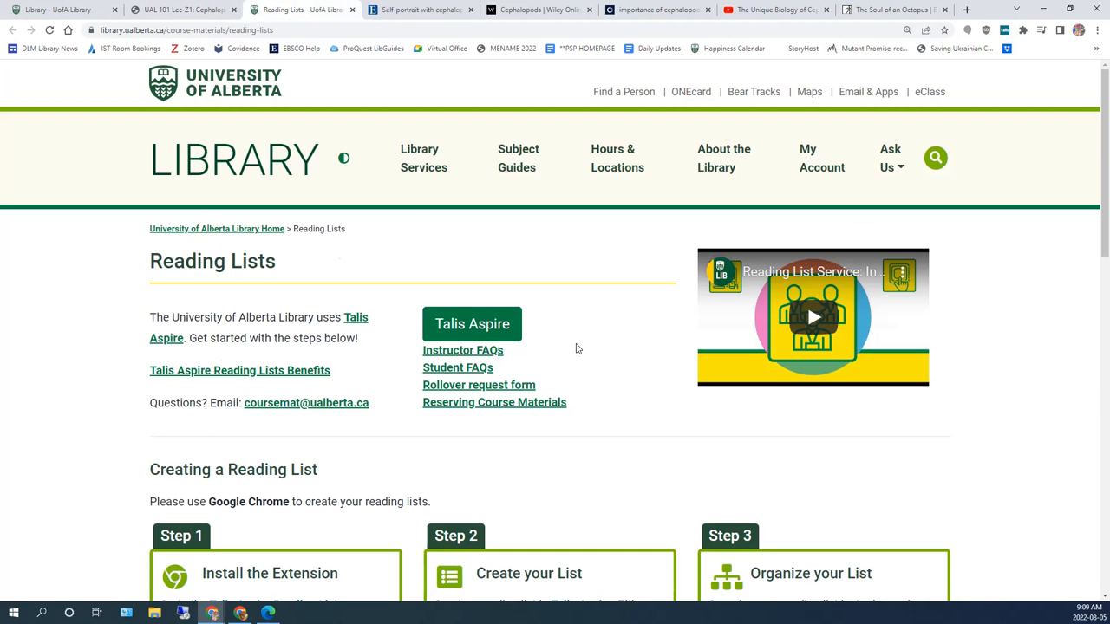
- Scroll through the library's six-step Creating a Reading List guide
{"action": "scroll", "scroll_direction": "down", "scroll_amount": 3}
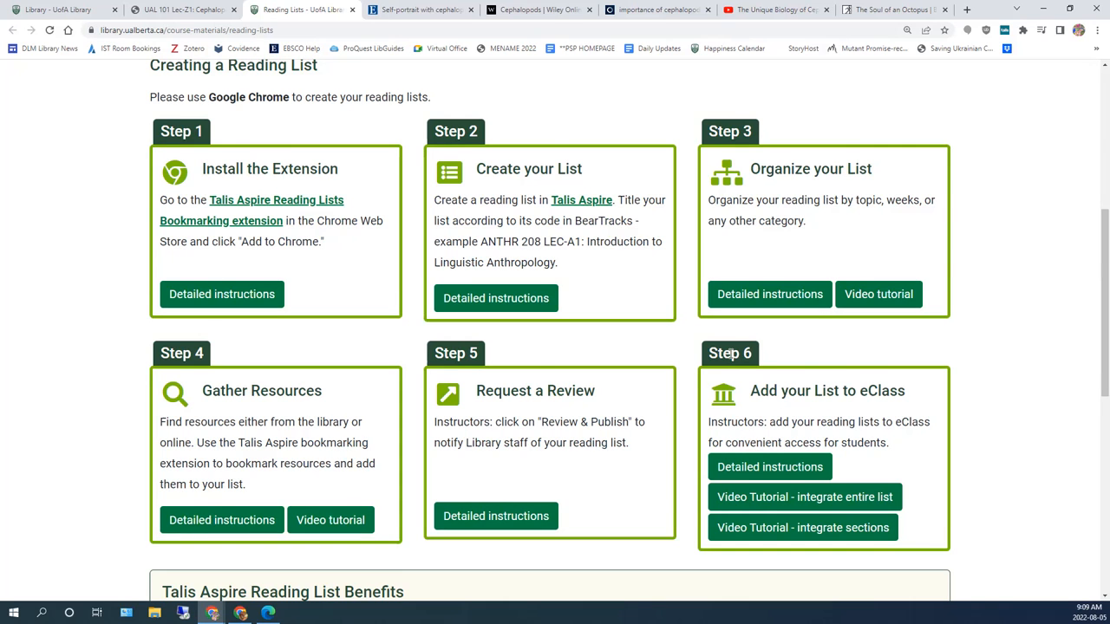
{"action": "scroll", "scroll_direction": "up", "scroll_amount": 3}
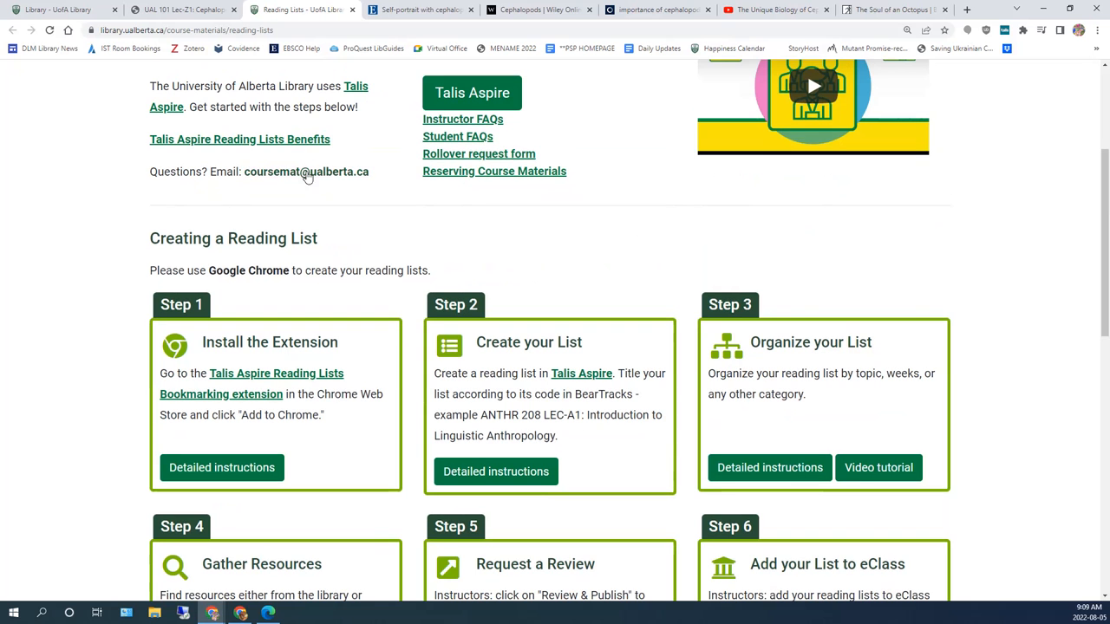
{"action": "mouse_move", "coordinate": [295, 178]}
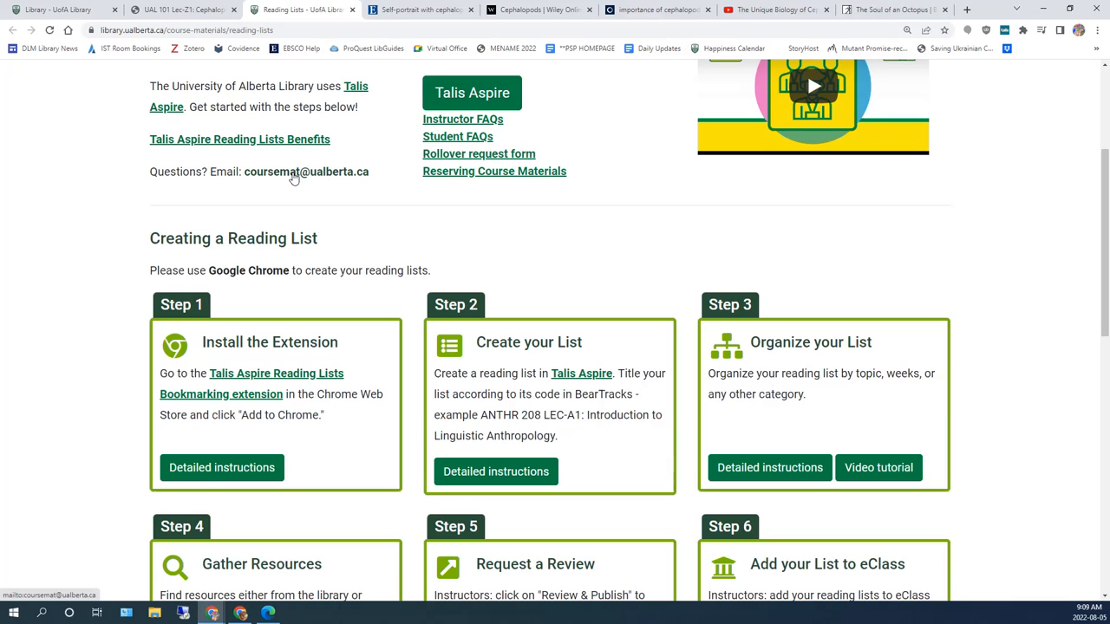